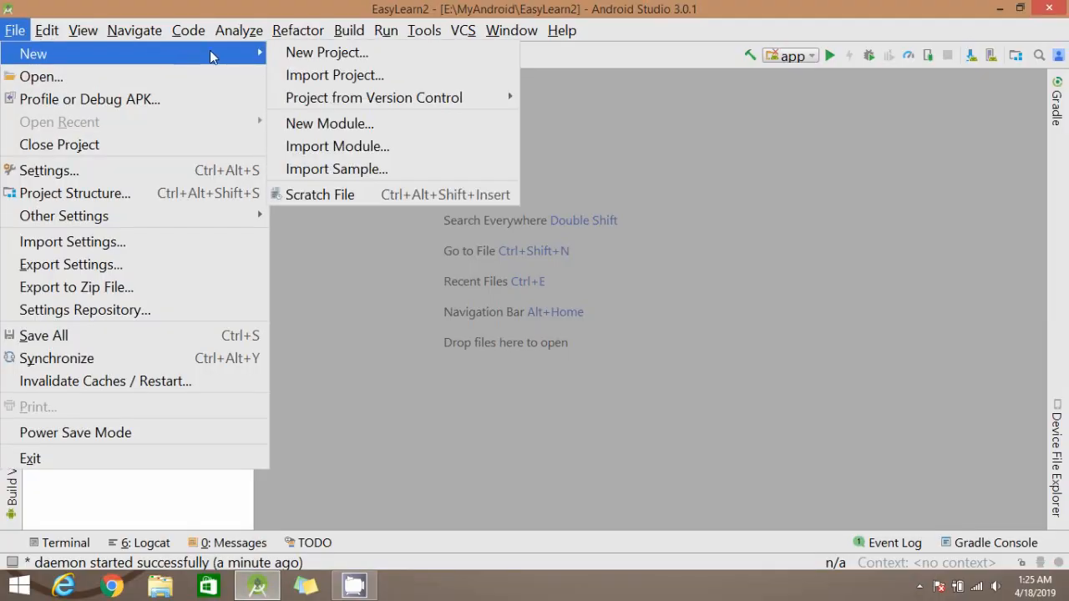
Create the EasyLearn project with default target devices and an empty MainActivity.
{"action": "left_click", "coordinate": [324, 52]}
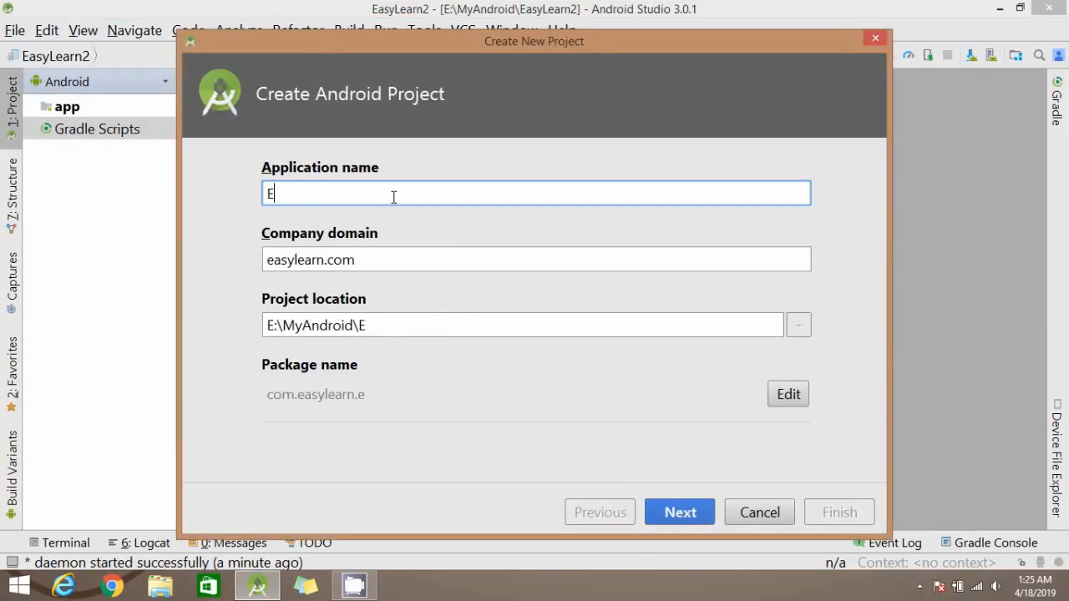
{"action": "type", "text": "asyLearn"}
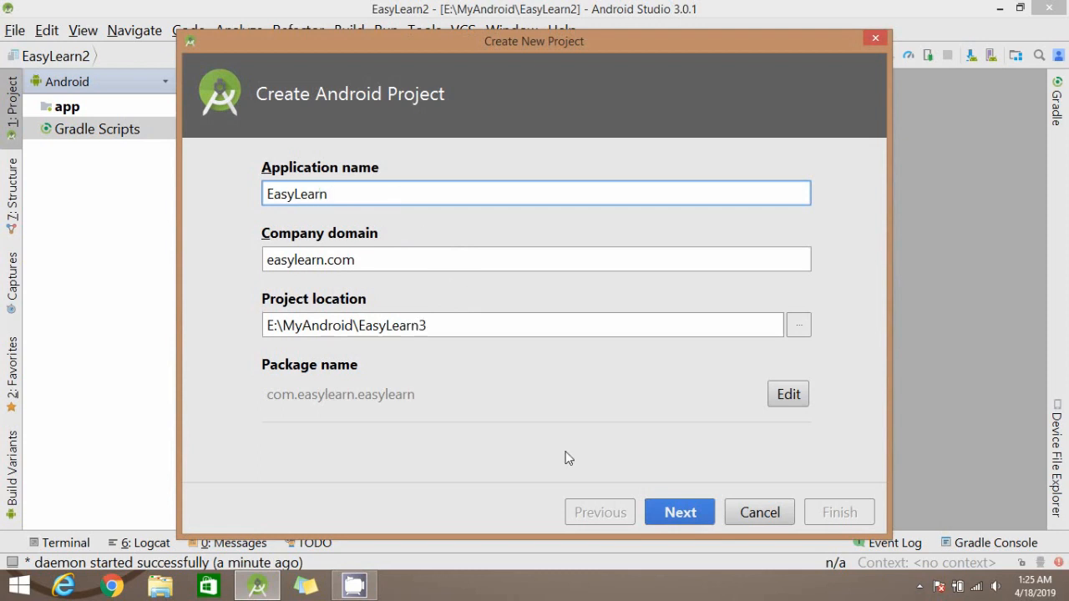
{"action": "left_click", "coordinate": [679, 512]}
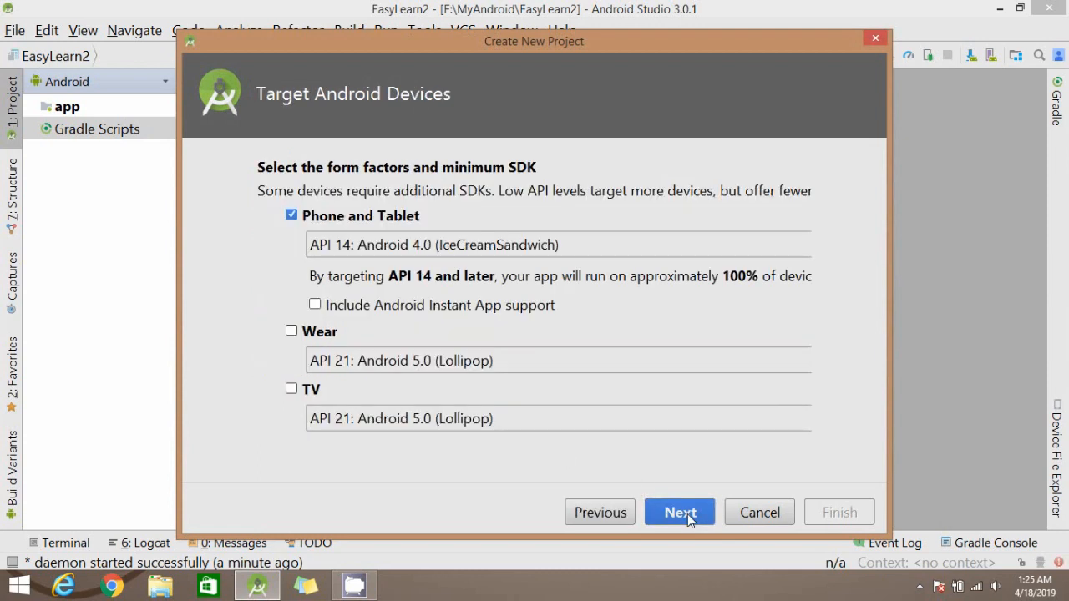
{"action": "left_click", "coordinate": [679, 511]}
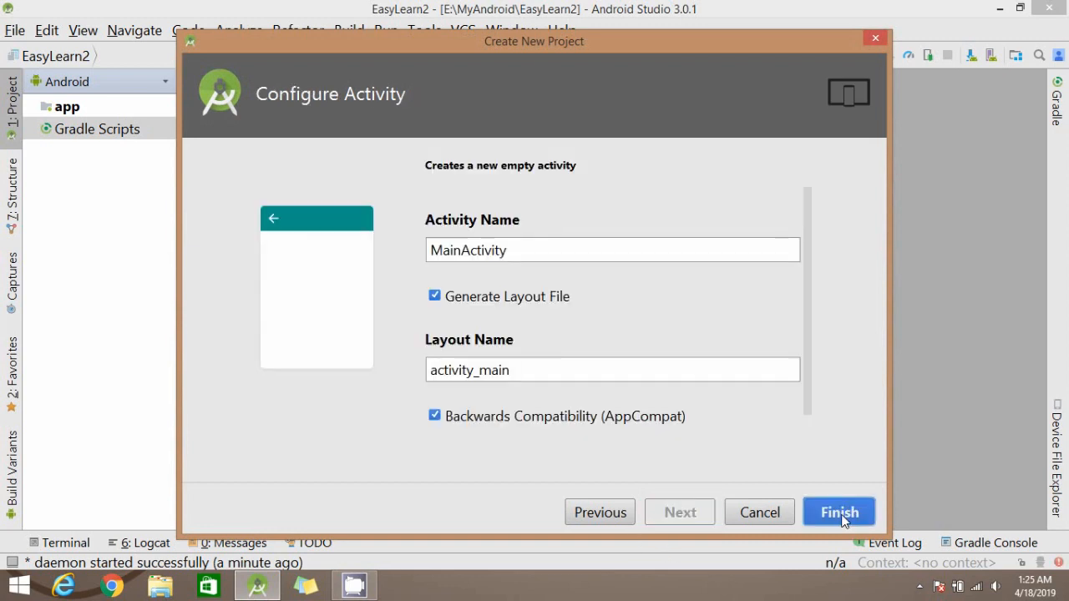
{"action": "left_click", "coordinate": [838, 512]}
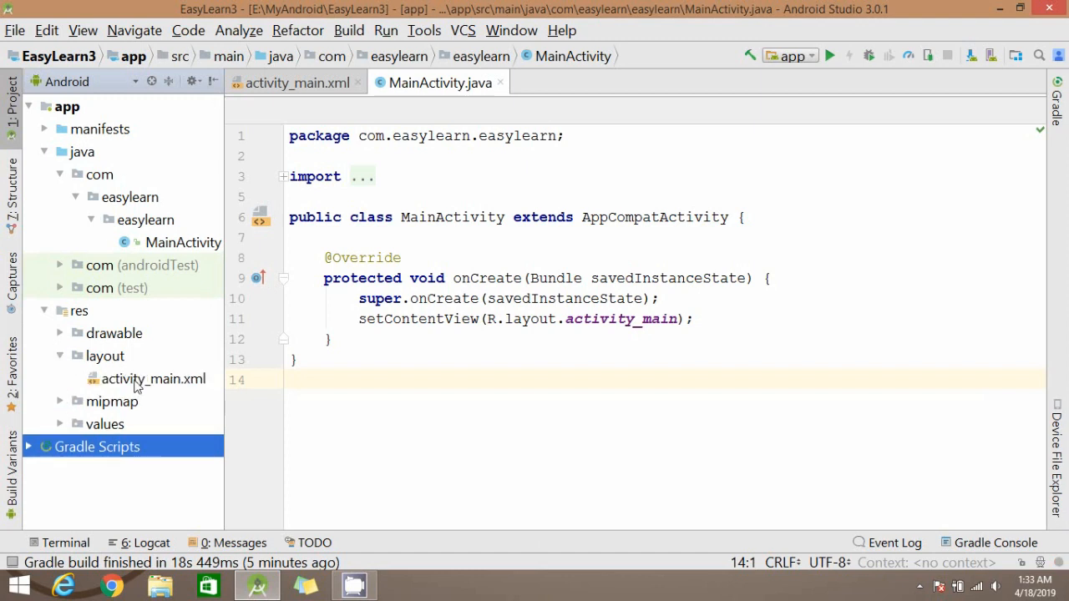
Make activity_main.xml's root a LinearLayout with android:orientation="vertical".
{"action": "left_click", "coordinate": [154, 377]}
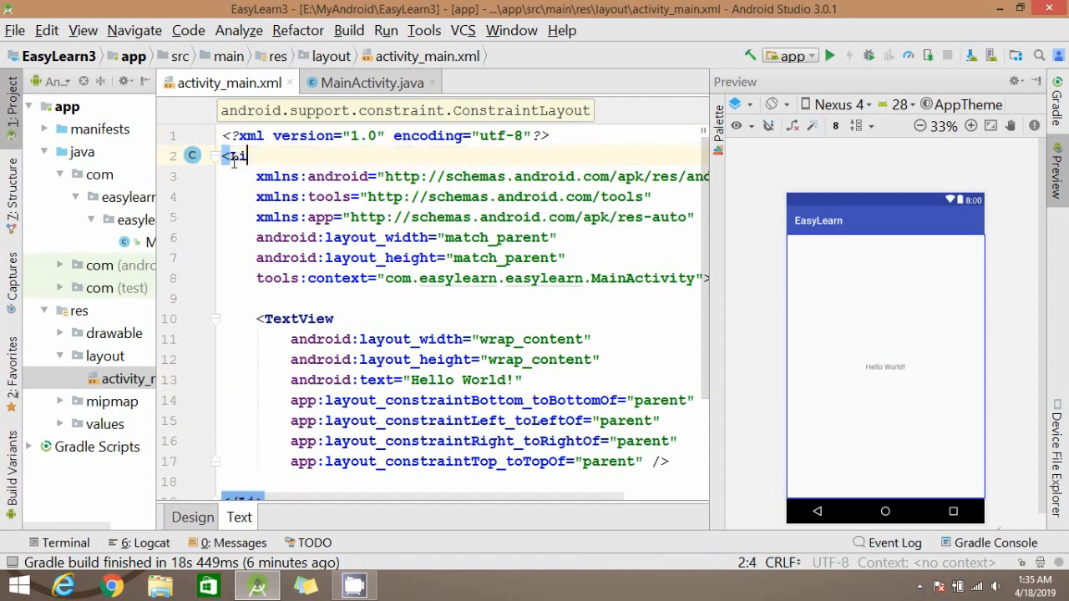
{"action": "type", "text": "LinearLayout"}
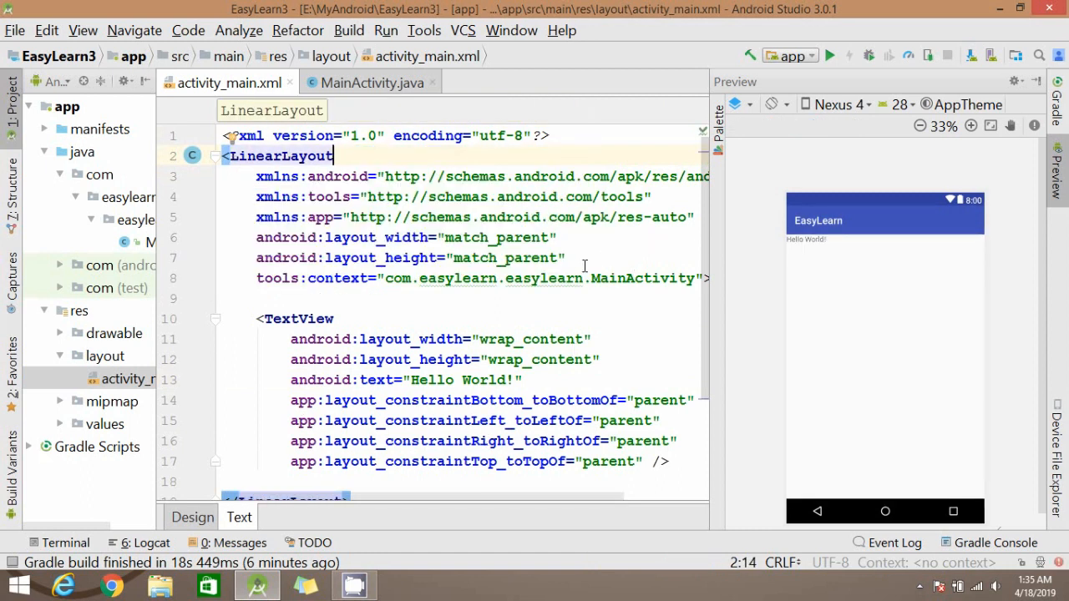
{"action": "type", "text": "android:orientation=\"vertical"}
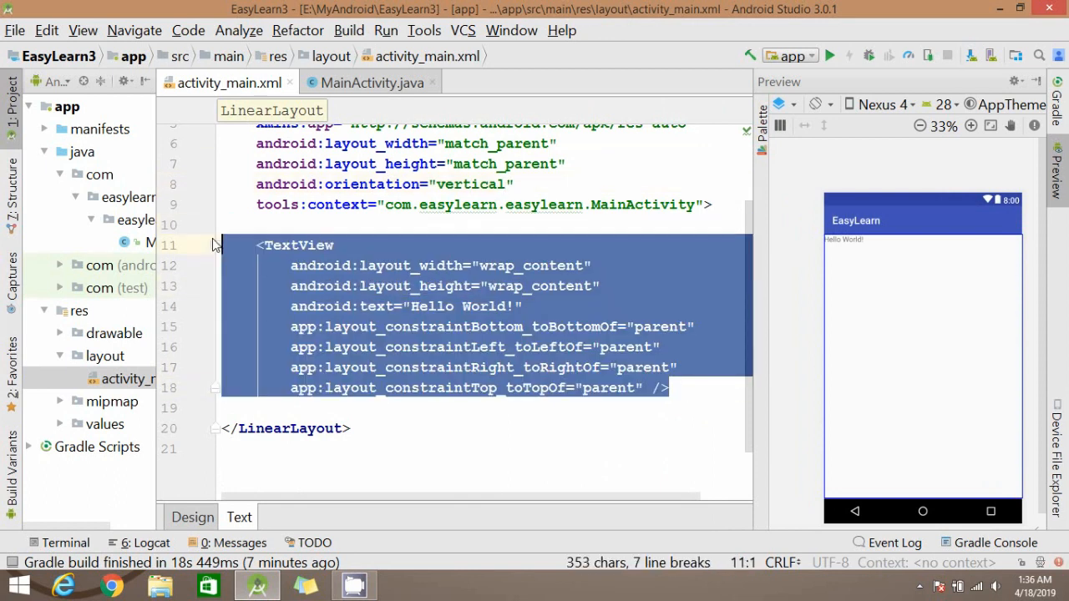
Replace the Hello World TextView with an empty <TabLayout/> element.
{"action": "key", "text": "Delete"}
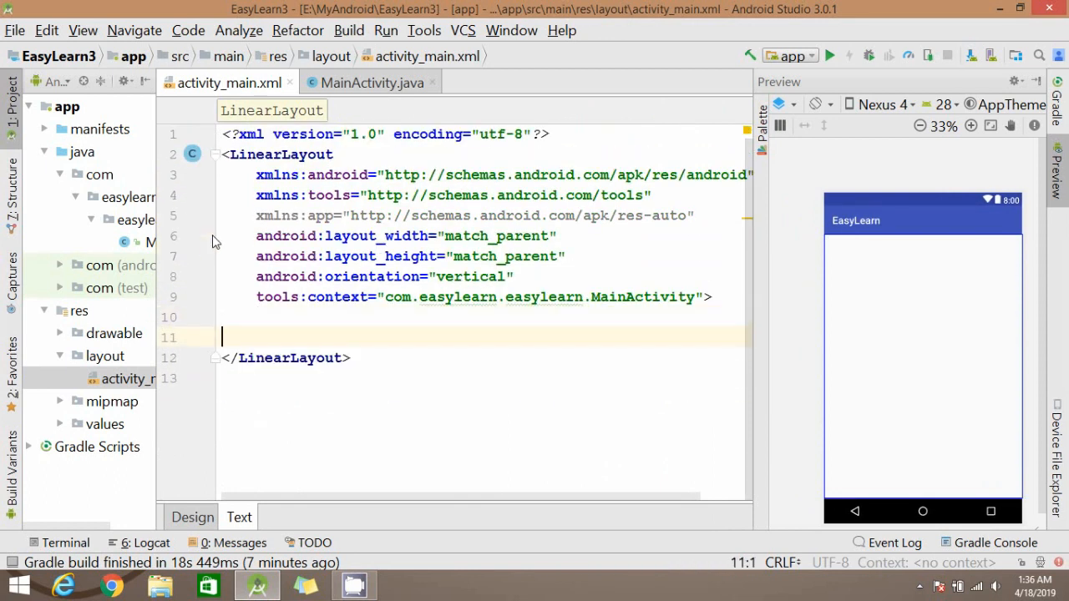
{"action": "type", "text": "<"}
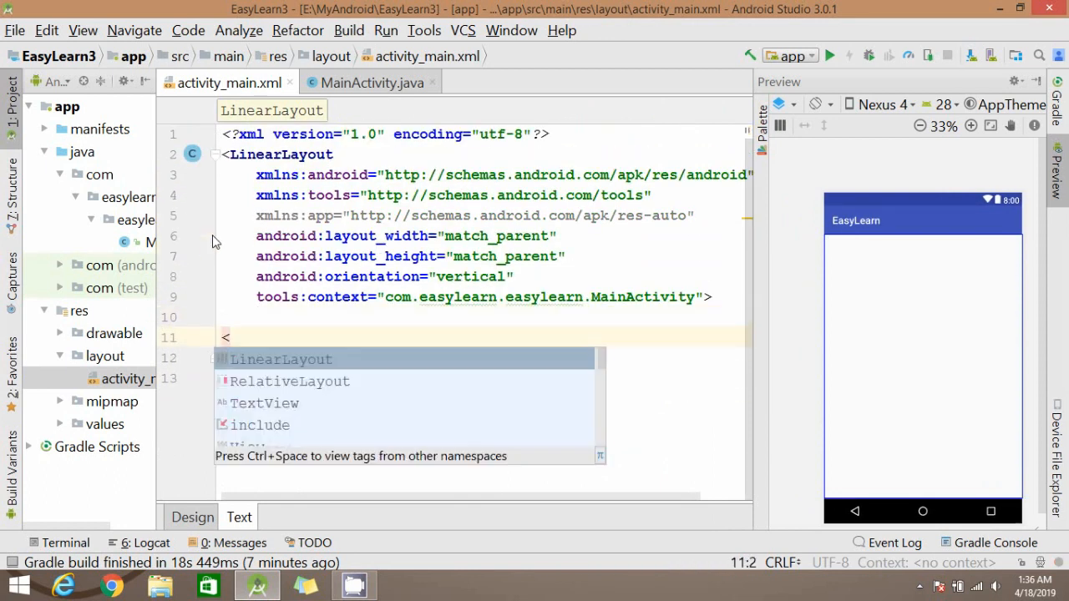
{"action": "type", "text": "Ta"}
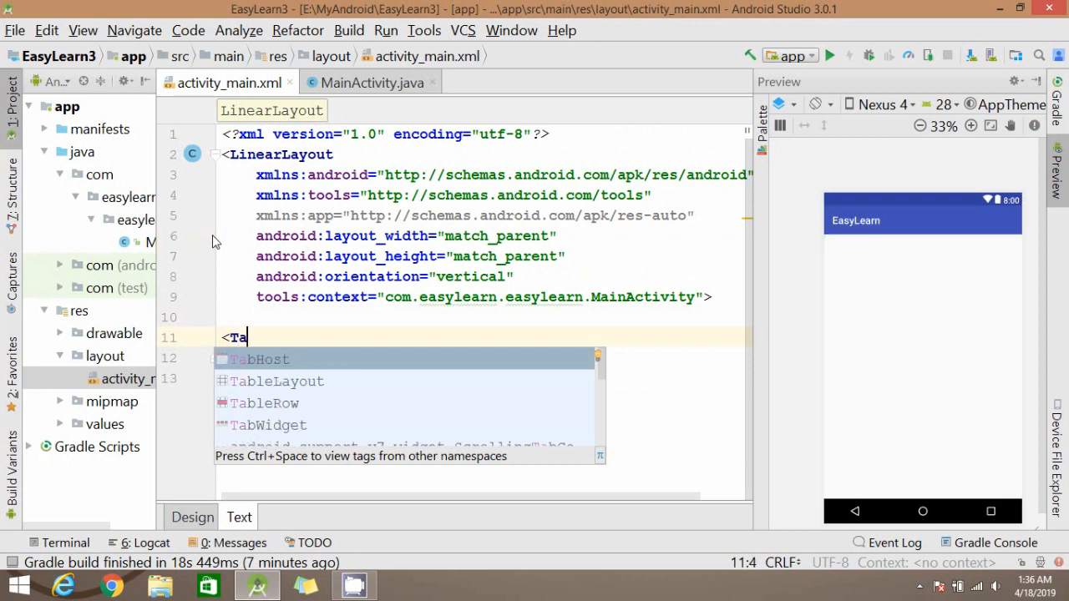
{"action": "type", "text": "bl"}
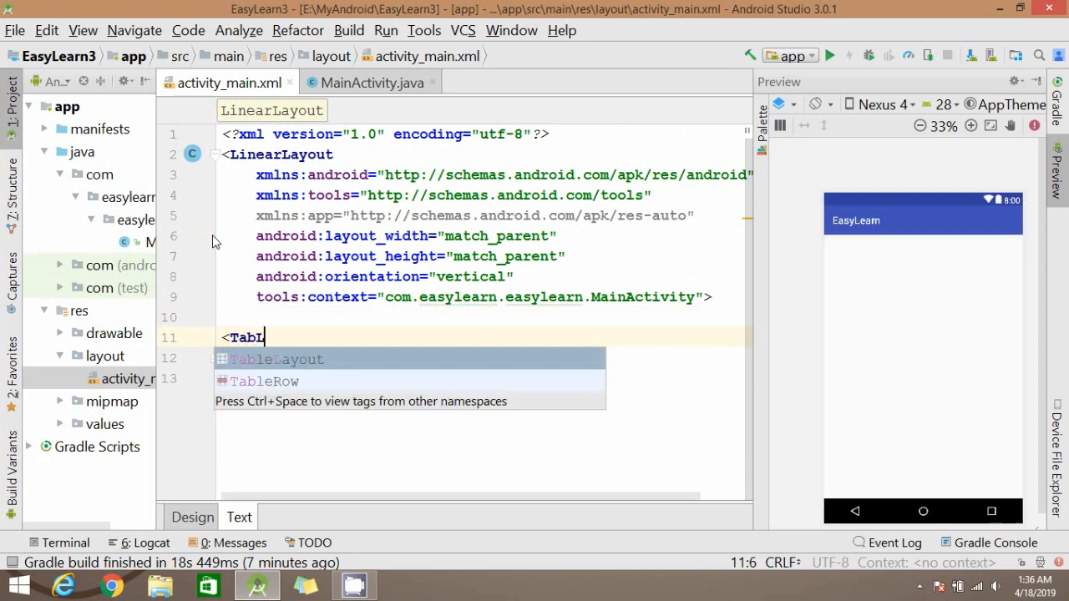
{"action": "type", "text": "a"}
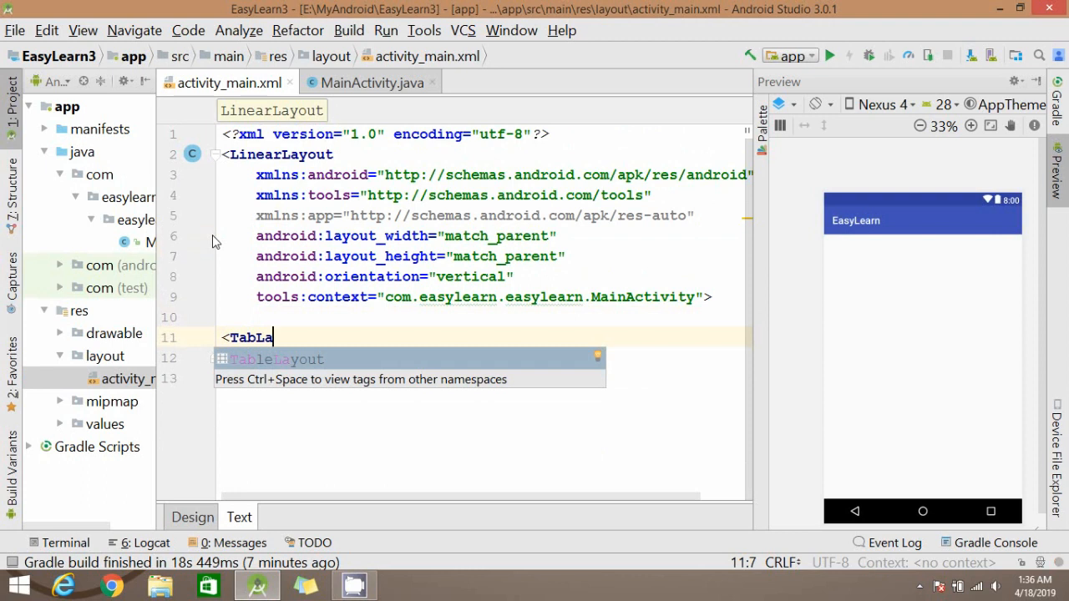
{"action": "type", "text": "y"}
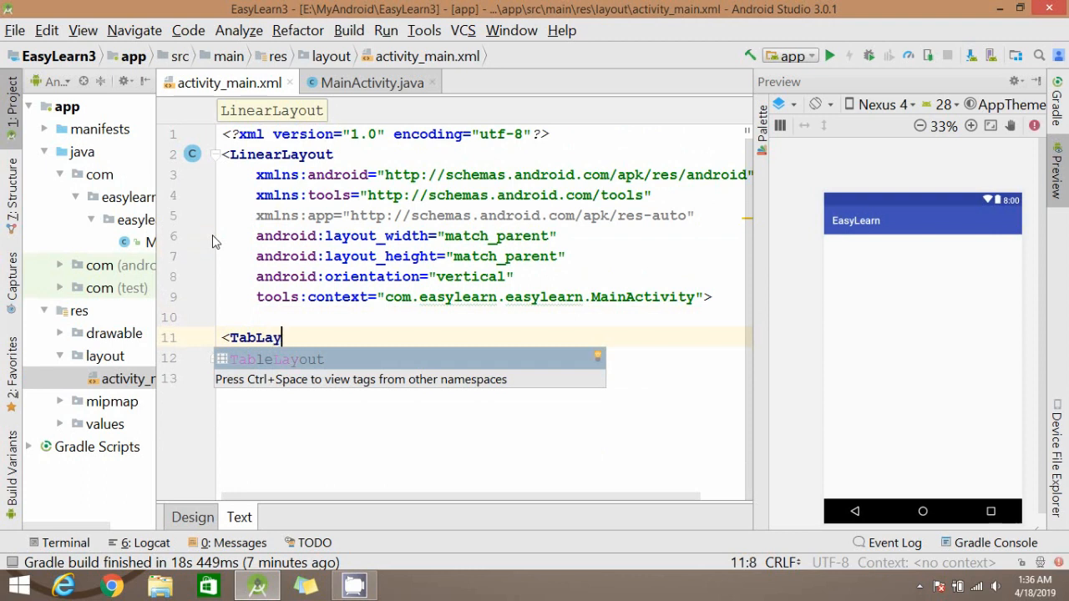
{"action": "type", "text": "out/>"}
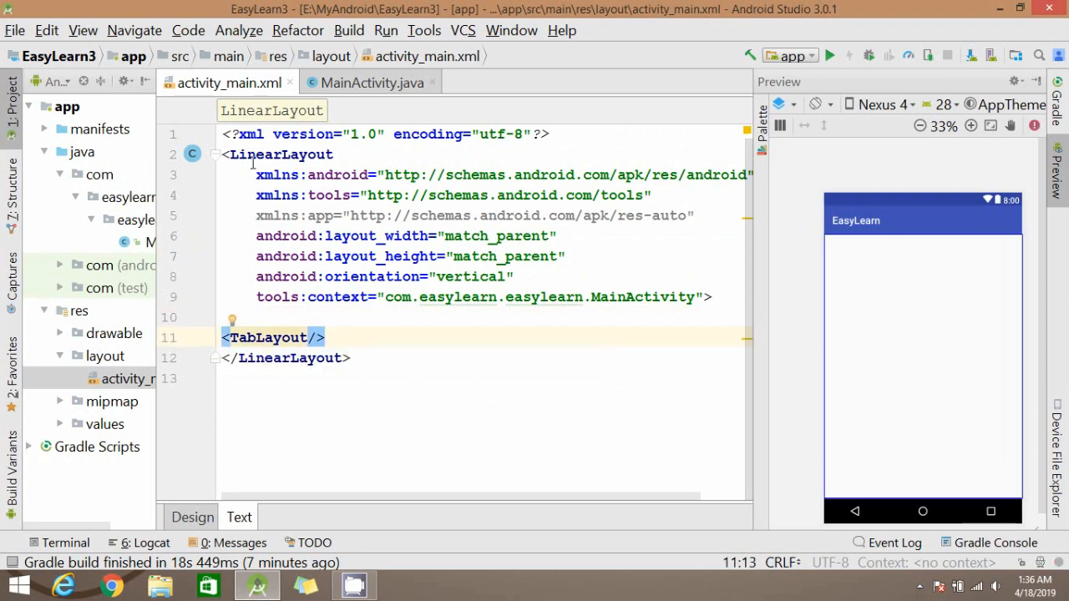
{"action": "left_click", "coordinate": [13, 30]}
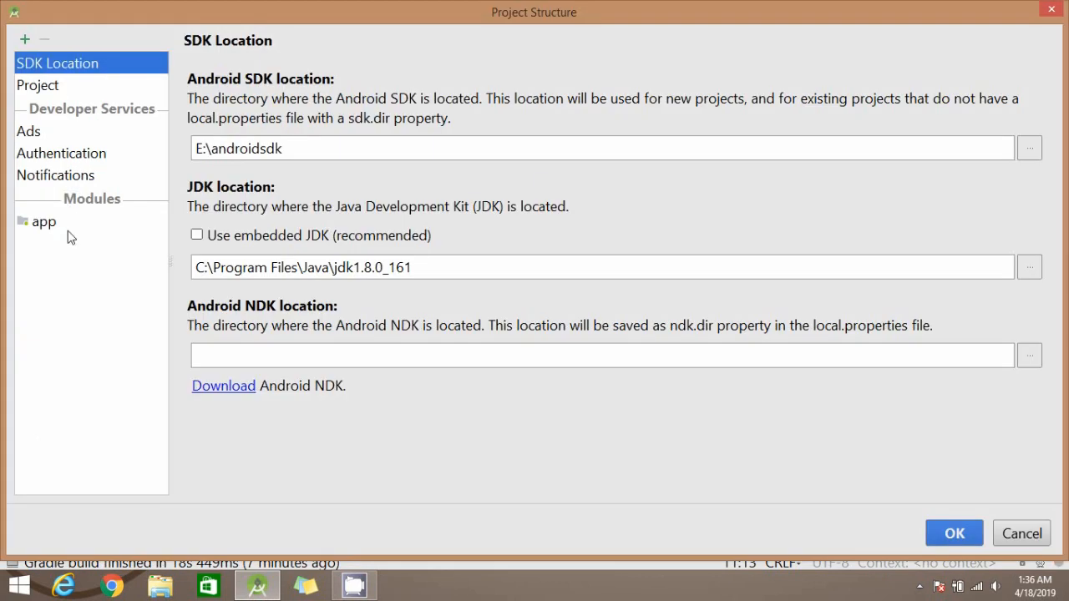
Add the com.android.support:design:28.0.0 library to the app module's dependencies.
{"action": "left_click", "coordinate": [44, 221]}
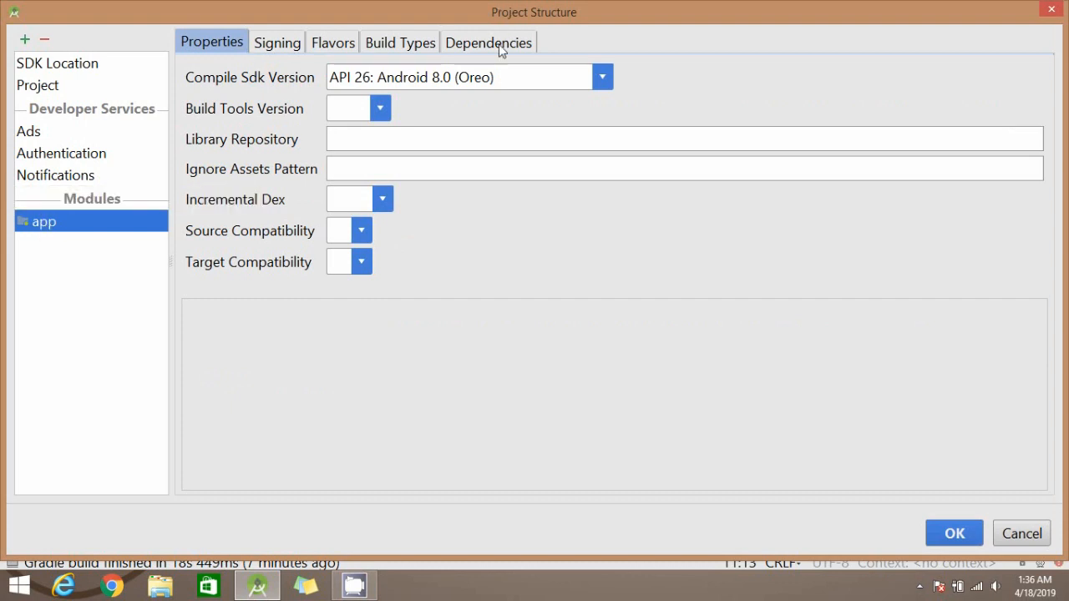
{"action": "left_click", "coordinate": [488, 41]}
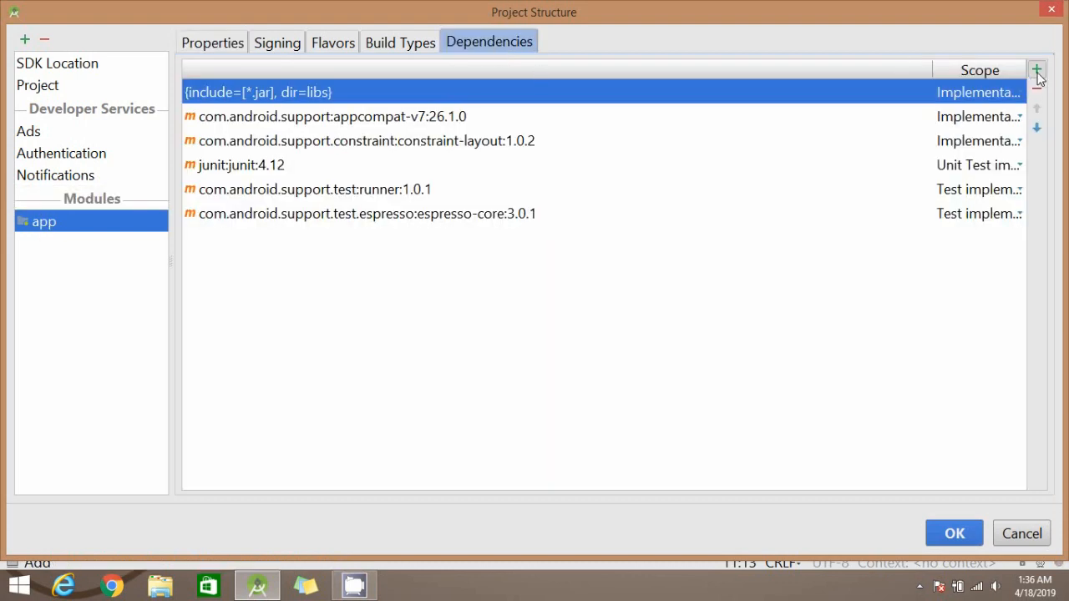
{"action": "left_click", "coordinate": [1039, 70]}
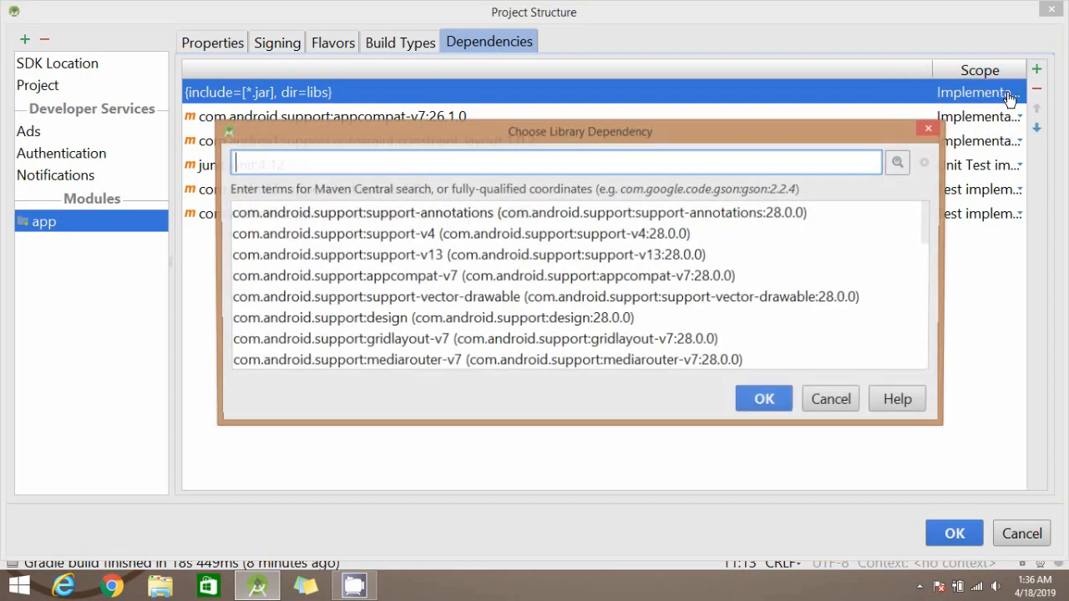
{"action": "type", "text": "des"}
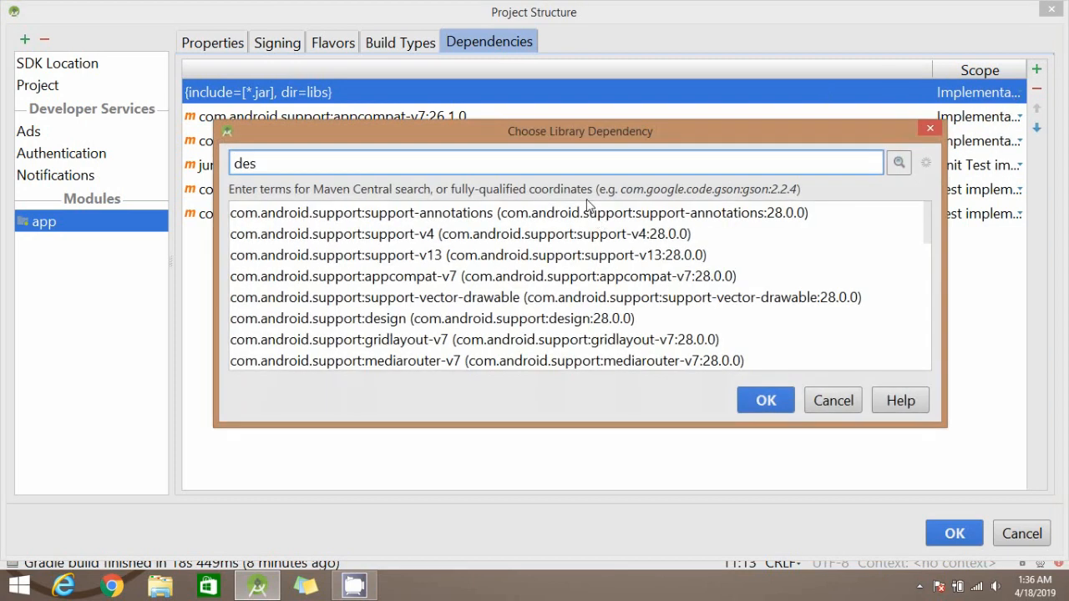
{"action": "left_click", "coordinate": [381, 318]}
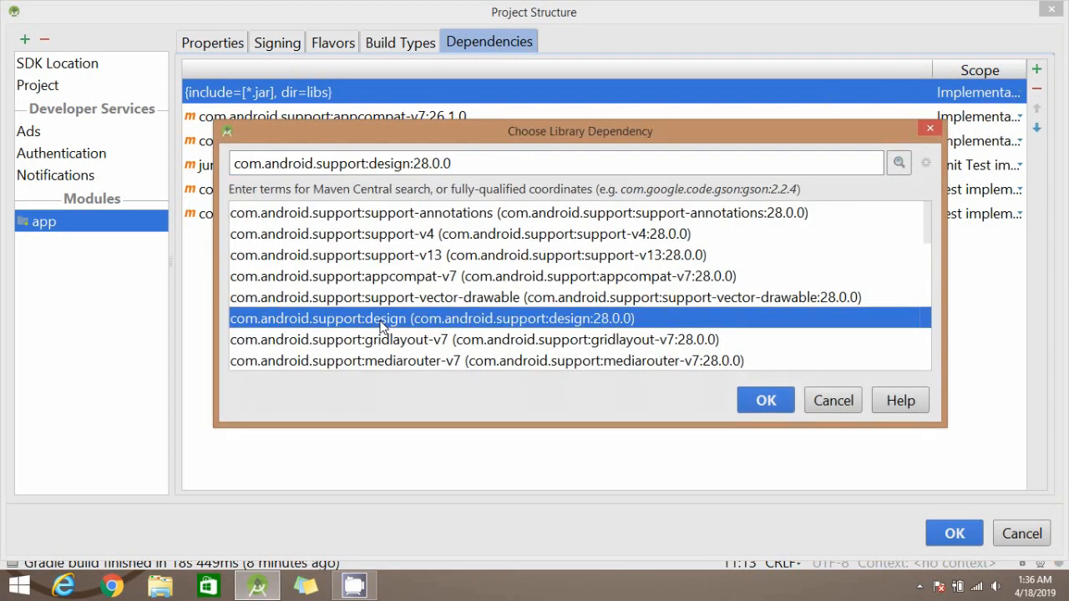
{"action": "left_click", "coordinate": [765, 401]}
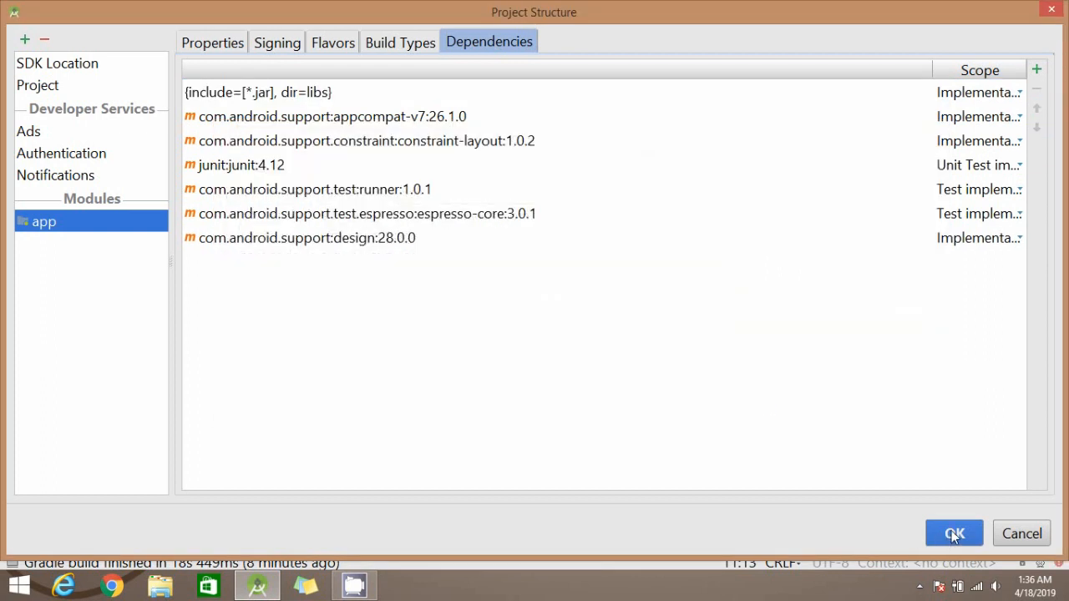
{"action": "left_click", "coordinate": [954, 534]}
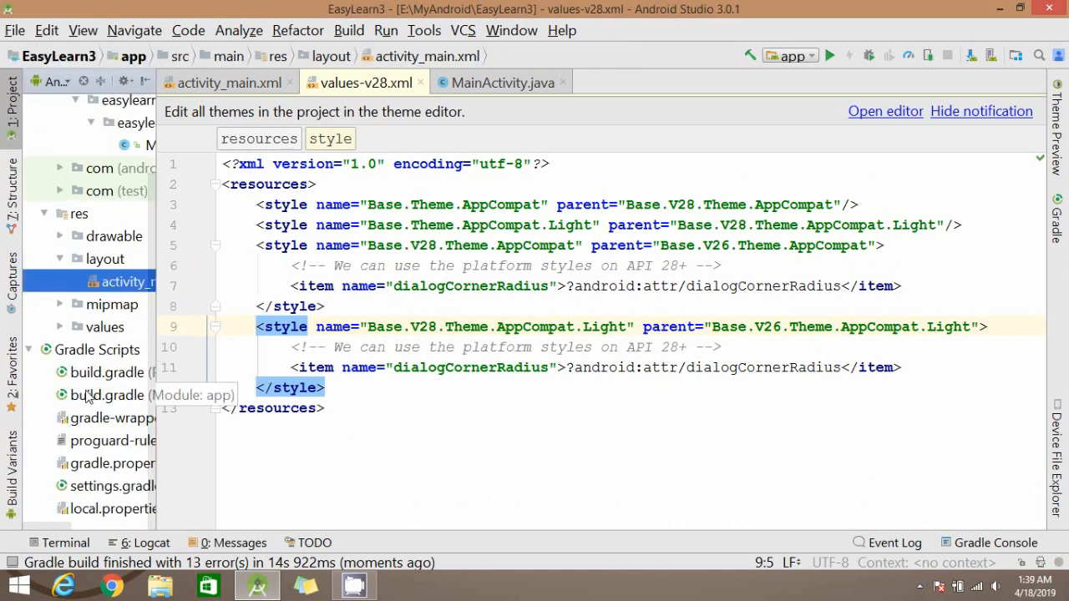
Set the design dependency in build.gradle (app) to 26.1.0 and sync the project.
{"action": "double_click", "coordinate": [105, 394]}
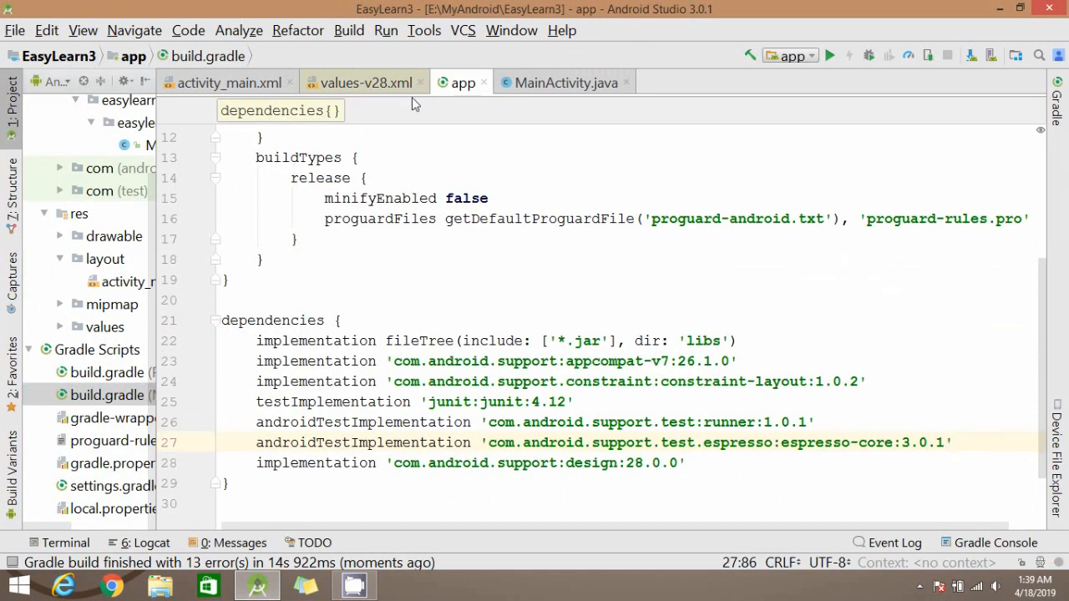
{"action": "left_click", "coordinate": [418, 83]}
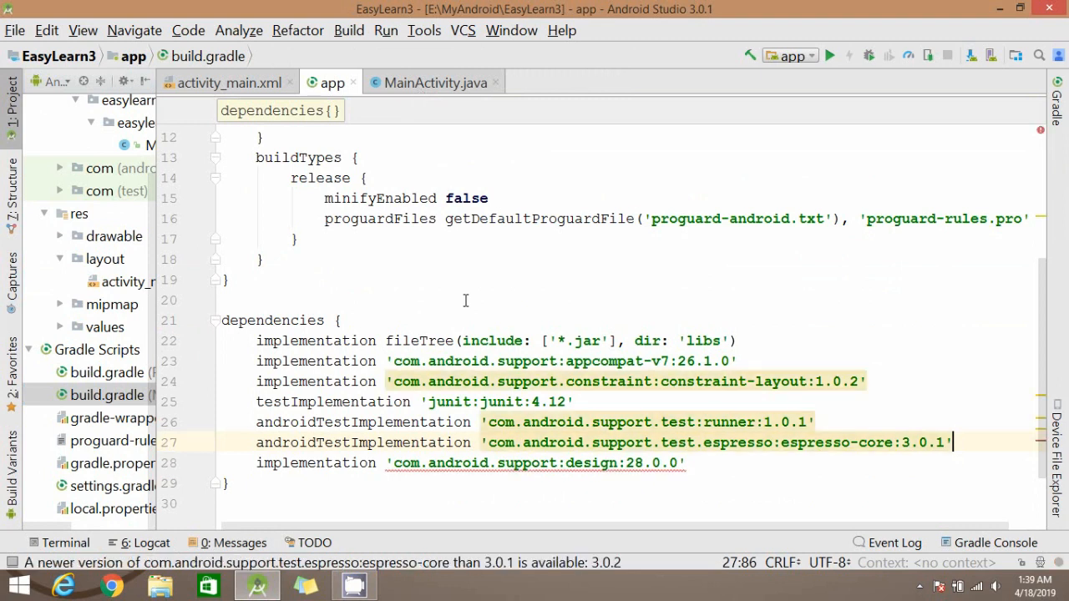
{"action": "mouse_move", "coordinate": [588, 471]}
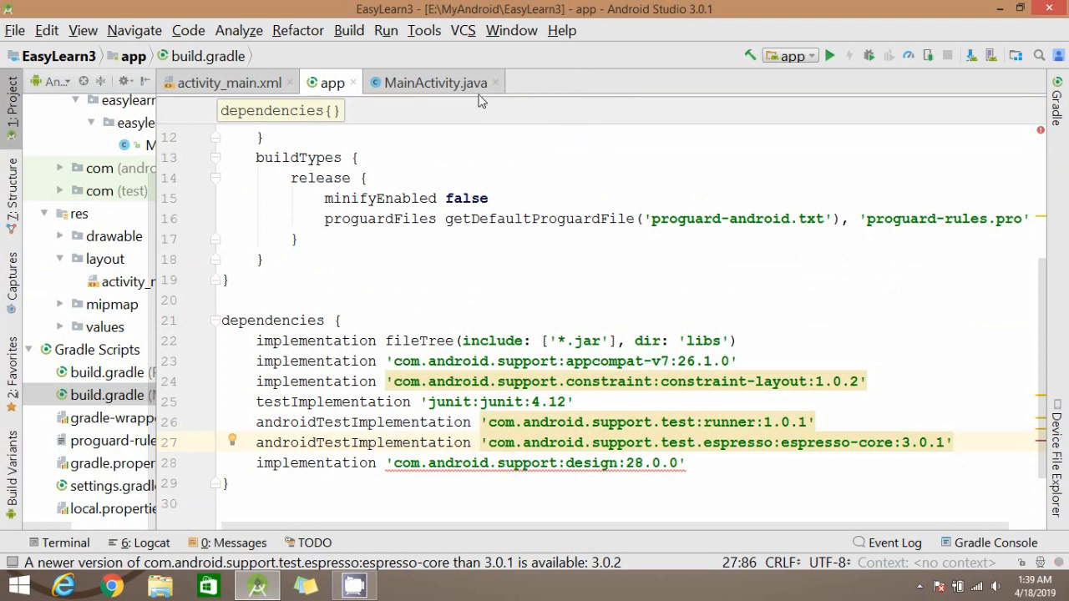
{"action": "left_click", "coordinate": [434, 83]}
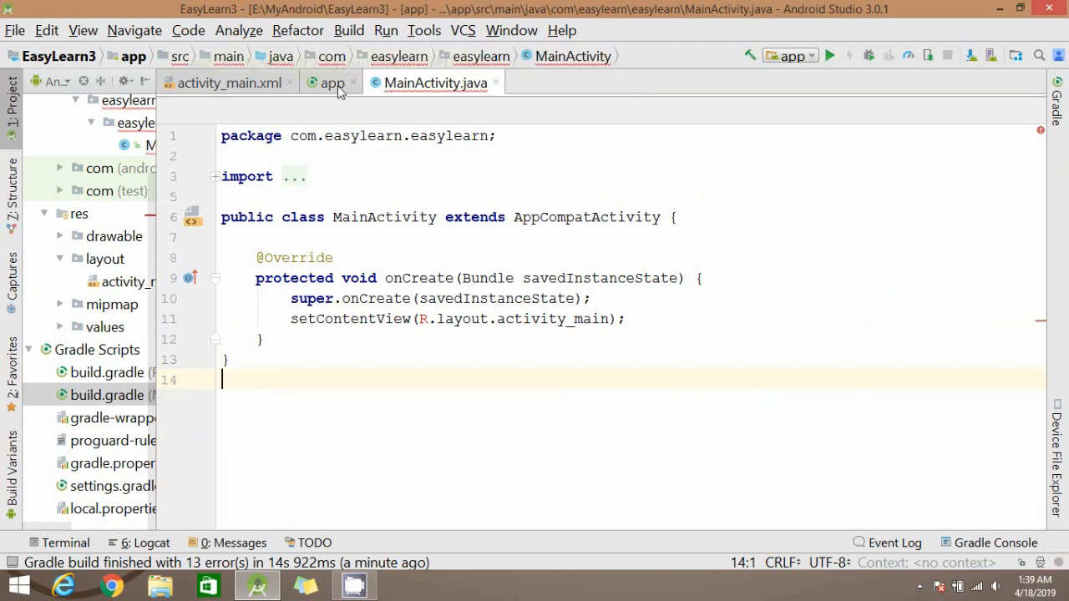
{"action": "left_click", "coordinate": [330, 82]}
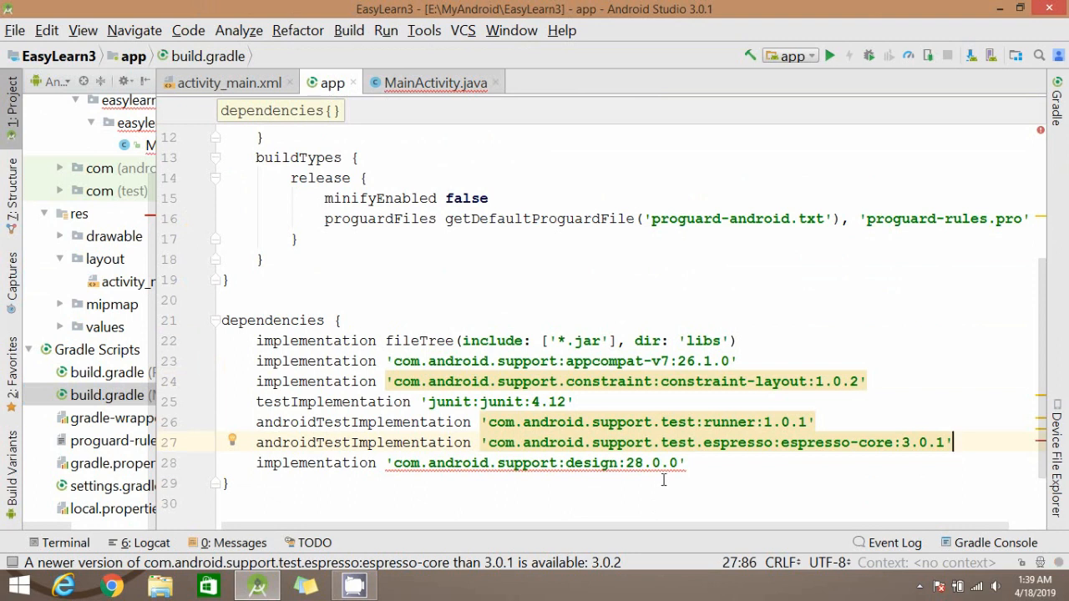
{"action": "mouse_move", "coordinate": [643, 463]}
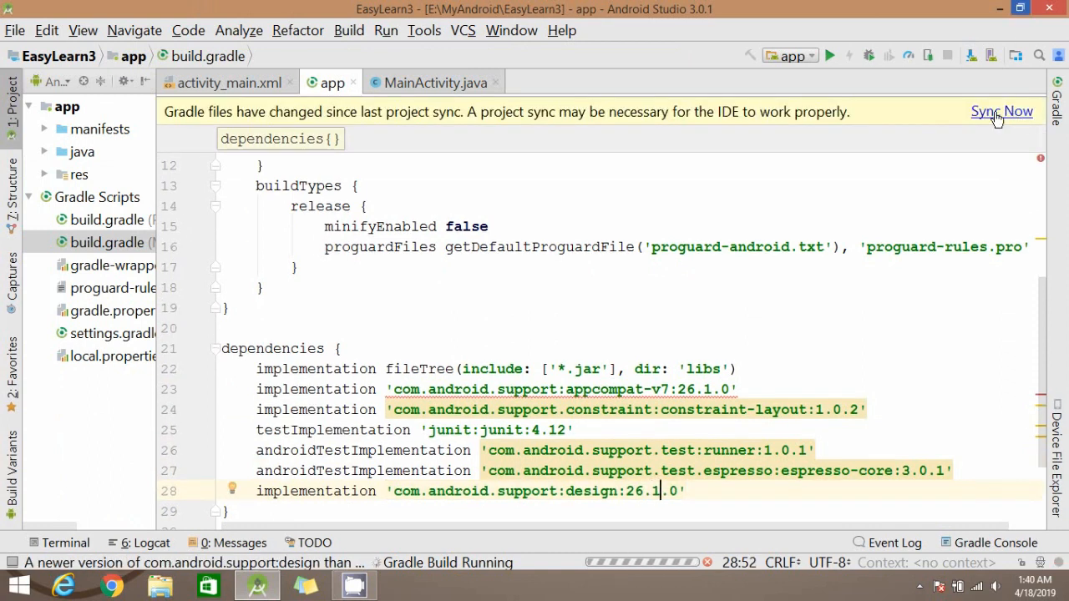
{"action": "left_click", "coordinate": [1002, 110]}
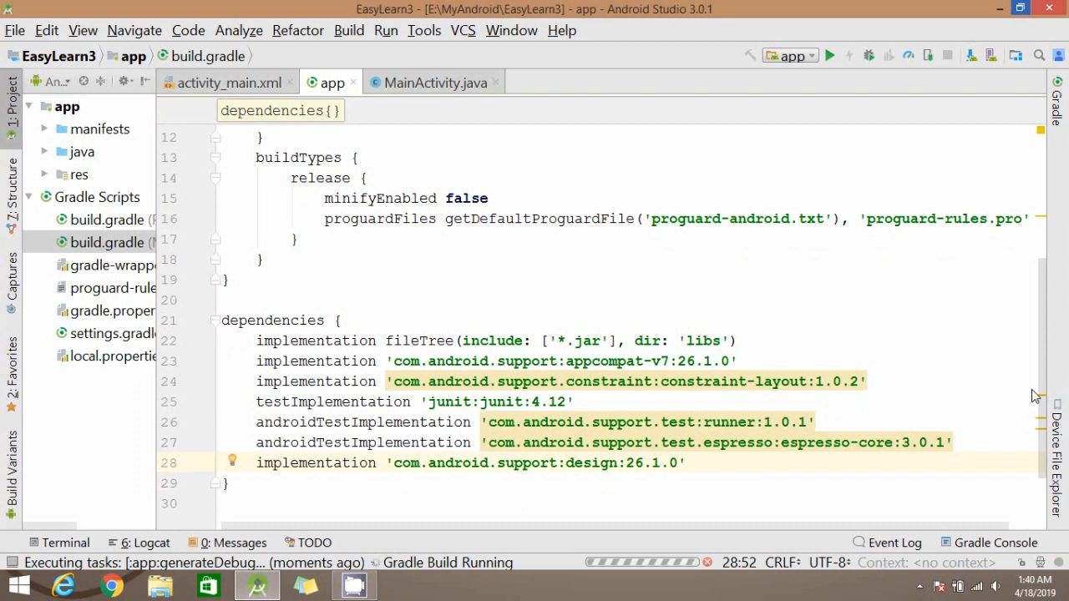
{"action": "left_click", "coordinate": [658, 463]}
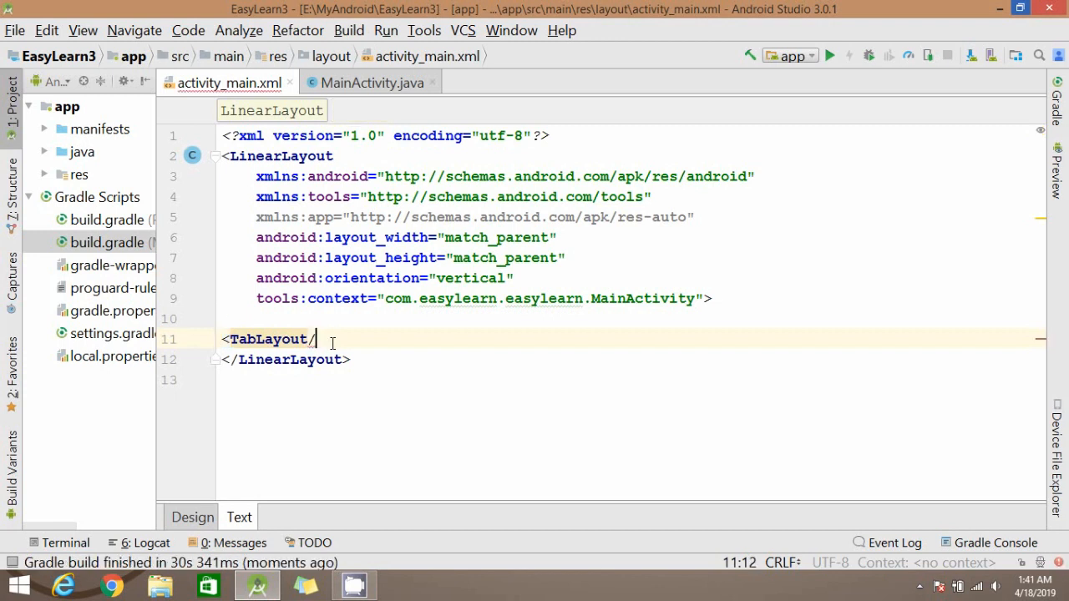
Insert a design-library TabLayout with id @+id/tabs, match_parent width, wrap_content height and tabMode fixed.
{"action": "key", "text": "BackSpace"}
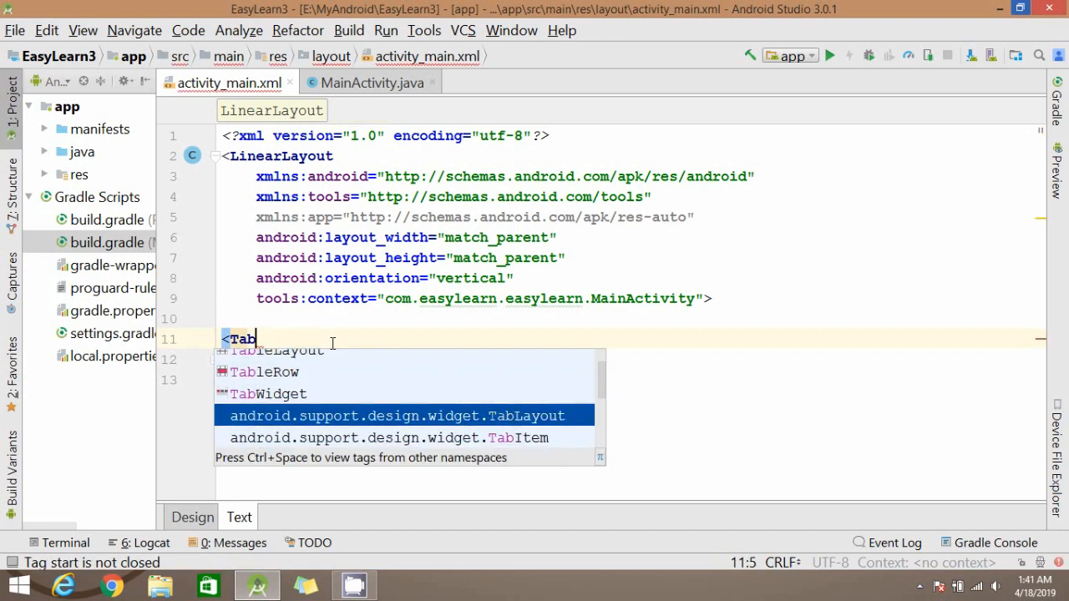
{"action": "left_click", "coordinate": [401, 414]}
{"action": "type", "text": "android:id=\""}
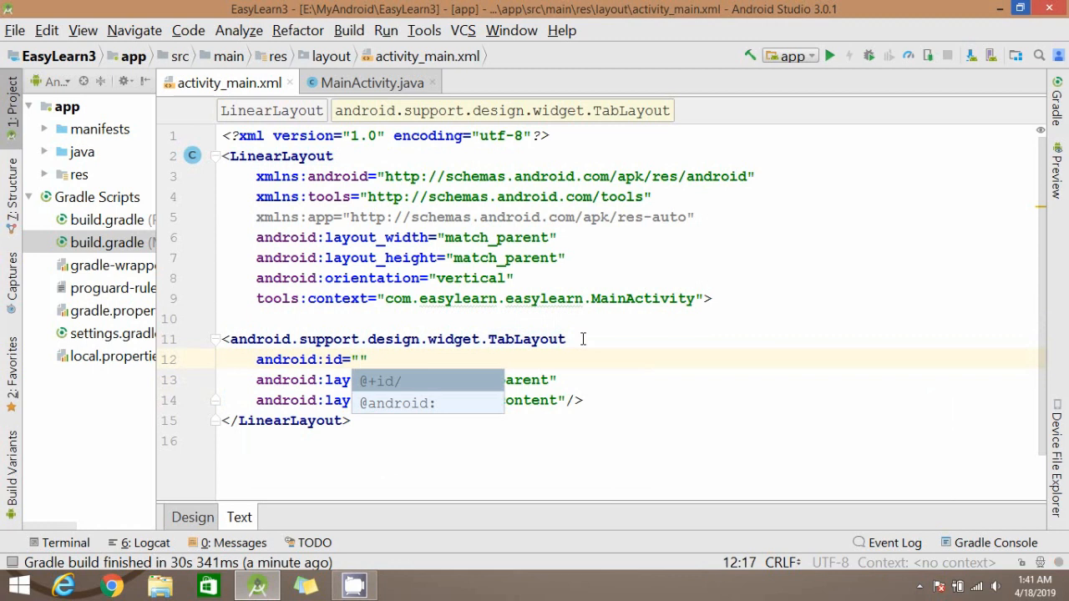
{"action": "type", "text": "@+id/tabs"}
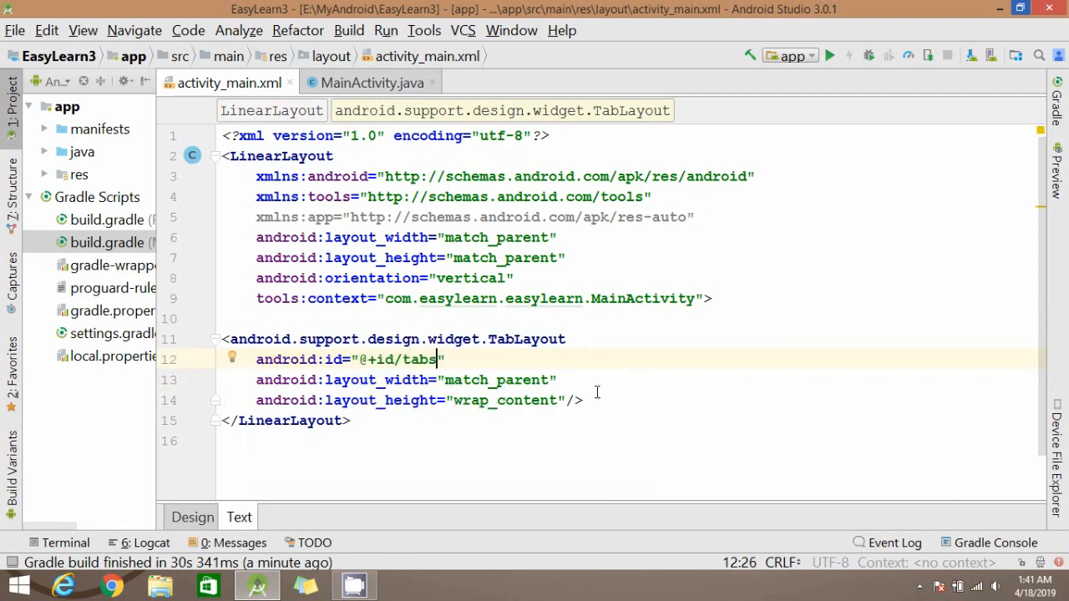
{"action": "type", "text": "tab/>"}
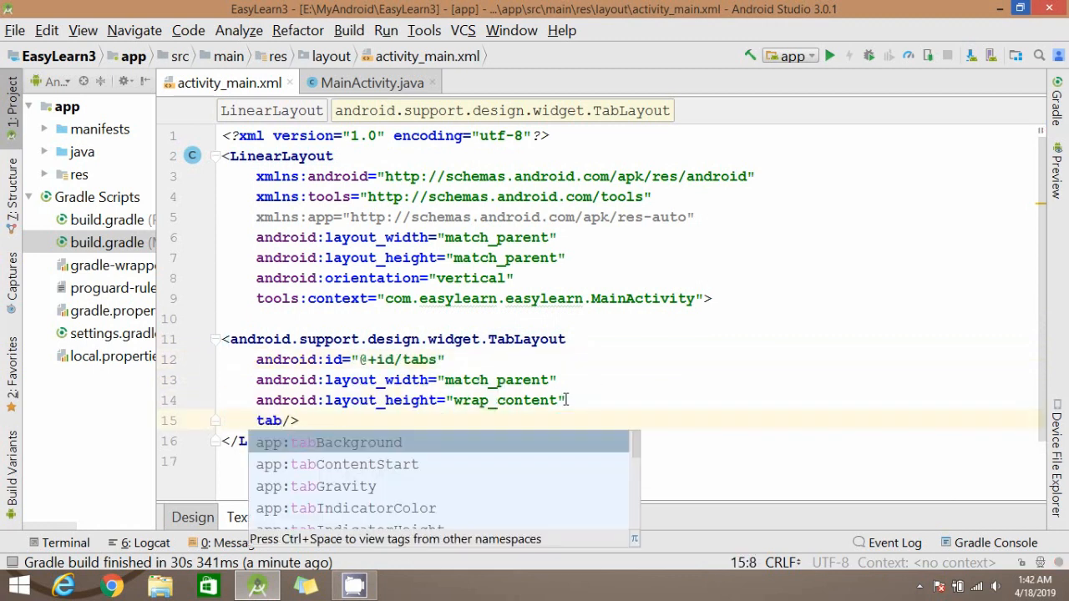
{"action": "type", "text": "Mode=\"fixed"}
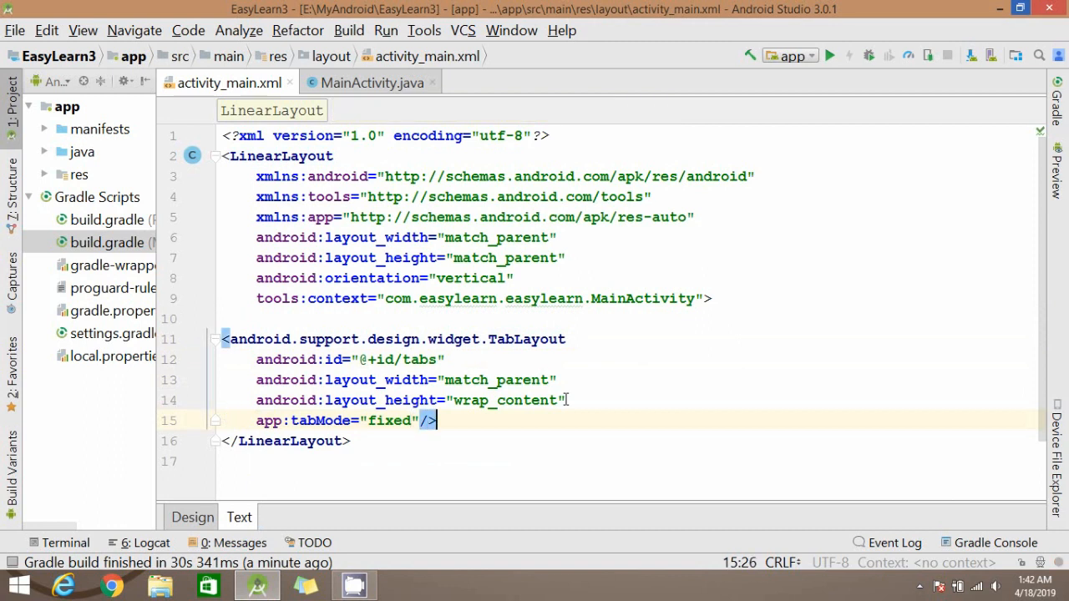
{"action": "key", "text": "Enter"}
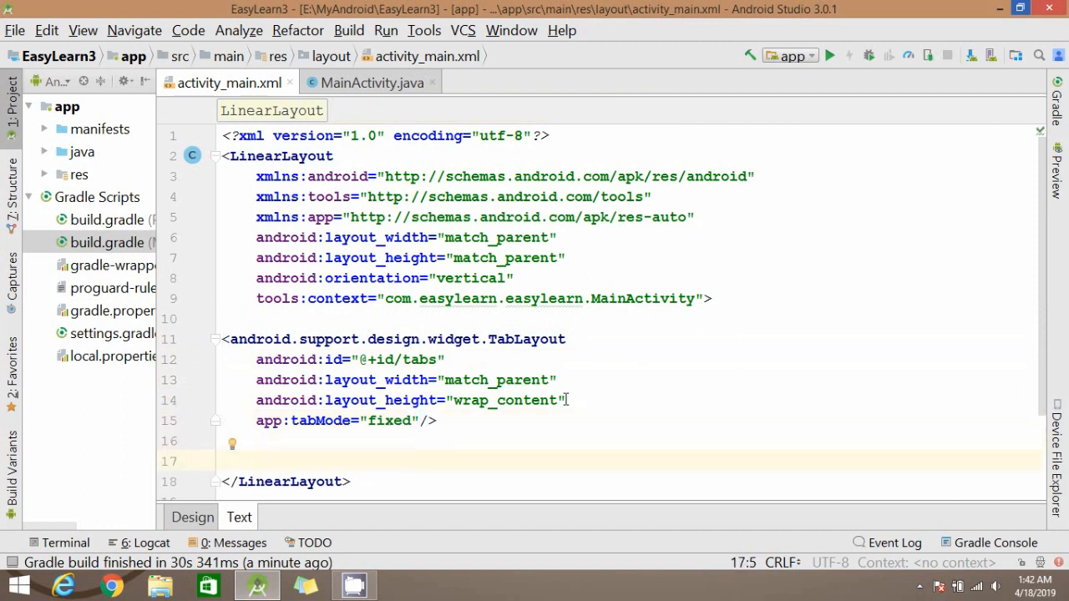
Add a support-v4 ViewPager with id @+id/view_pager and match_parent width and height.
{"action": "type", "text": "<Vi"}
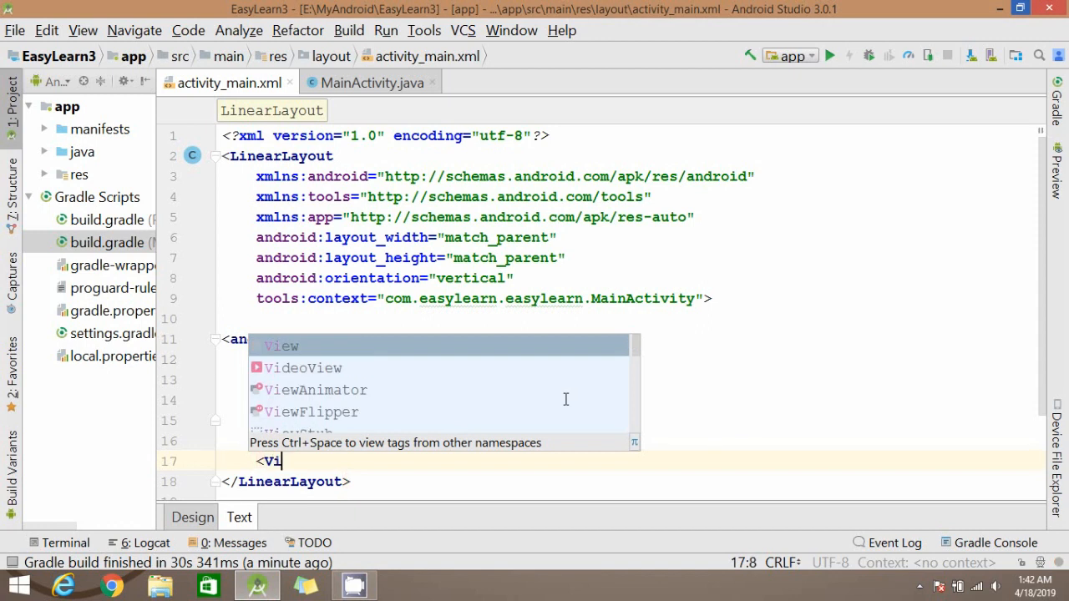
{"action": "type", "text": "ew.ViewPager"}
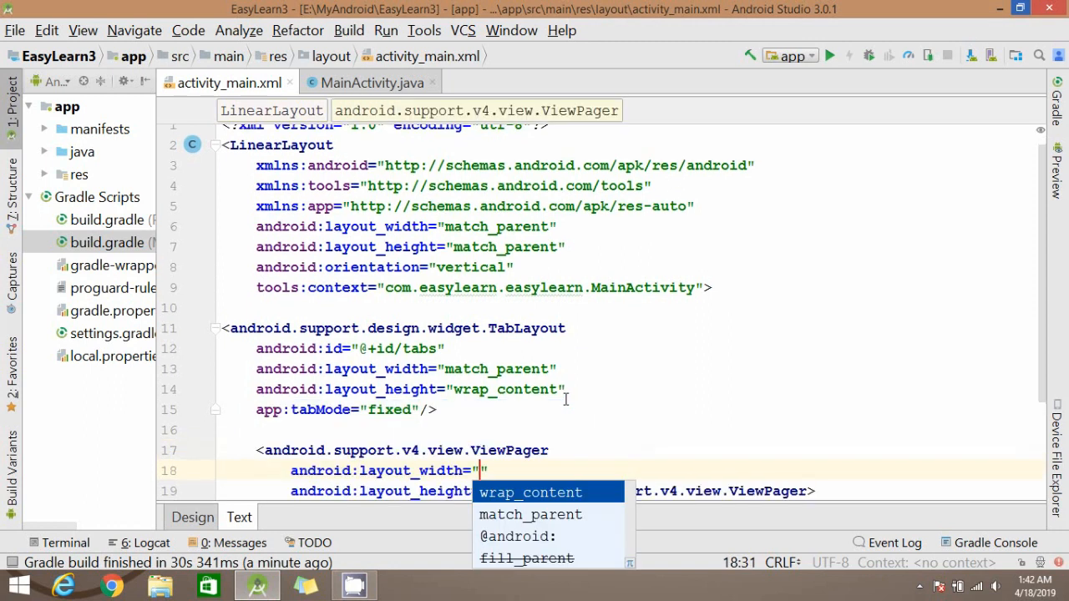
{"action": "mouse_move", "coordinate": [530, 491]}
{"action": "type", "text": "match_parent"}
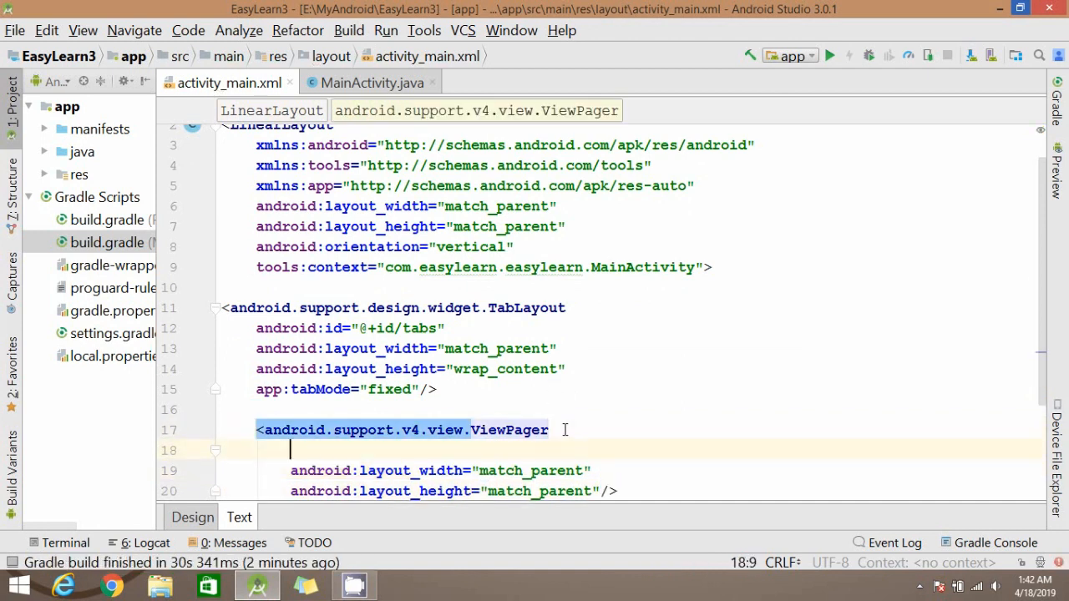
{"action": "type", "text": "android:id=\"@+id/"}
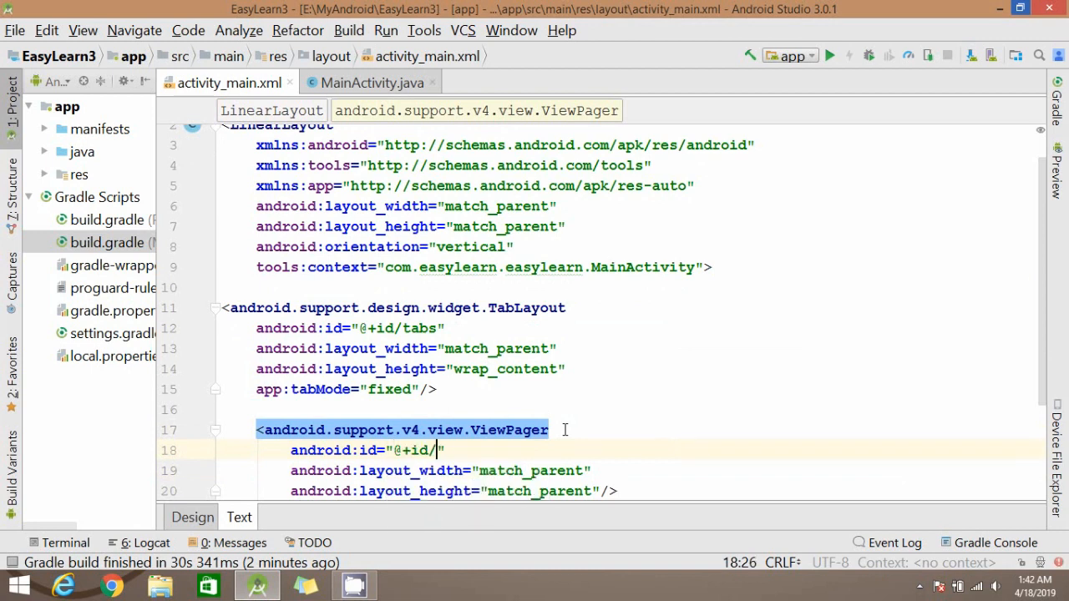
{"action": "type", "text": "v"}
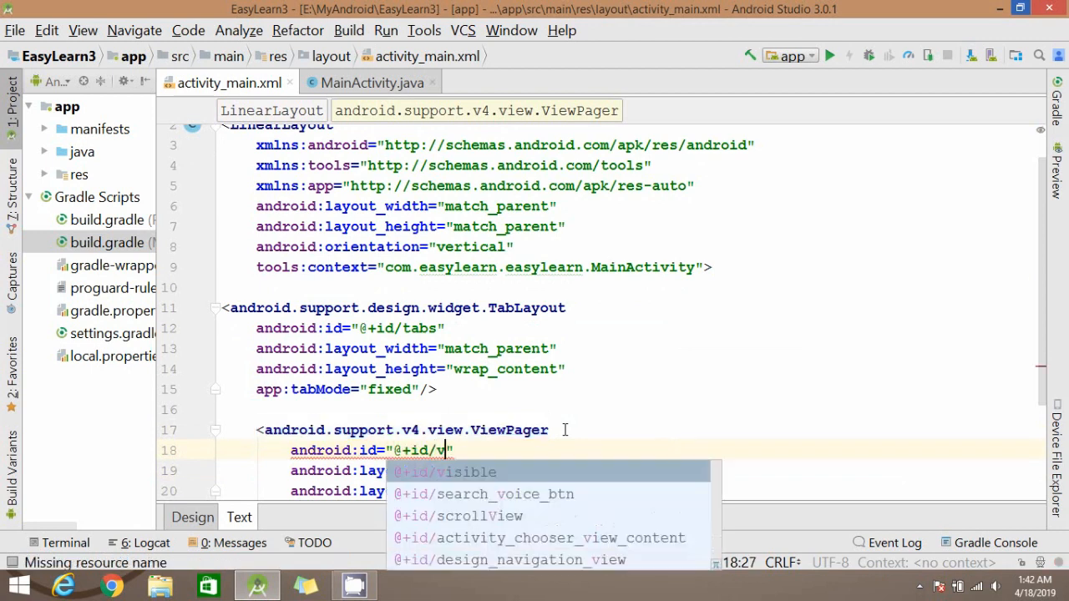
{"action": "type", "text": "iewPa"}
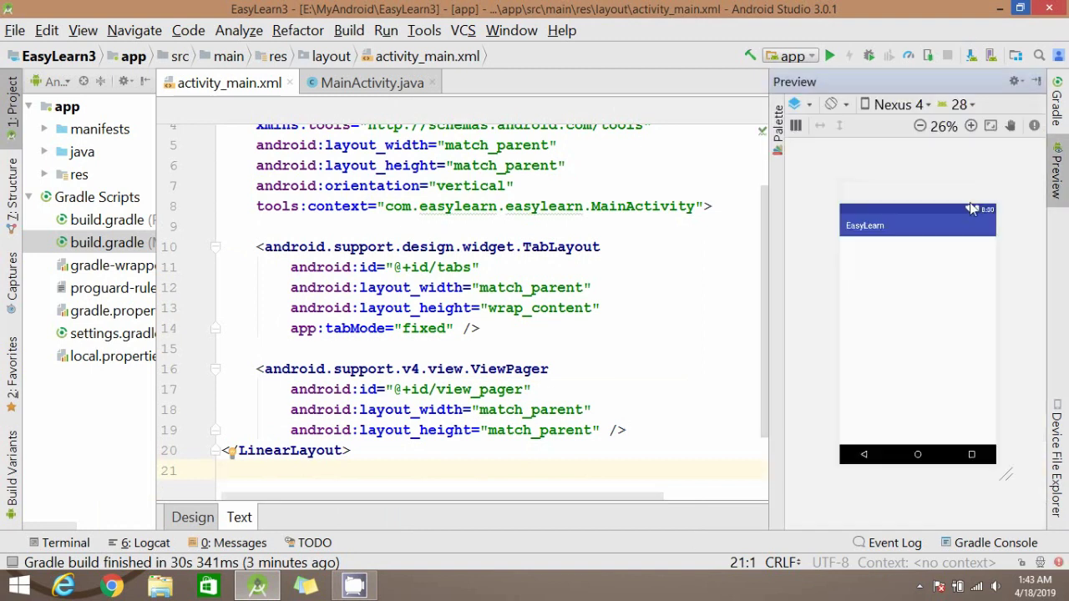
{"action": "left_click", "coordinate": [404, 370]}
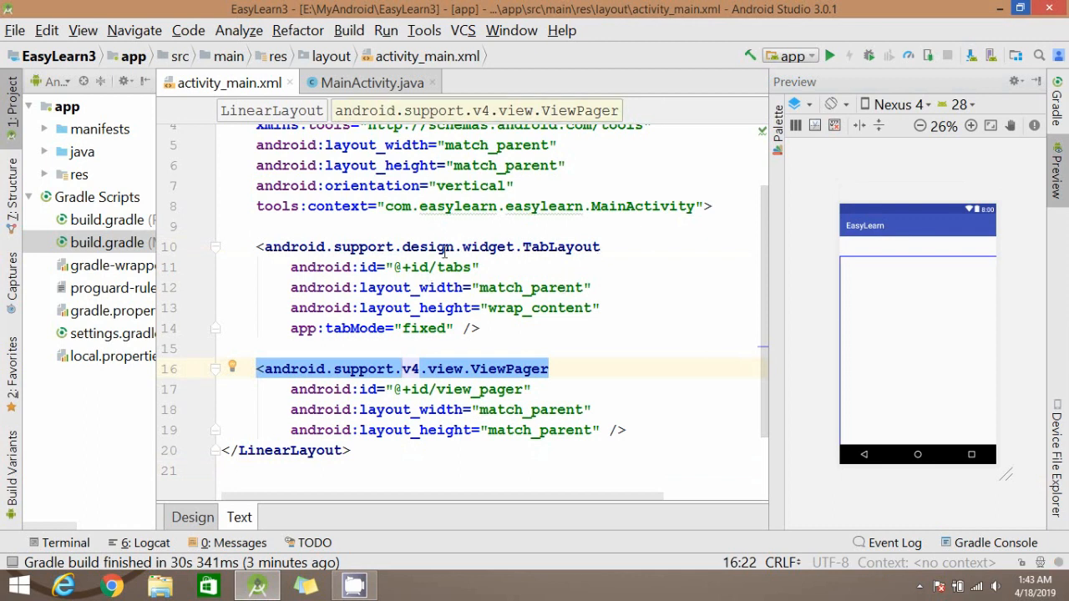
{"action": "left_click", "coordinate": [369, 82]}
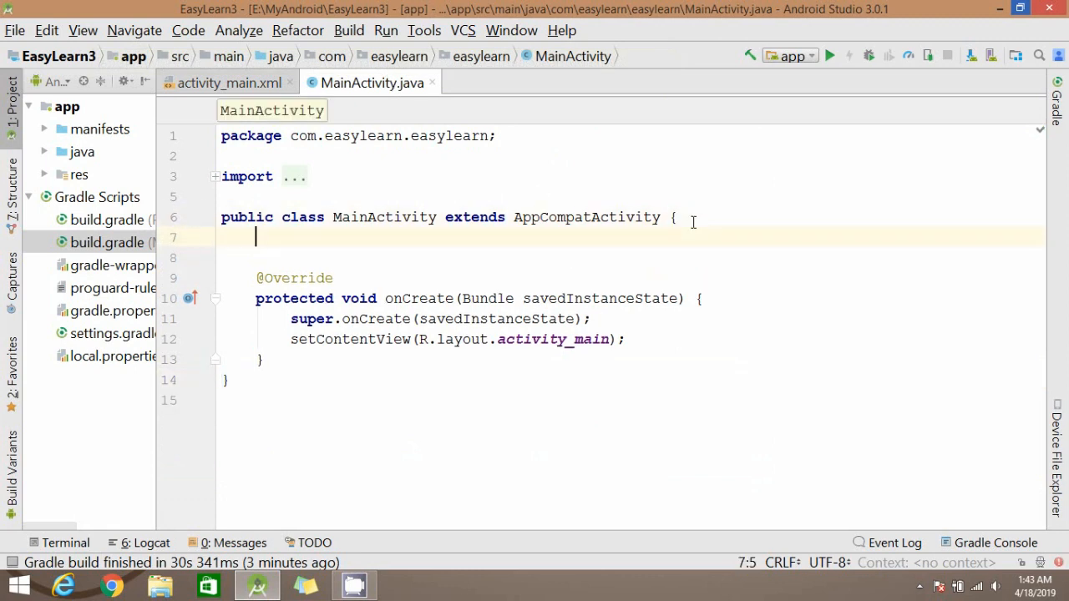
Declare TabLayout mTabLayout and ViewPager mViewPager fields in MainActivity.
{"action": "type", "text": "TabL"}
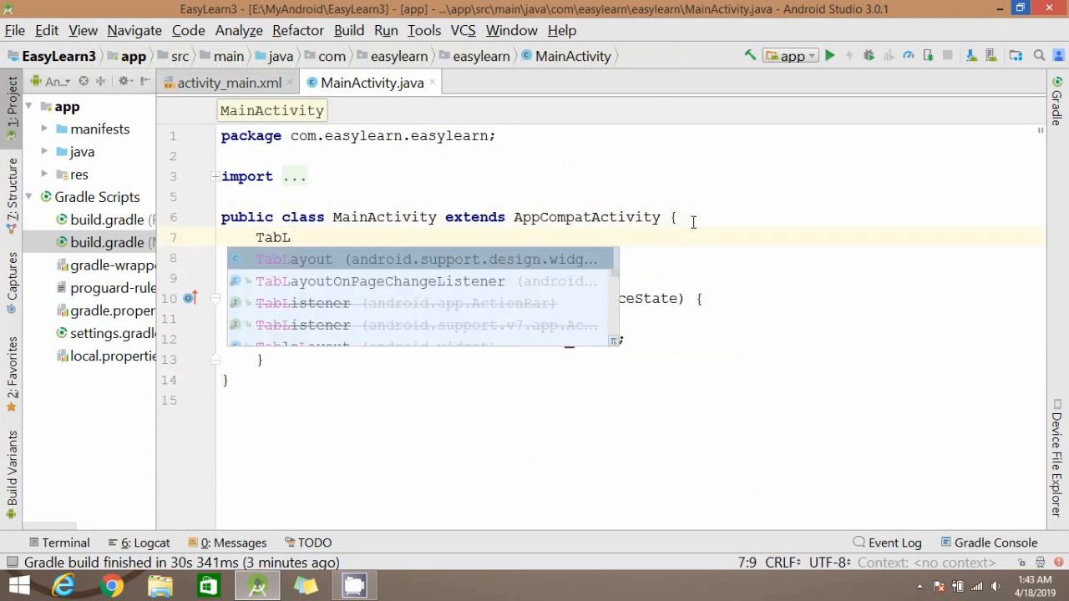
{"action": "left_click", "coordinate": [294, 259]}
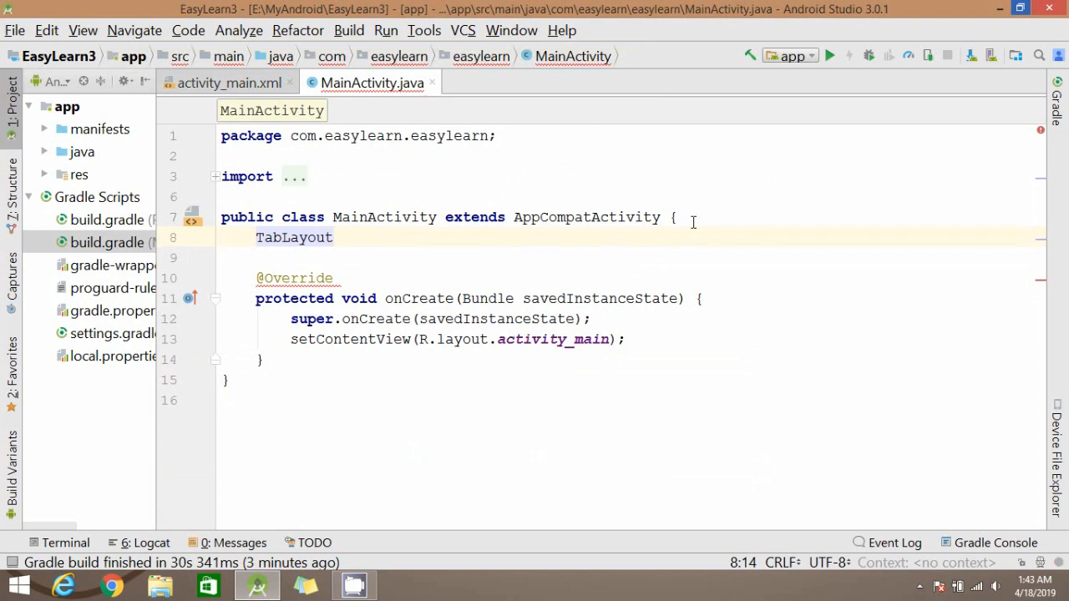
{"action": "type", "text": "t;"}
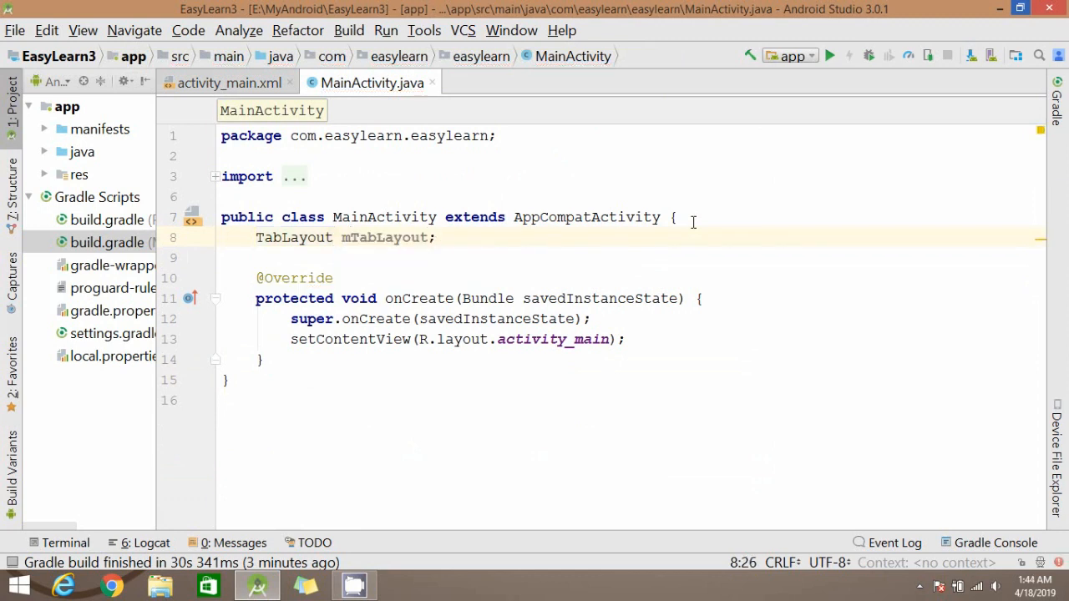
{"action": "type", "text": "ViewP"}
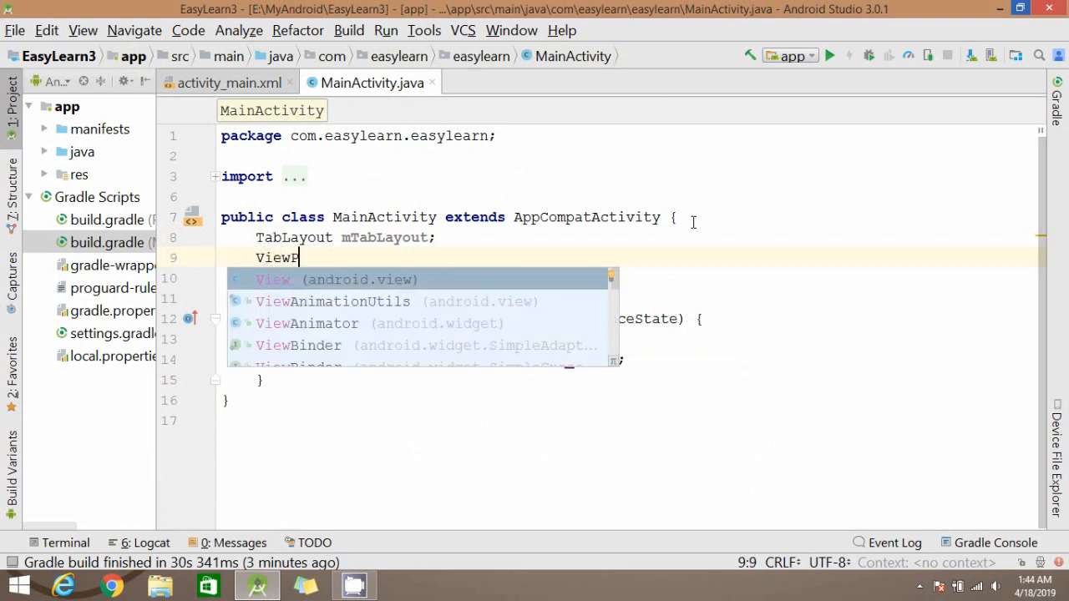
{"action": "type", "text": "ViewPager"}
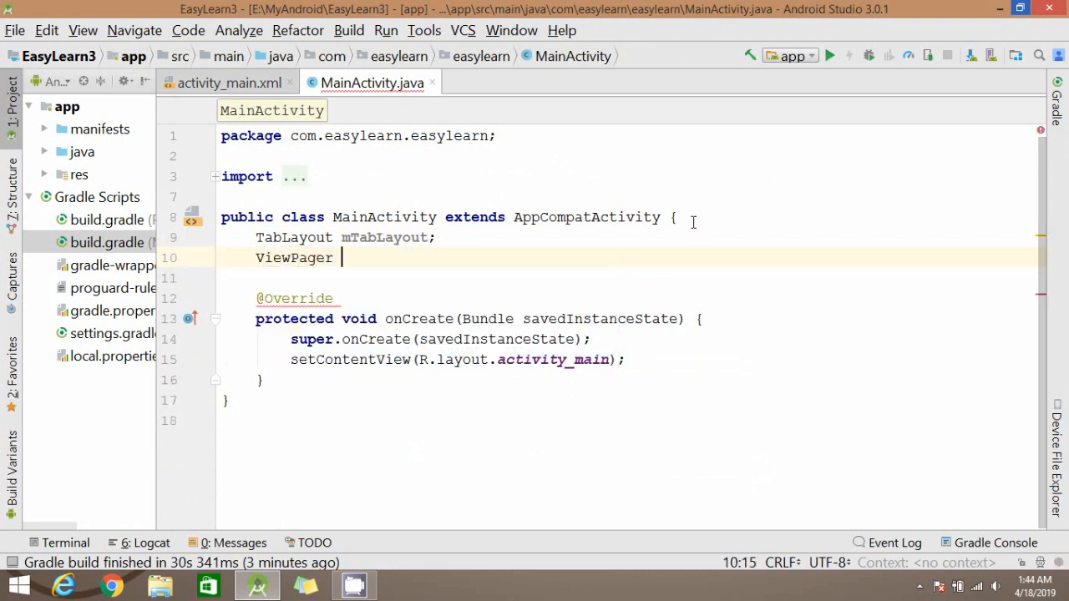
{"action": "type", "text": "mViewPager;"}
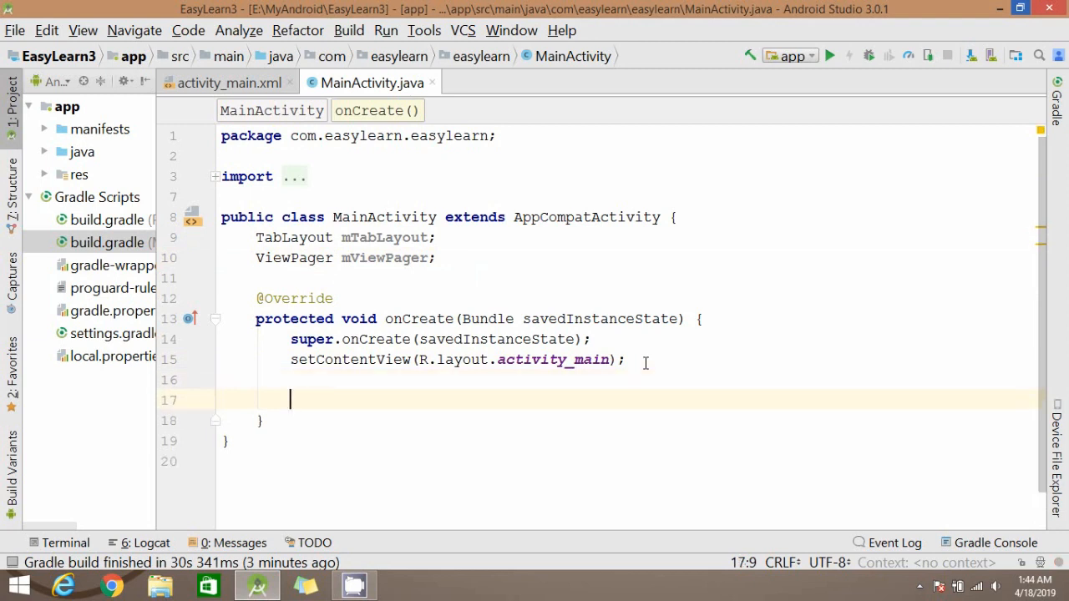
Assign both fields with findViewById(R.id.tabs / R.id.view_pager) and begin mViewPager.setAdapter().
{"action": "type", "text": "mTabLayout ="}
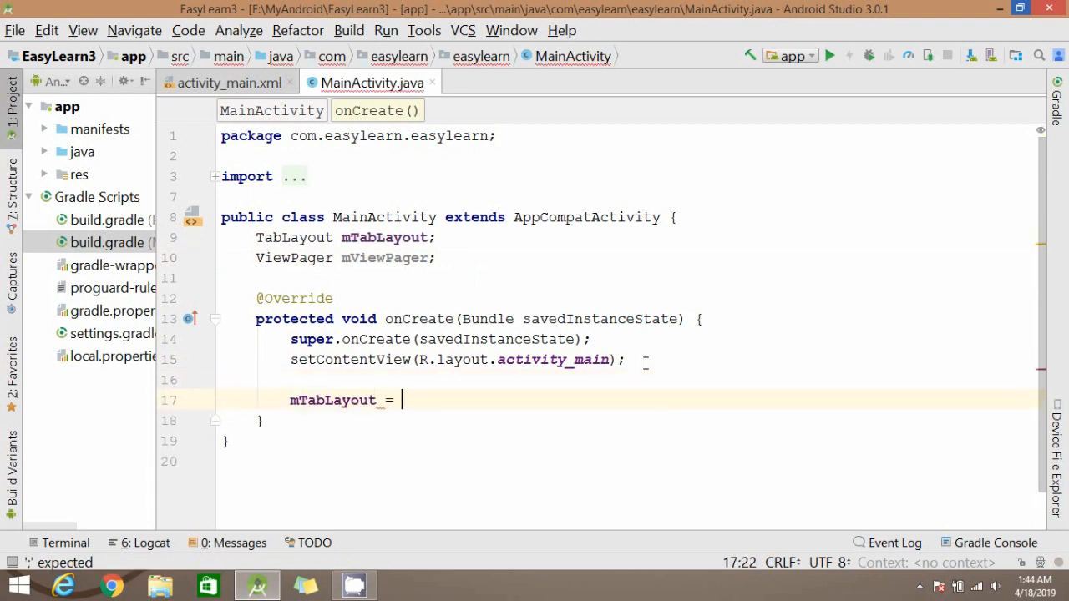
{"action": "type", "text": "findViewById(R."}
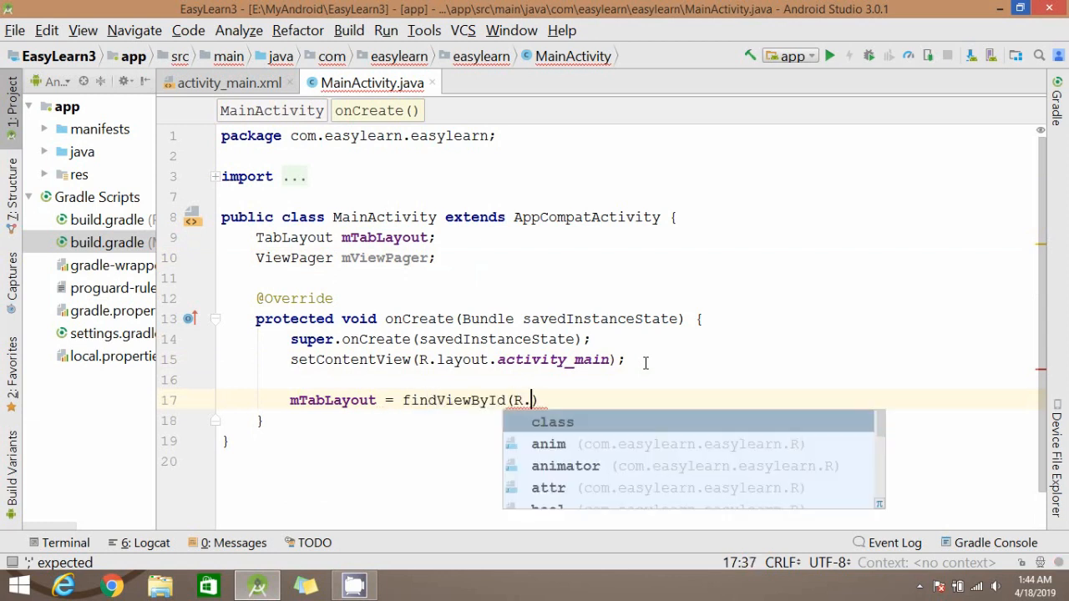
{"action": "type", "text": "id.tabs);"}
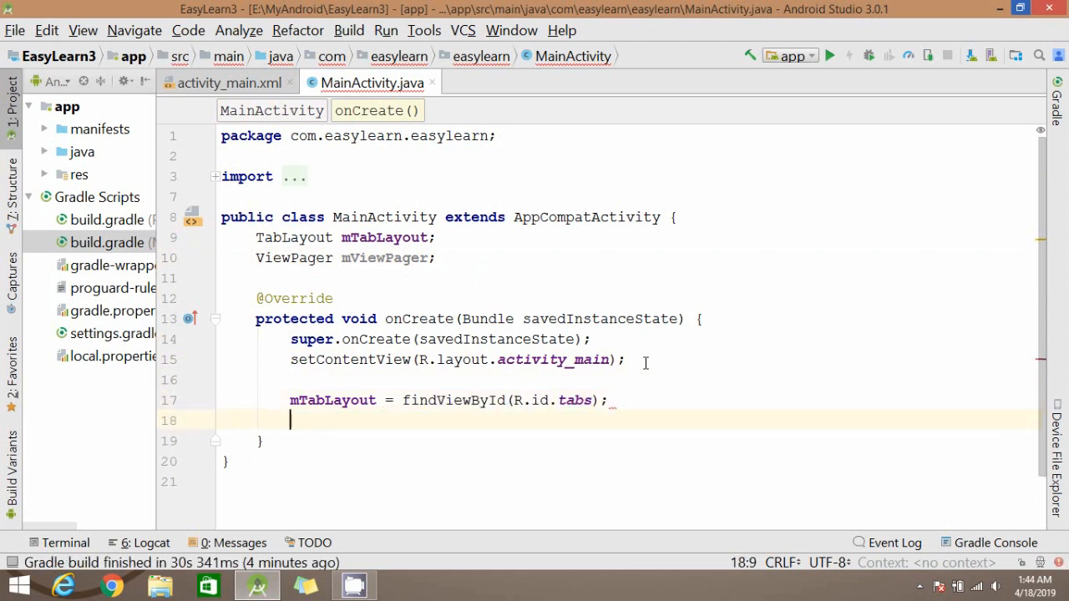
{"action": "type", "text": "mViewPager"}
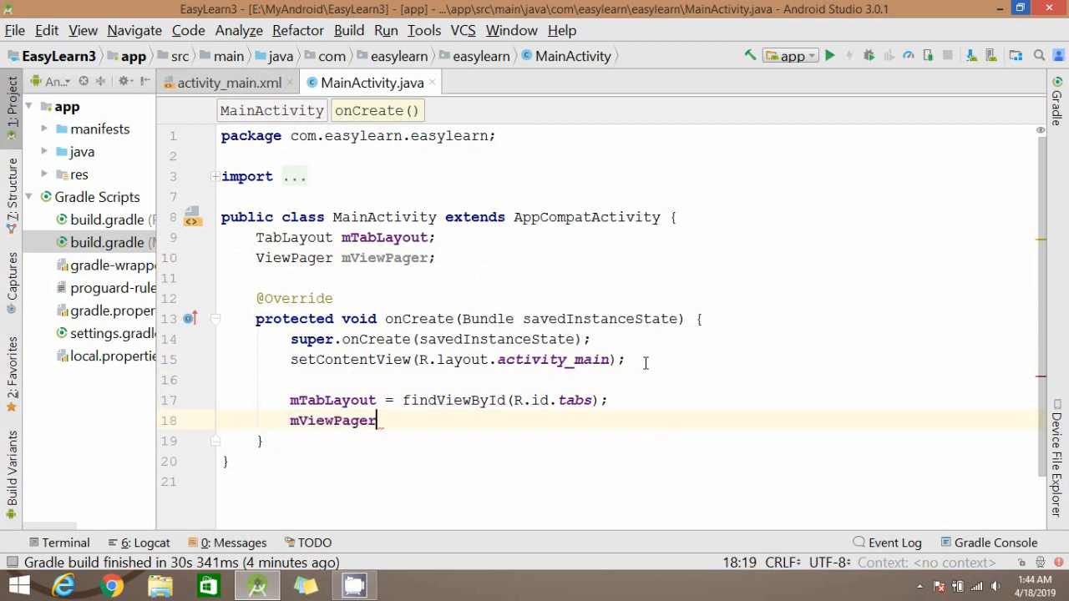
{"action": "type", "text": "= findViewById()"}
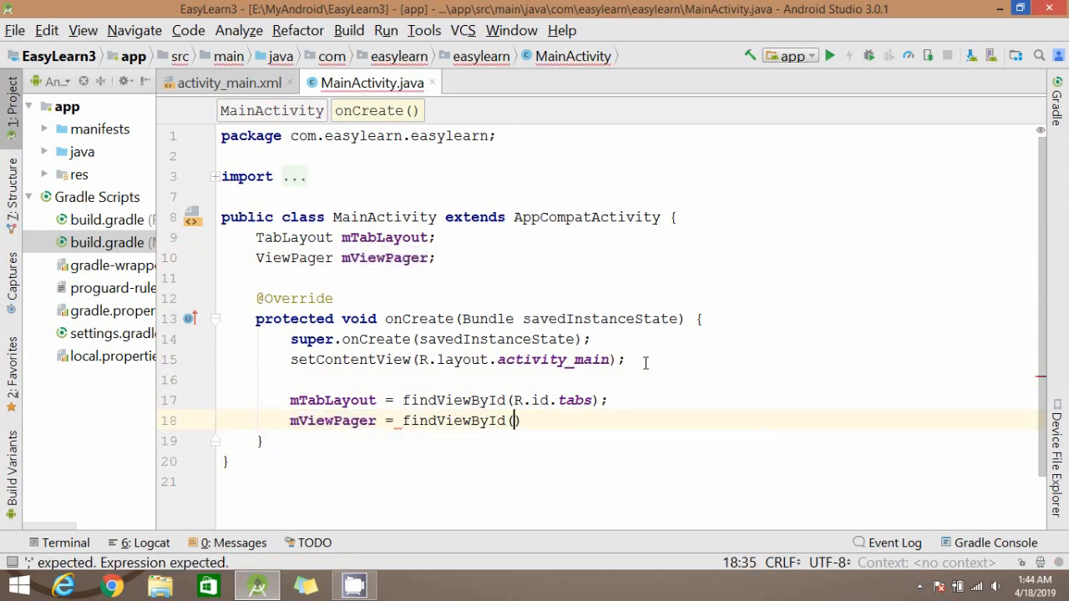
{"action": "type", "text": "R.id.view_pager"}
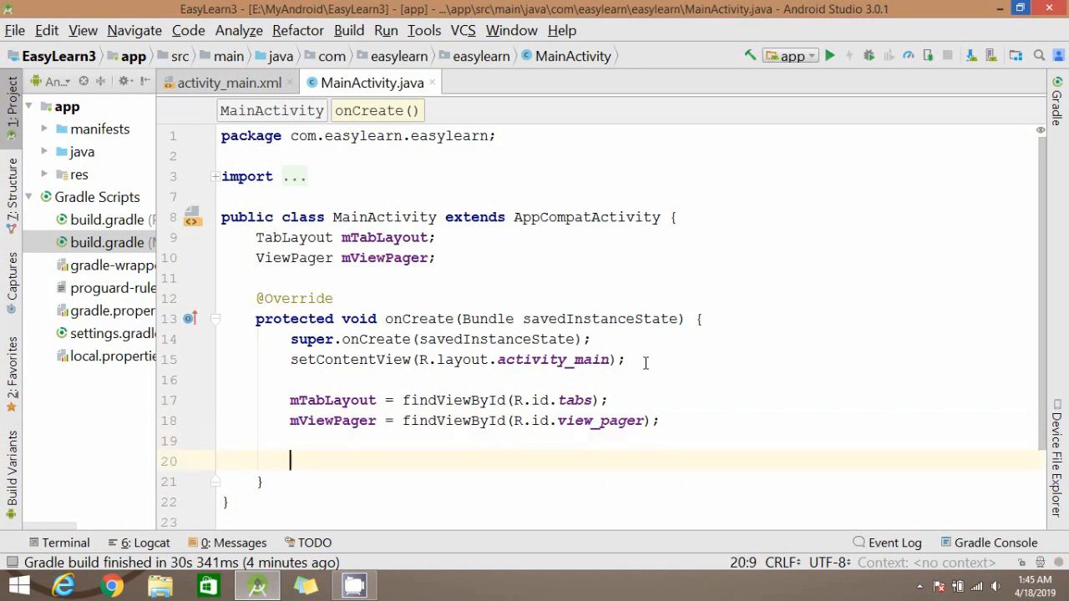
{"action": "type", "text": "mViewPage"}
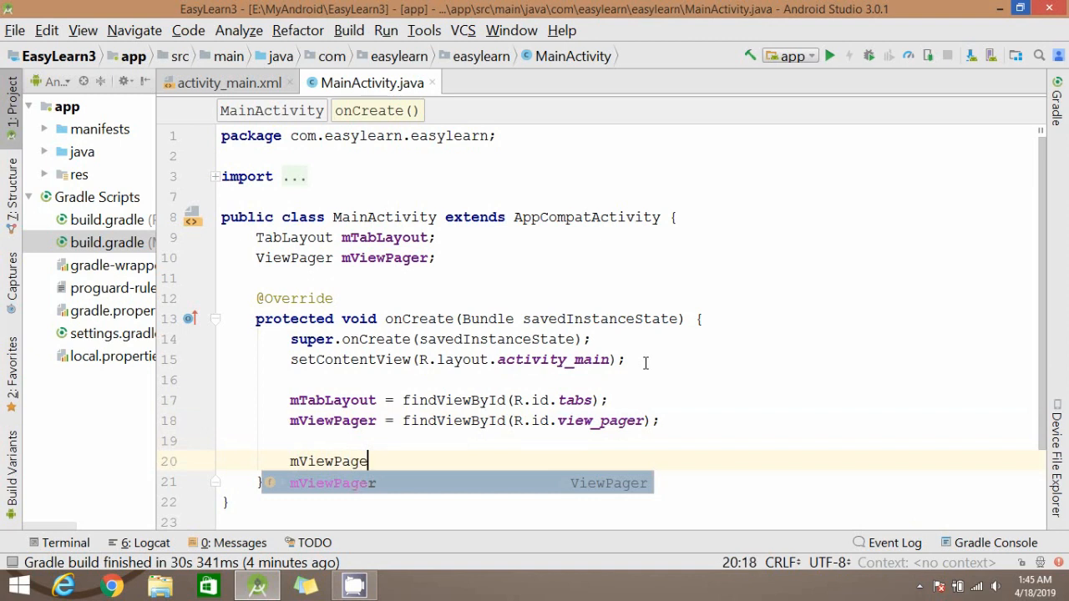
{"action": "type", "text": ".setAdapter();"}
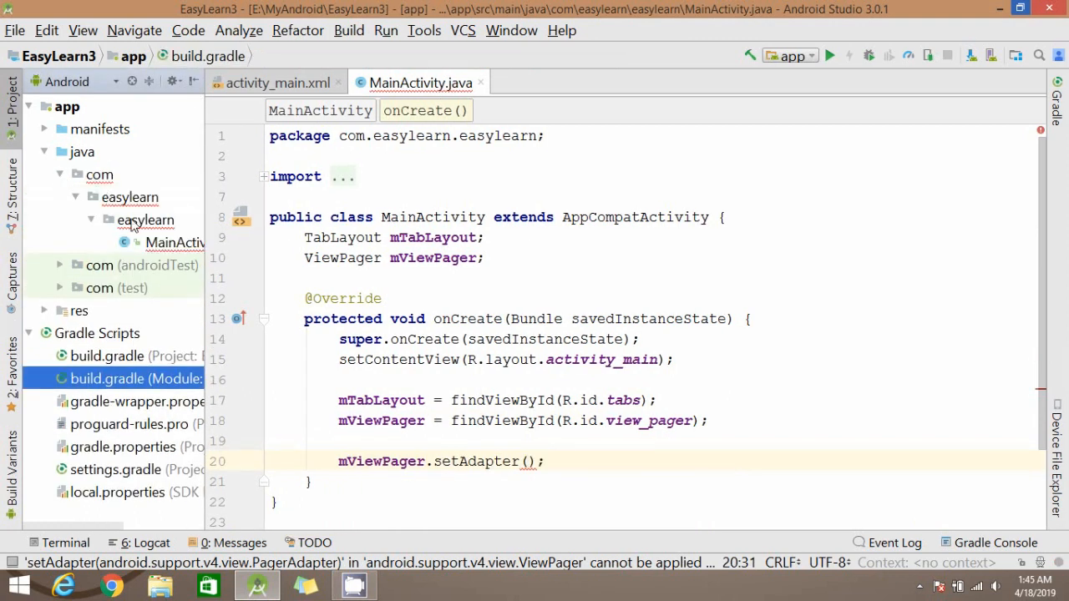
Create a new Java class FragmentTabAdapter in the easylearn package.
{"action": "left_click", "coordinate": [146, 220]}
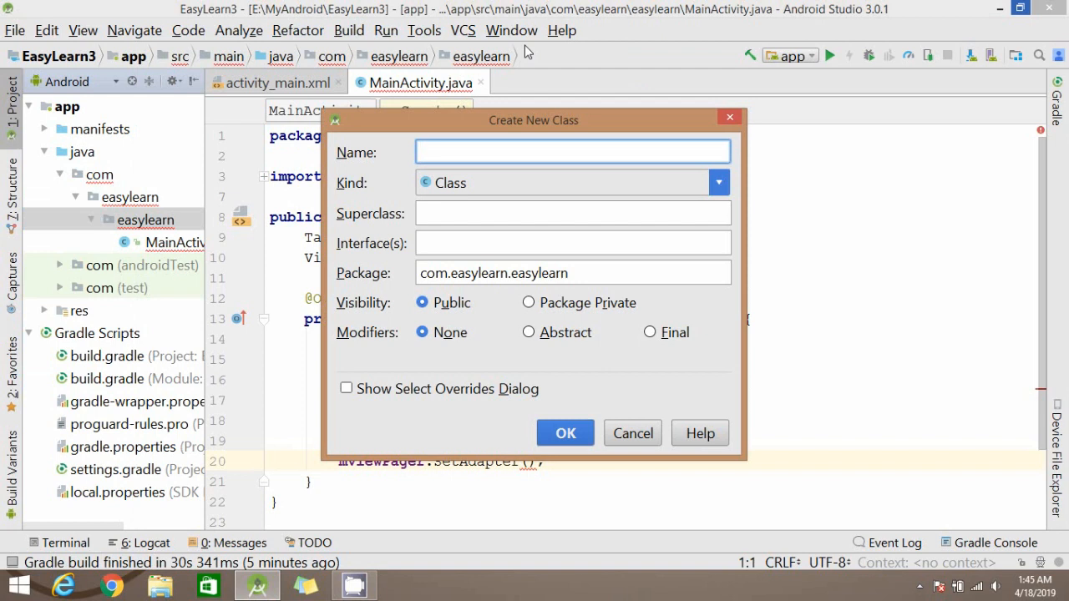
{"action": "type", "text": "FragmentTabAdap"}
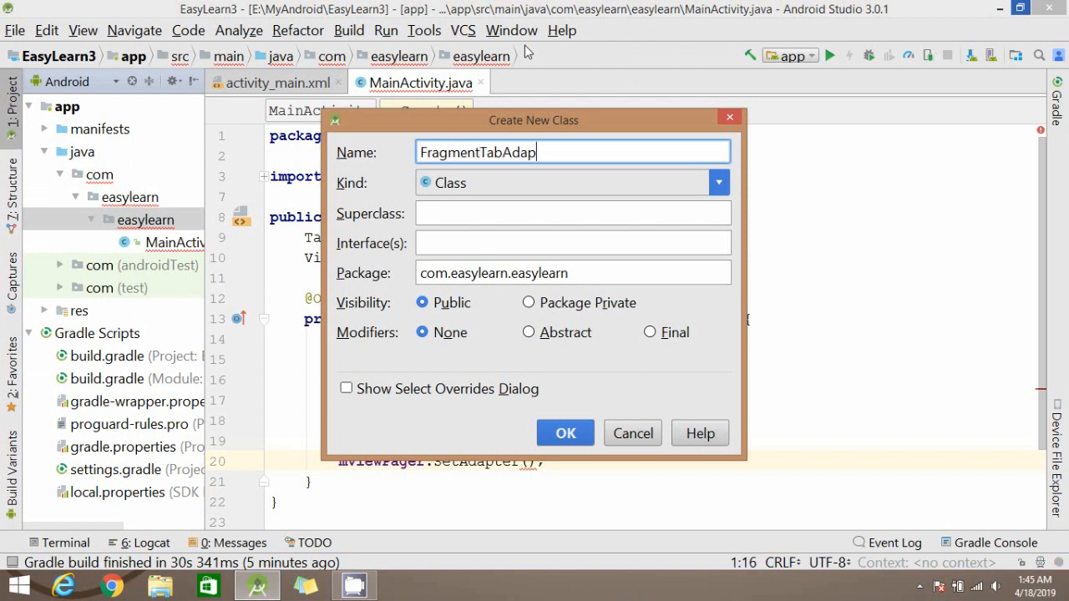
{"action": "type", "text": "ter"}
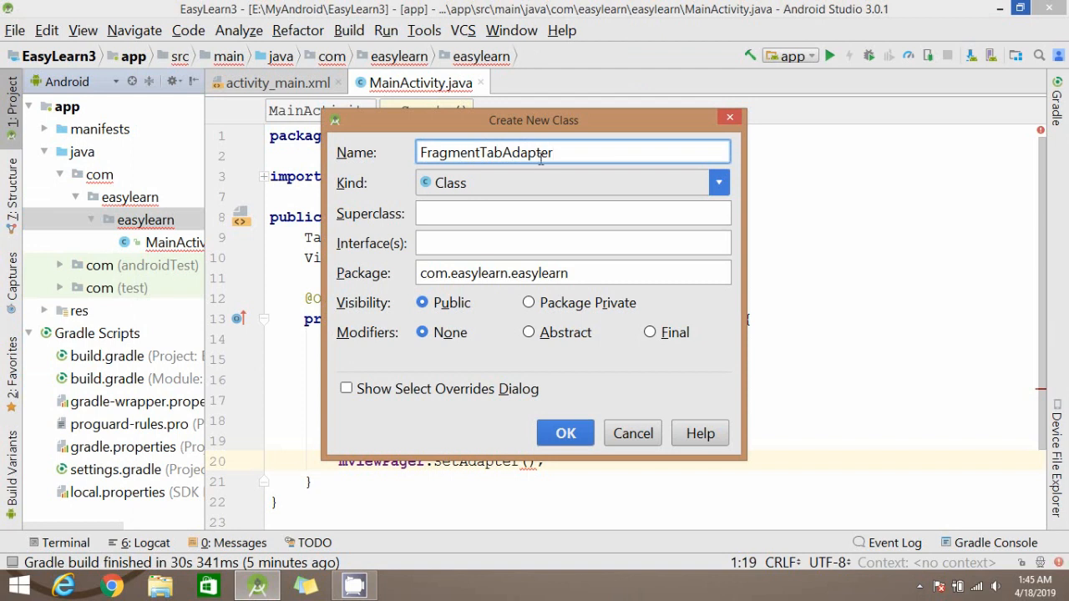
{"action": "left_click", "coordinate": [565, 433]}
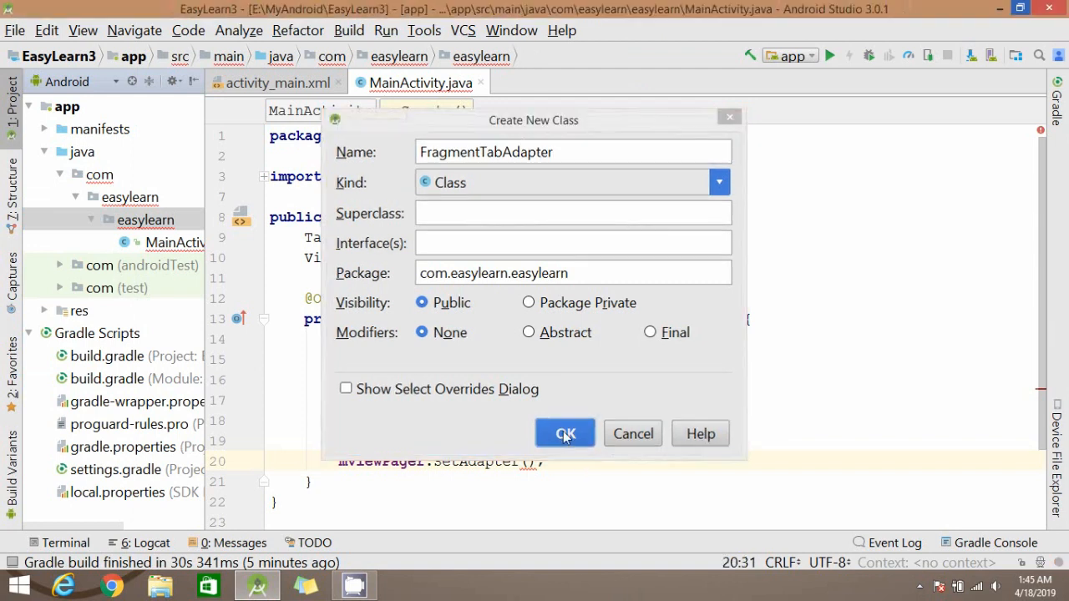
{"action": "left_click", "coordinate": [564, 434]}
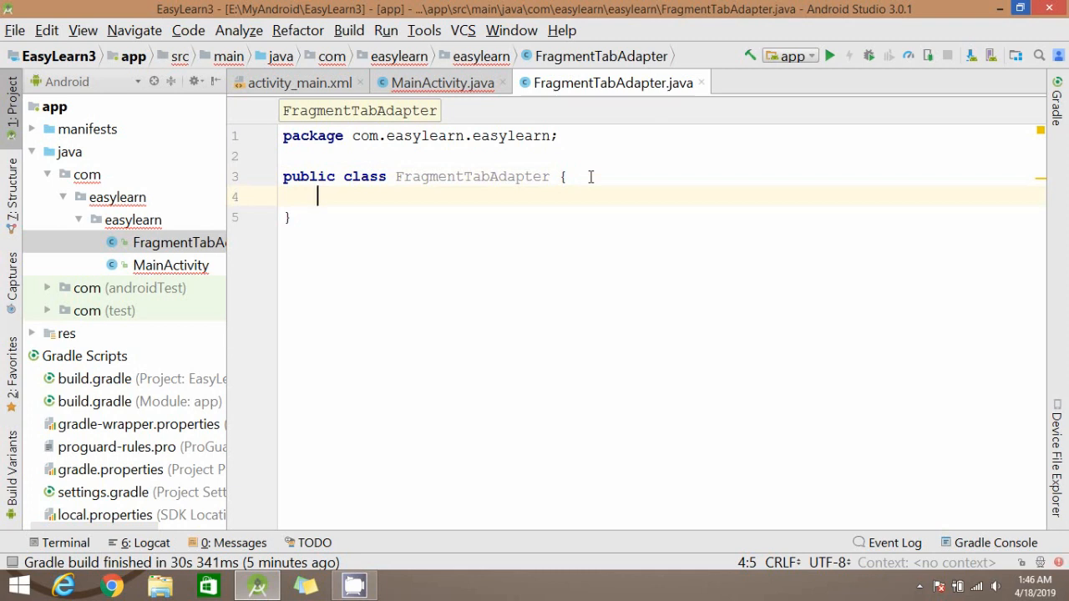
Instantiate FragmentTabAdapter, set it on mViewPager, and call mTabLayout.setupWithViewPager(mViewPager).
{"action": "left_click", "coordinate": [440, 84]}
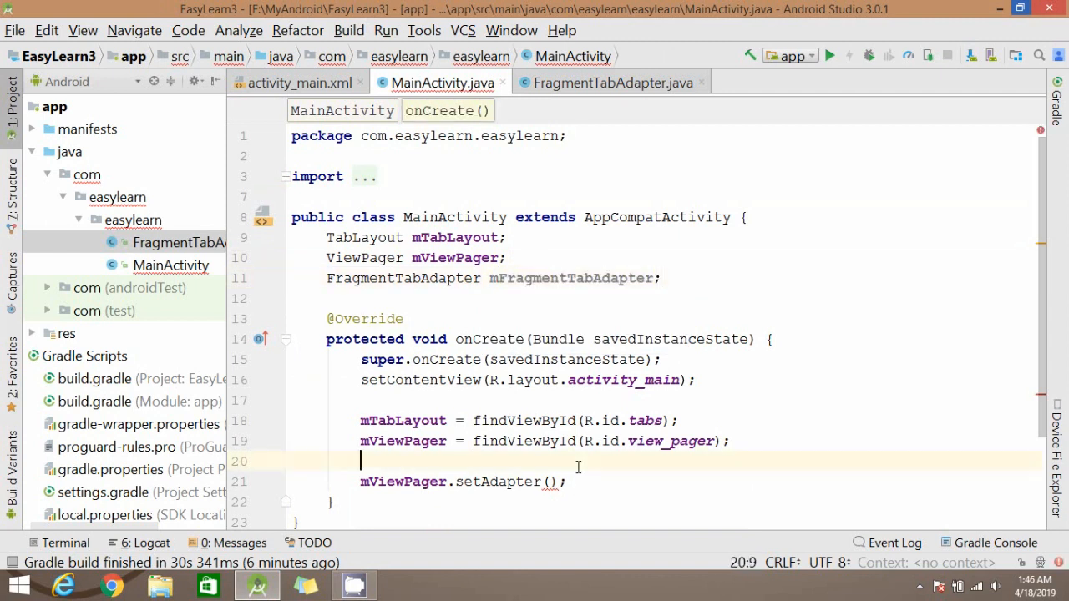
{"action": "type", "text": "m"}
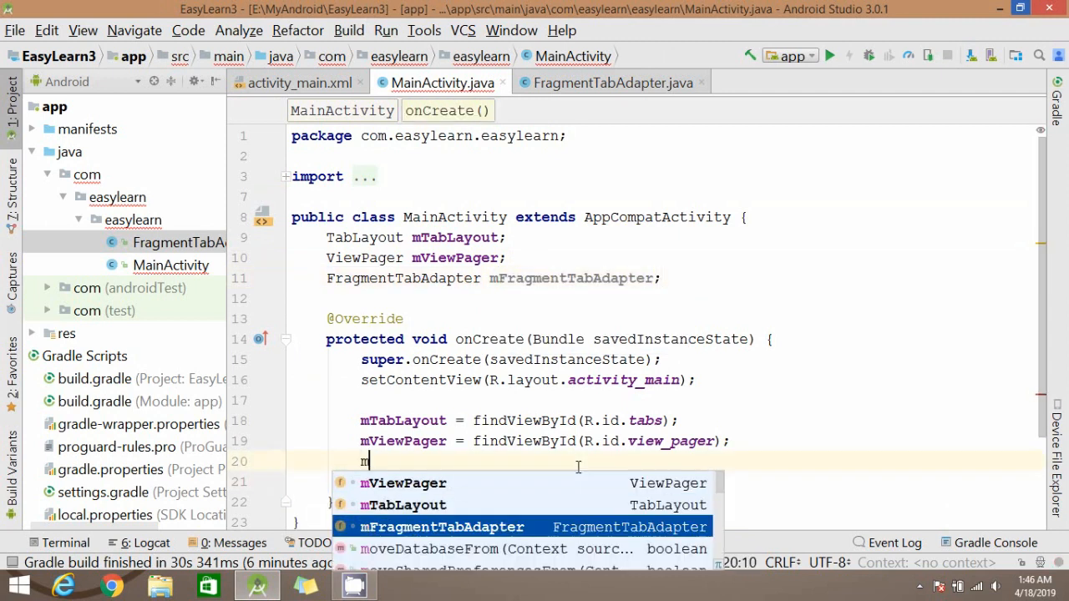
{"action": "type", "text": "mFragmentTabAdapter = new FragmentTabAdapter();"}
{"action": "left_click", "coordinate": [702, 481]}
{"action": "type", "text": "mViewPager.setAdapter();"}
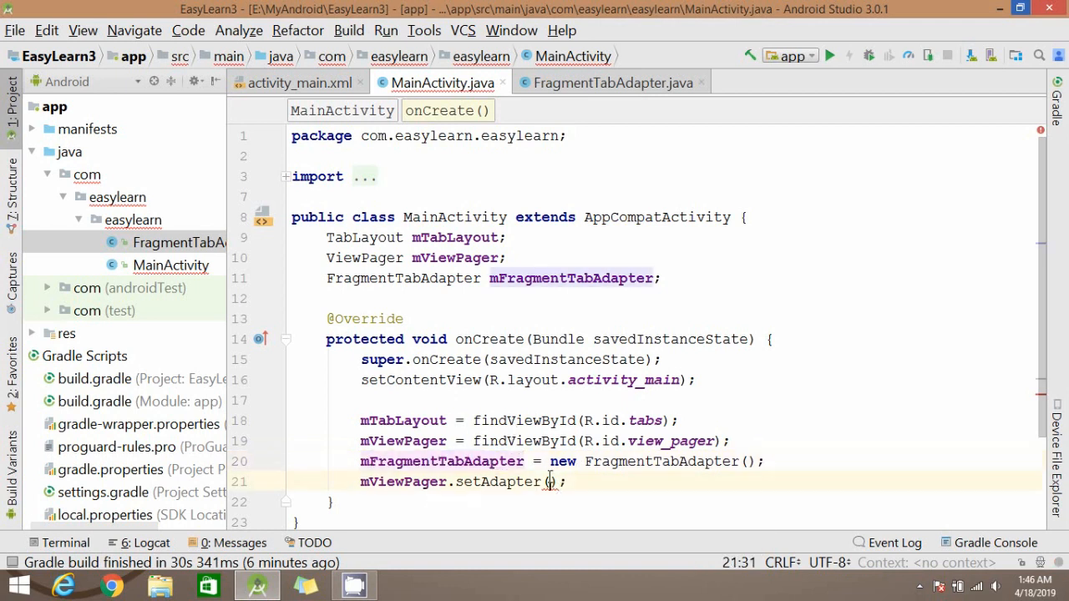
{"action": "type", "text": "mFragmentTabAdapter"}
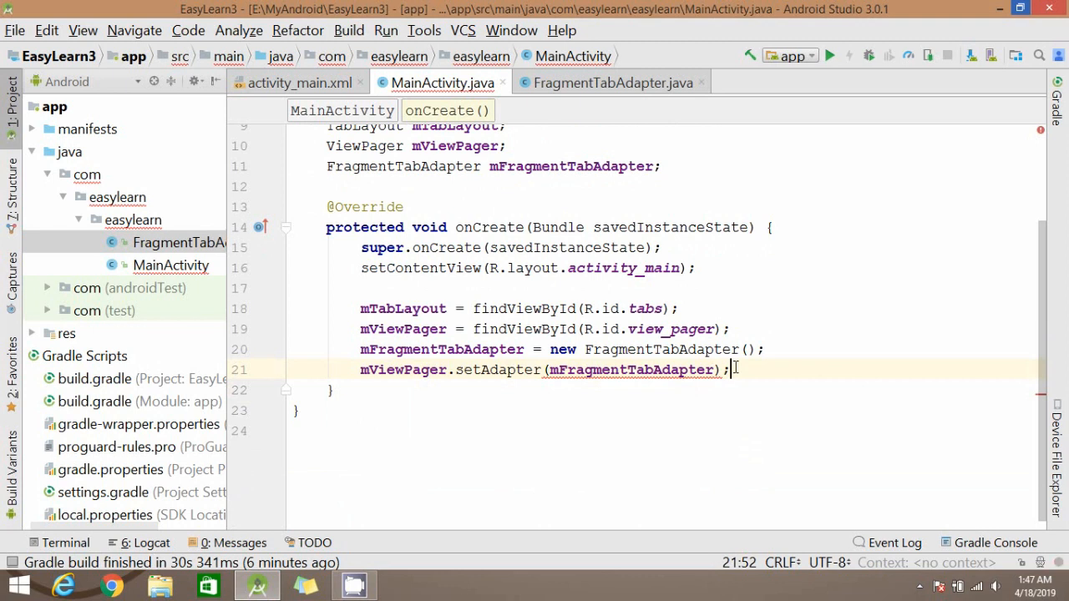
{"action": "type", "text": "mT"}
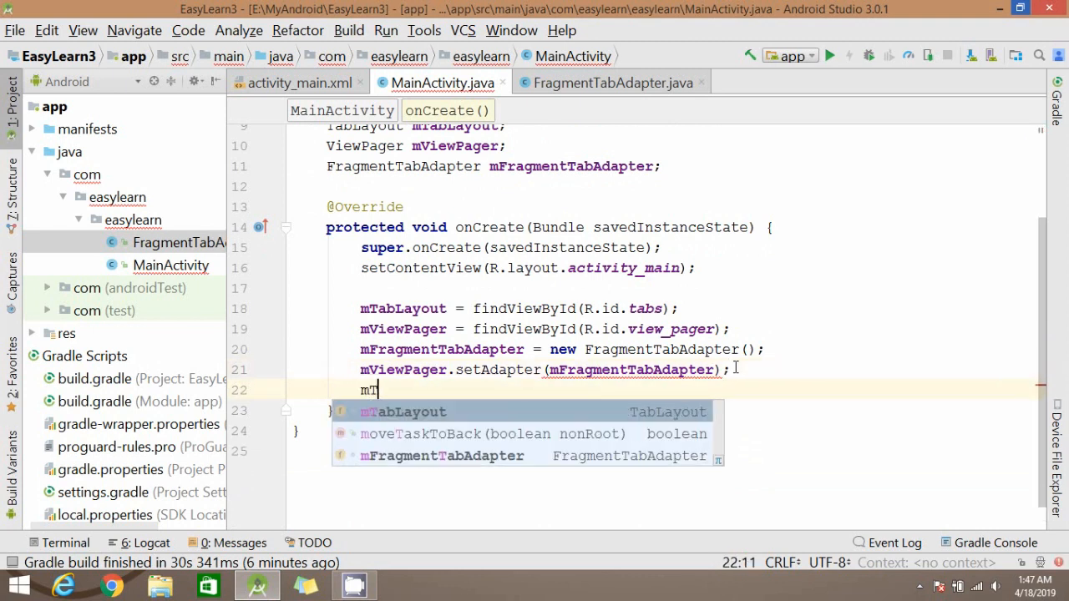
{"action": "type", "text": "TabLayout.setupWithViewPager();"}
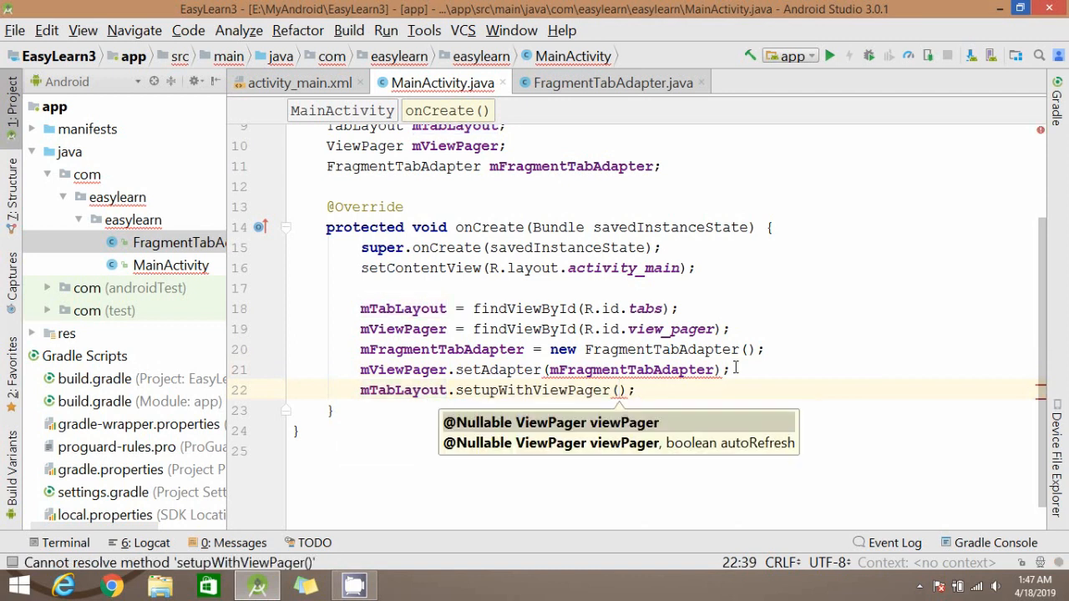
{"action": "type", "text": "mViewPager"}
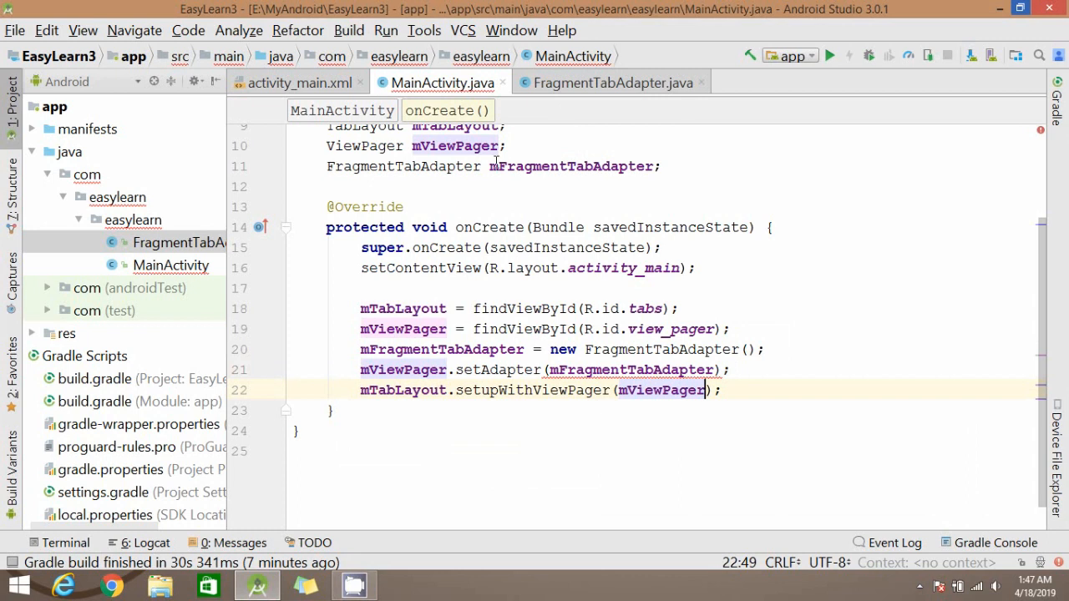
{"action": "left_click", "coordinate": [612, 83]}
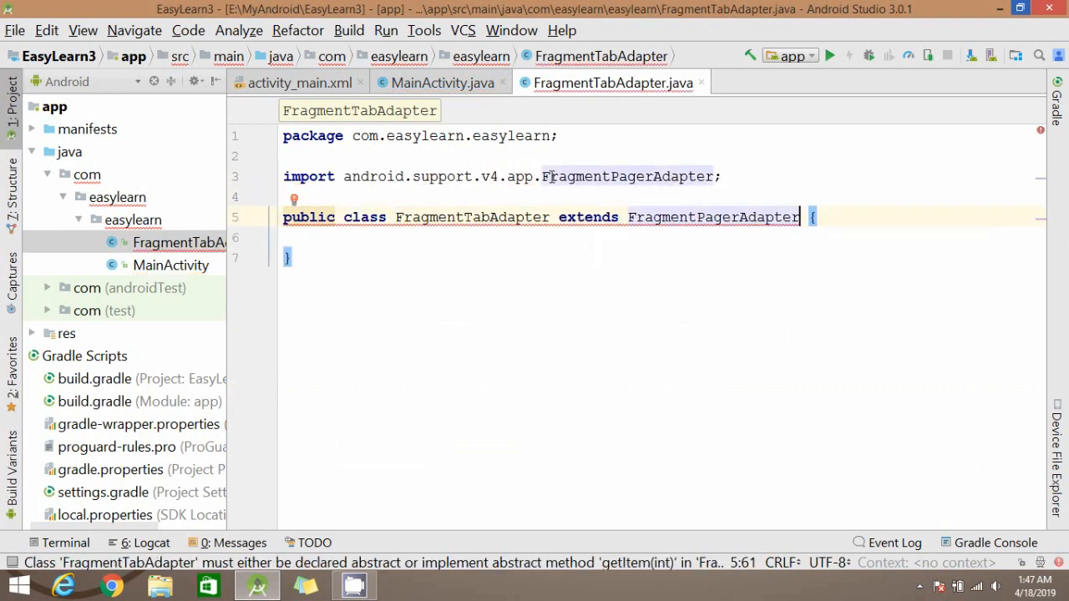
Generate getItem and getCount stubs and a FragmentManager constructor via quick fixes.
{"action": "left_click", "coordinate": [294, 197]}
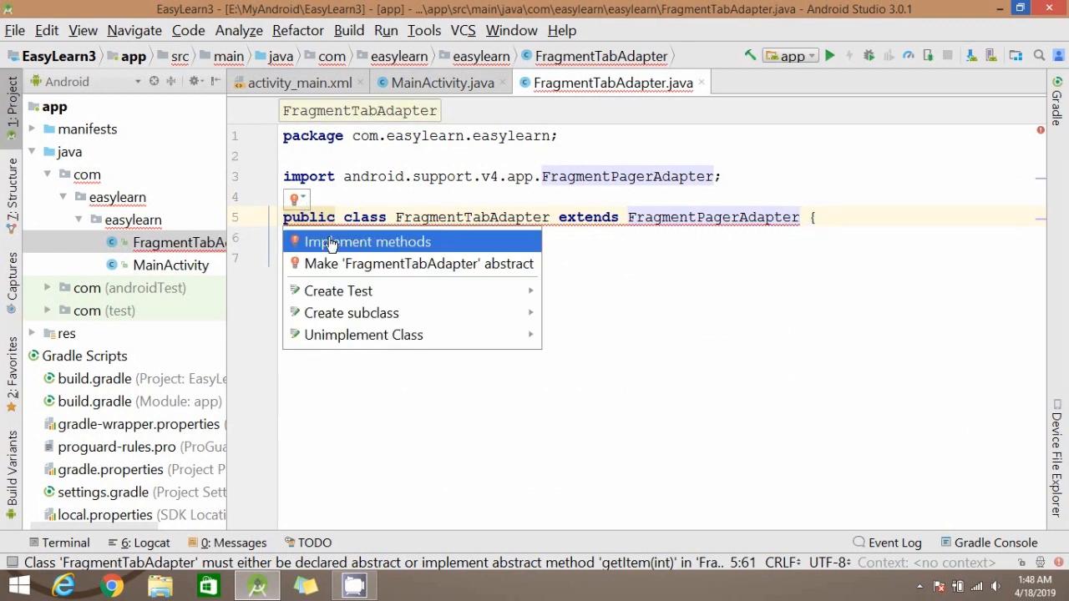
{"action": "left_click", "coordinate": [368, 241]}
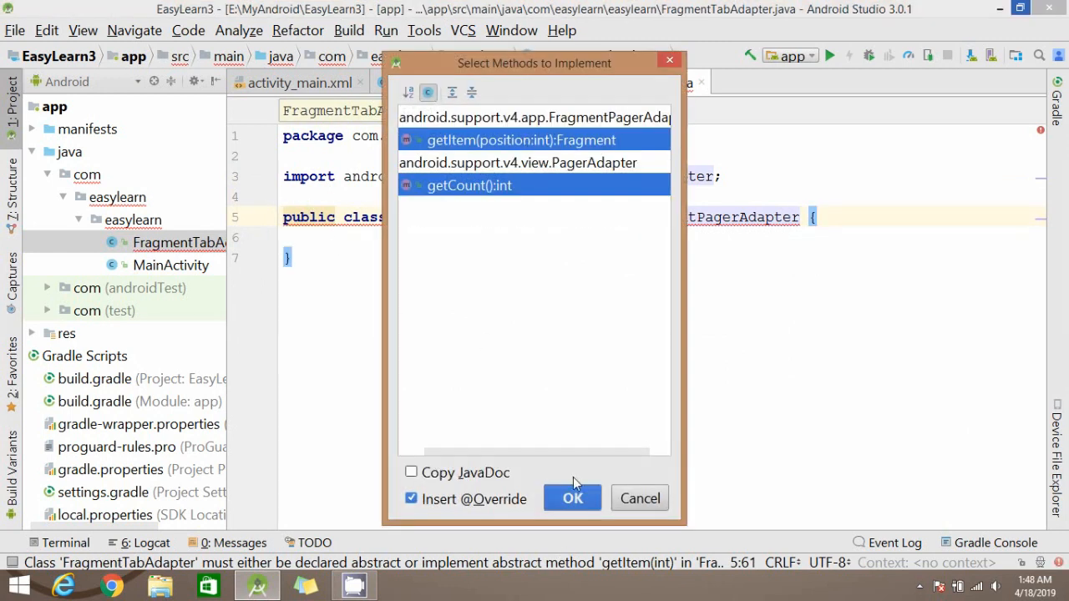
{"action": "left_click", "coordinate": [572, 498]}
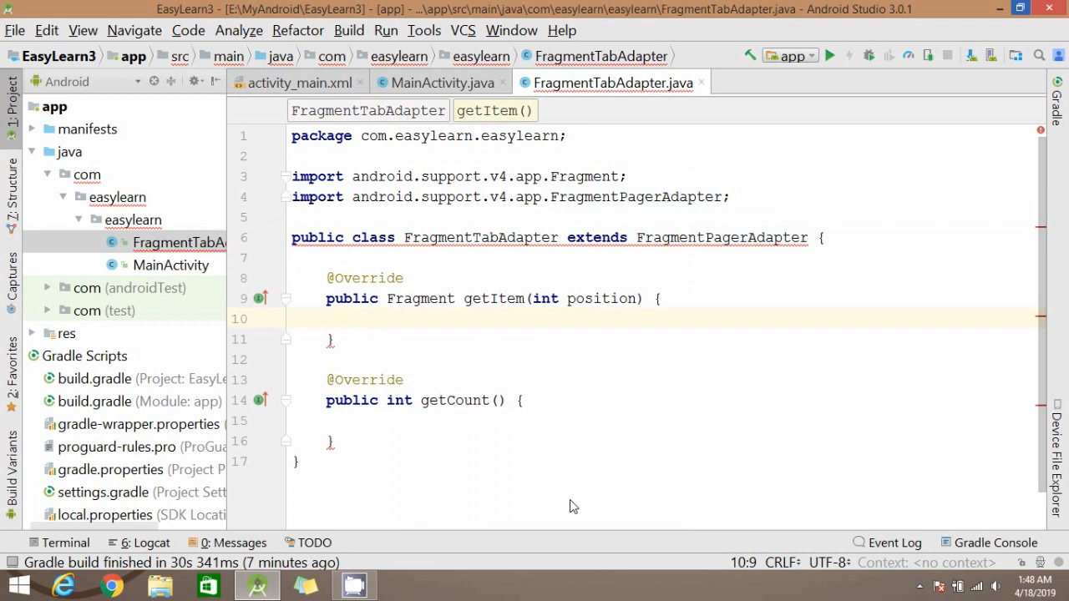
{"action": "left_click", "coordinate": [533, 237]}
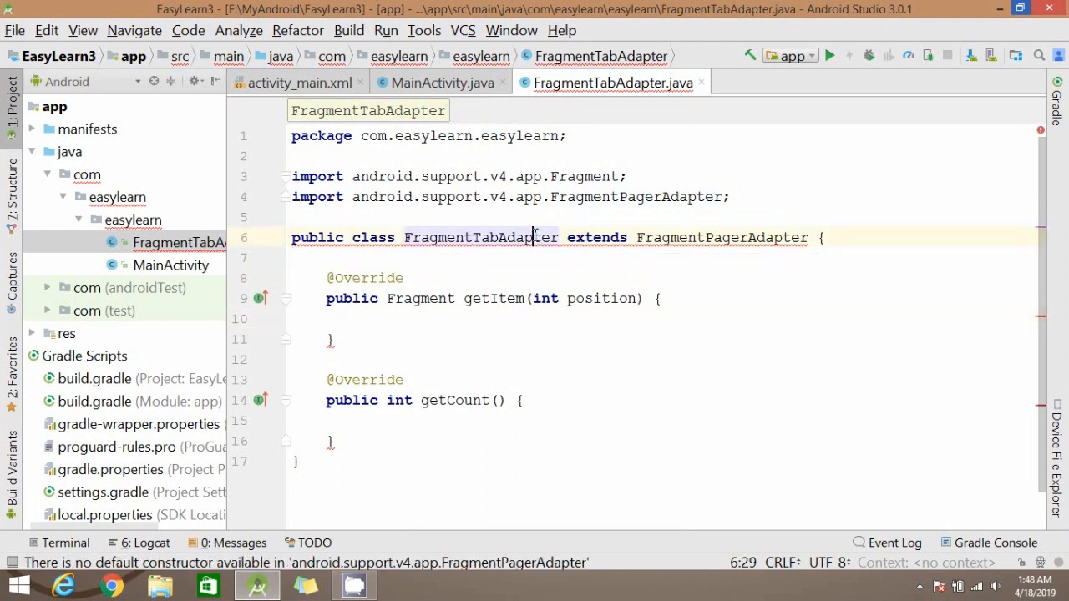
{"action": "left_click", "coordinate": [304, 219]}
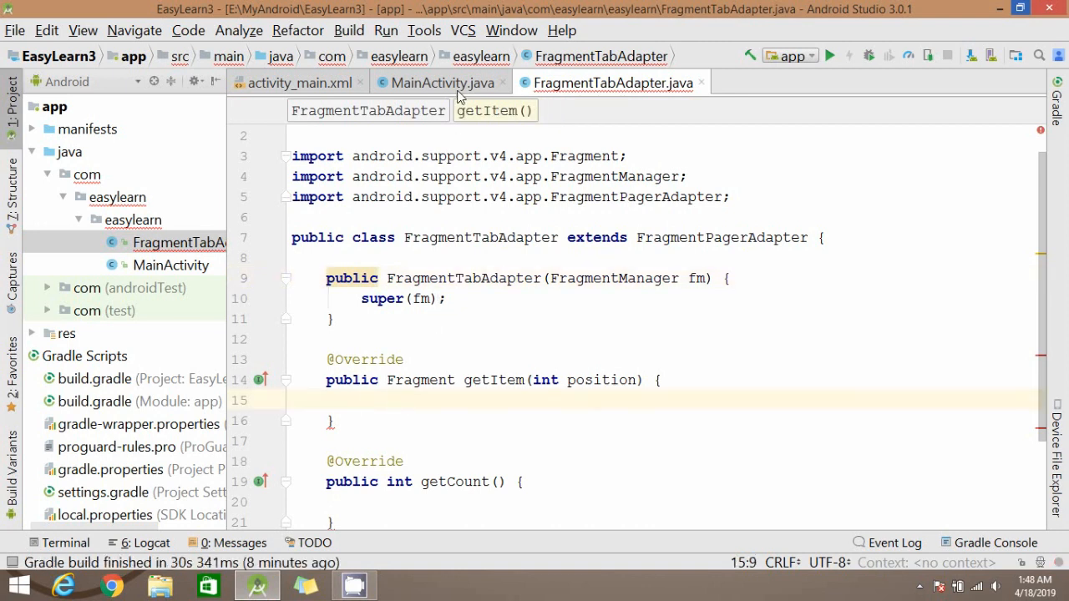
In MainActivity, construct FragmentTabAdapter with getSupportFragmentManager().
{"action": "left_click", "coordinate": [448, 81]}
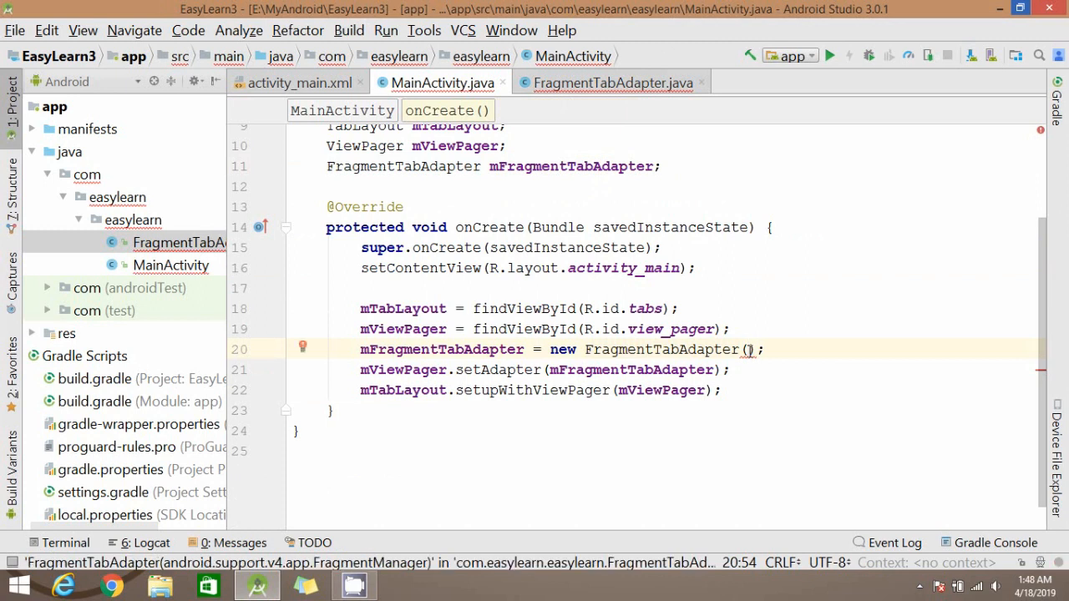
{"action": "type", "text": "get"}
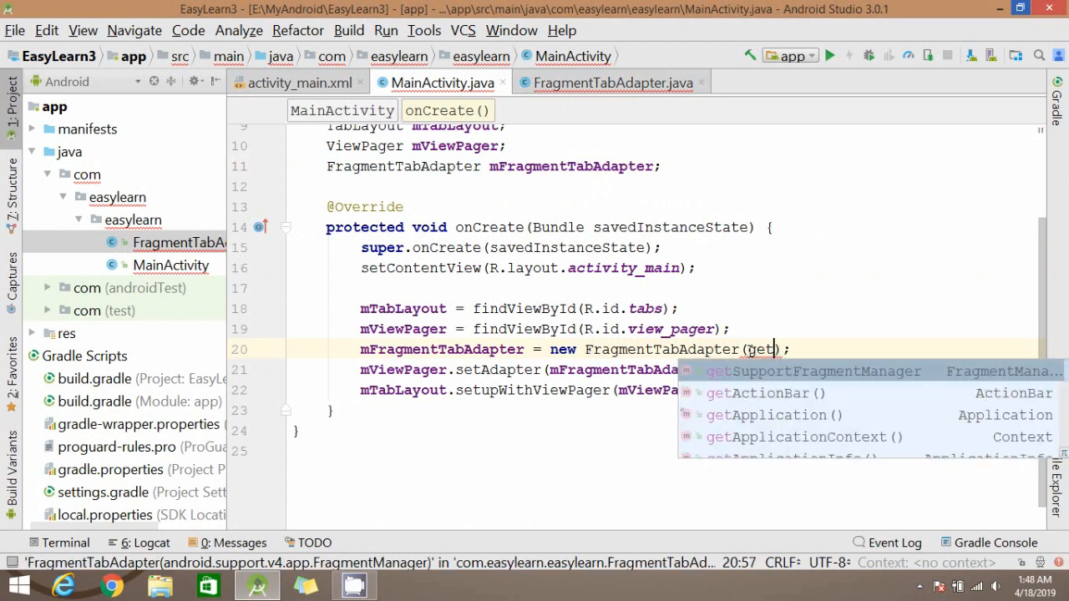
{"action": "left_click", "coordinate": [608, 82]}
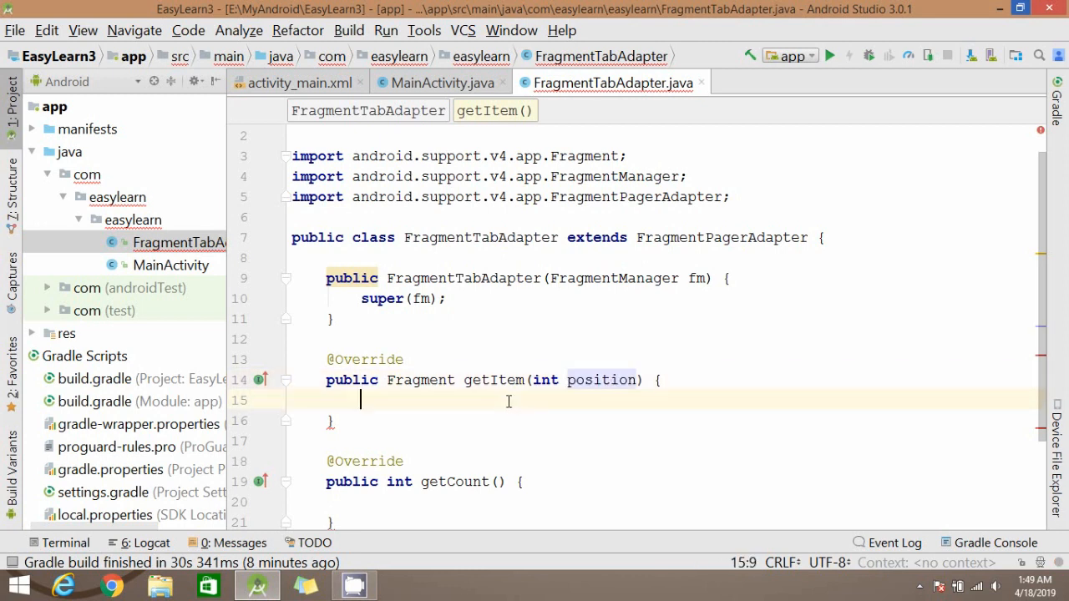
In getItem, return new FoodFragment() when position == 0.
{"action": "type", "text": "if(position == 0"}
{"action": "type", "text": "return new F"}
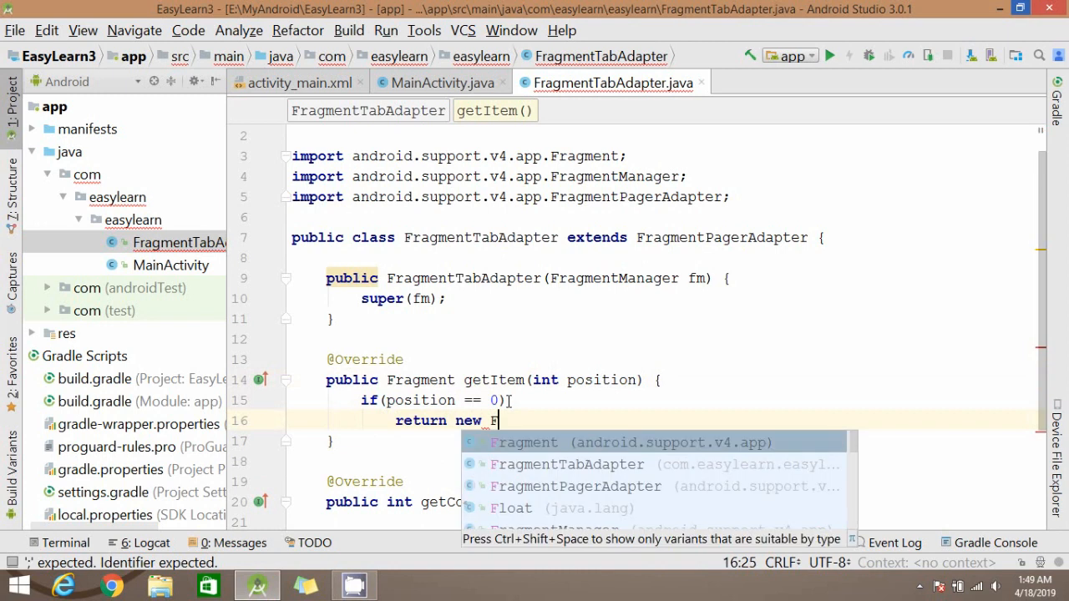
{"action": "type", "text": "oodF"}
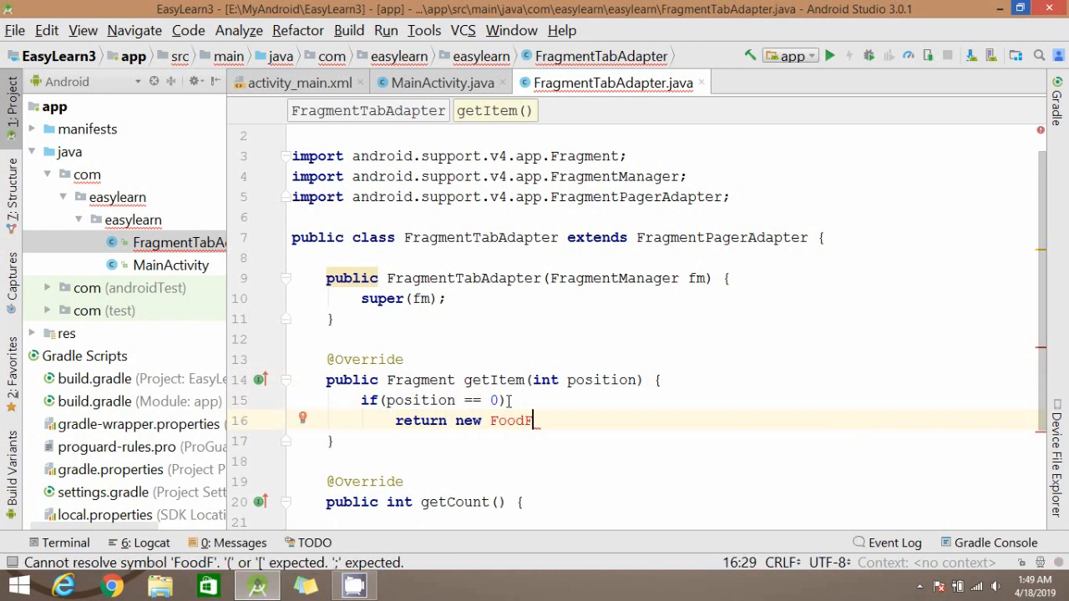
{"action": "type", "text": "ragment"}
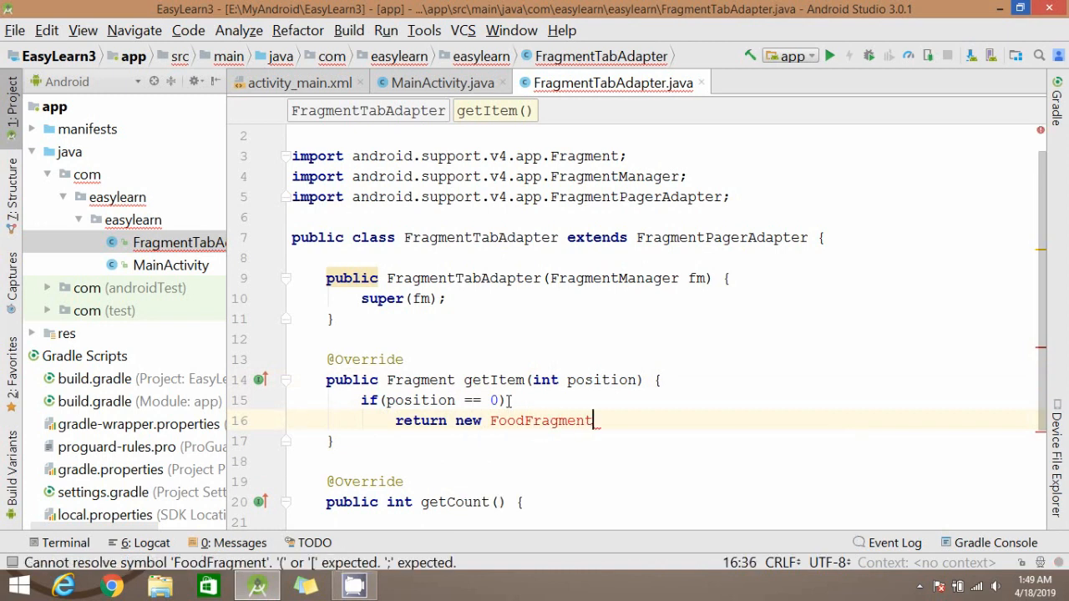
{"action": "type", "text": "();"}
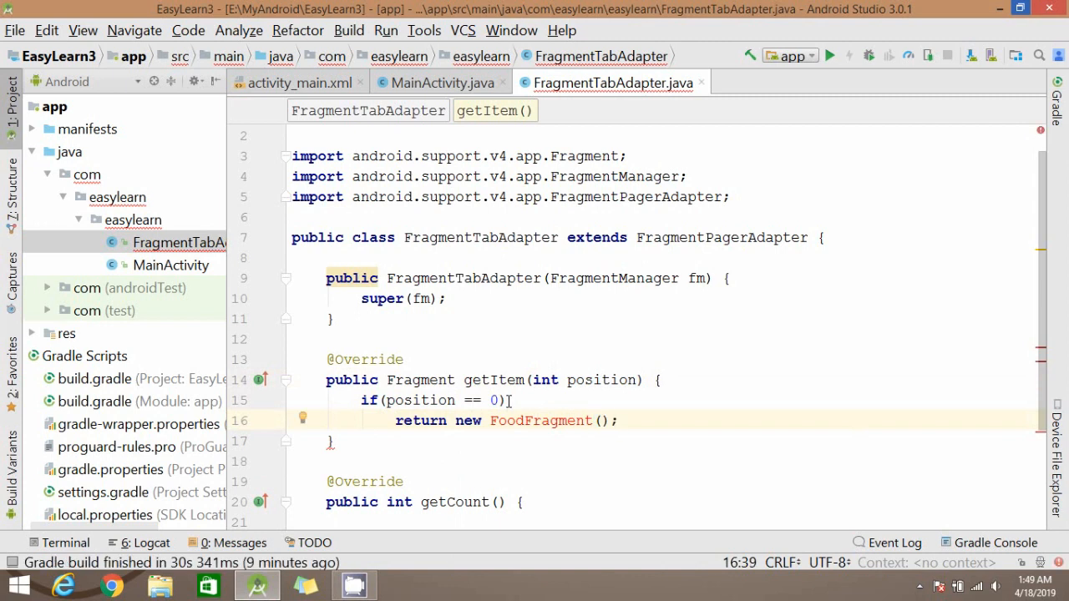
{"action": "mouse_move", "coordinate": [539, 421]}
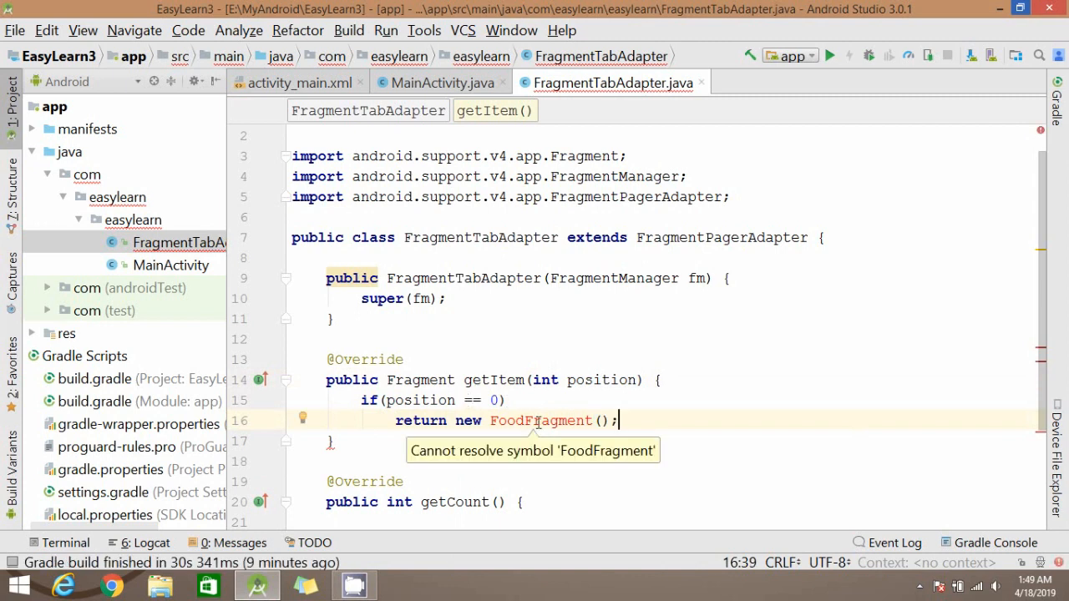
Create blank FoodFragment from the easylearn package, with factory methods and interface callbacks turned off.
{"action": "right_click", "coordinate": [134, 221]}
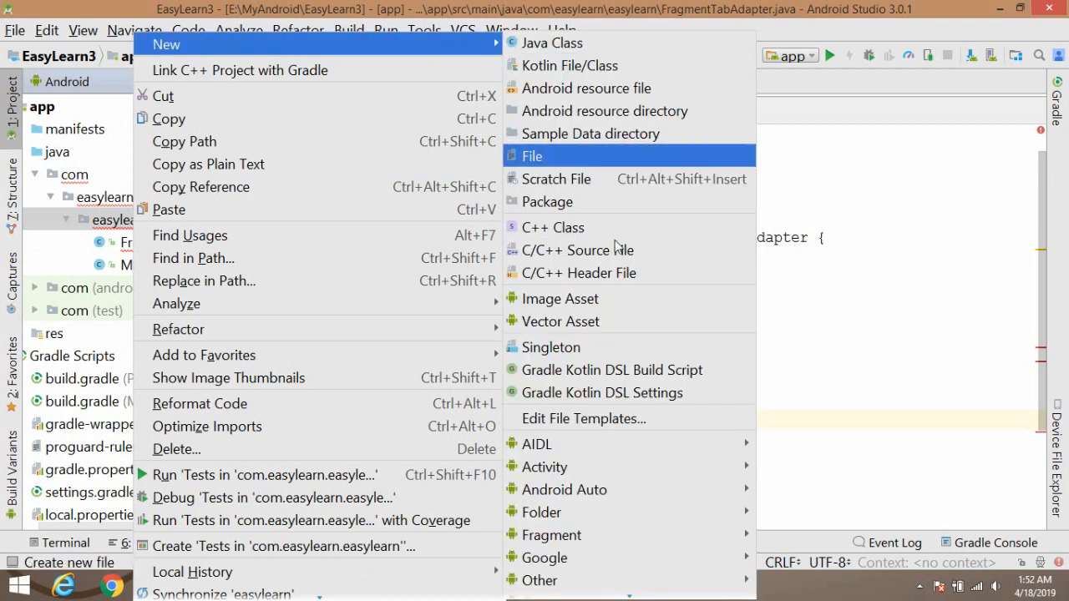
{"action": "mouse_move", "coordinate": [568, 519]}
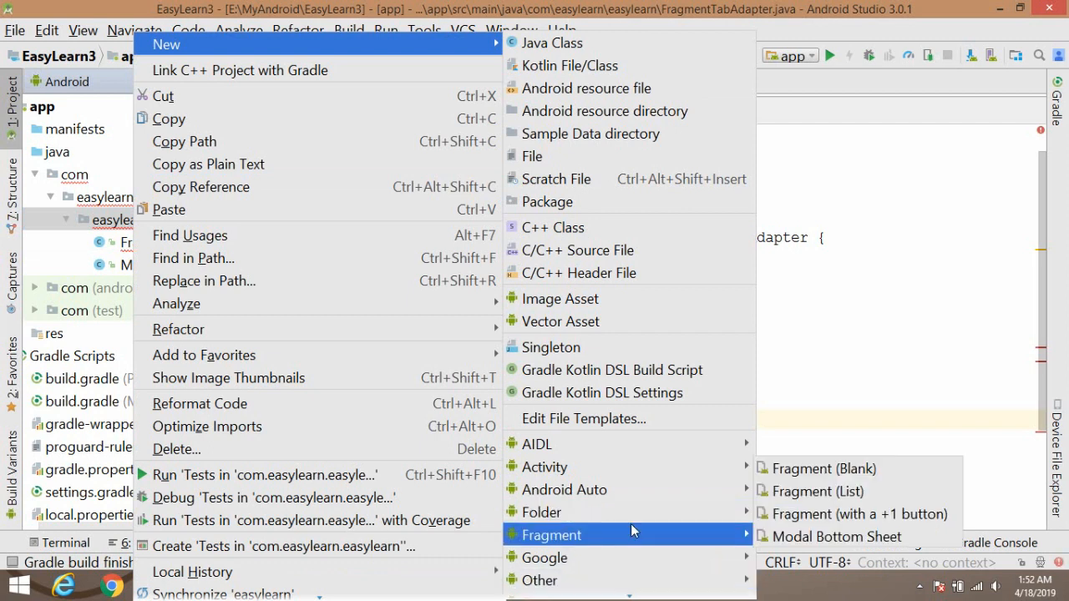
{"action": "left_click", "coordinate": [822, 468]}
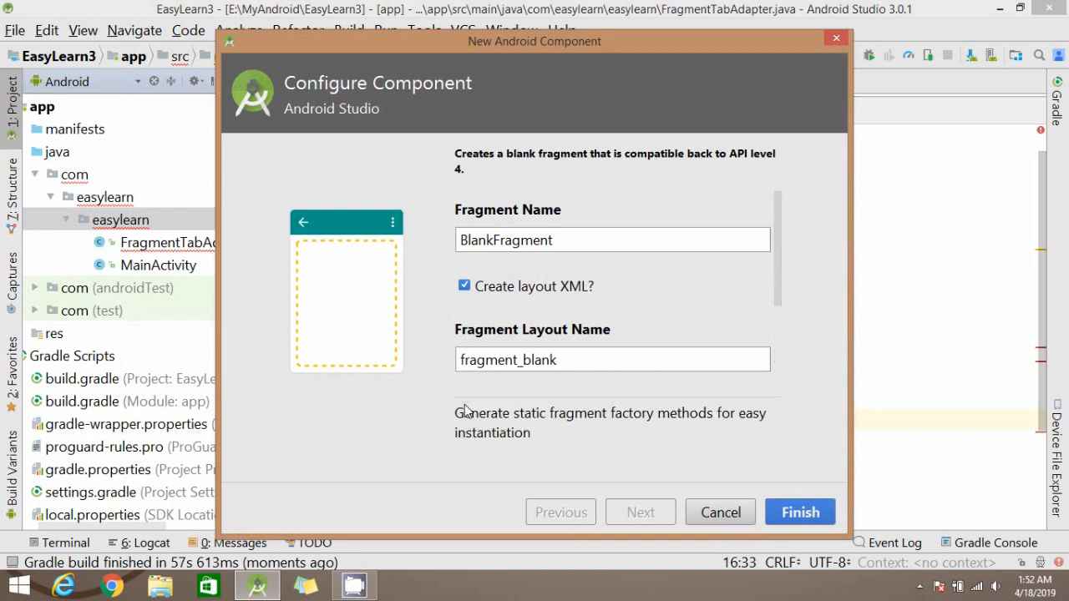
{"action": "scroll", "scroll_direction": "down", "scroll_amount": 3}
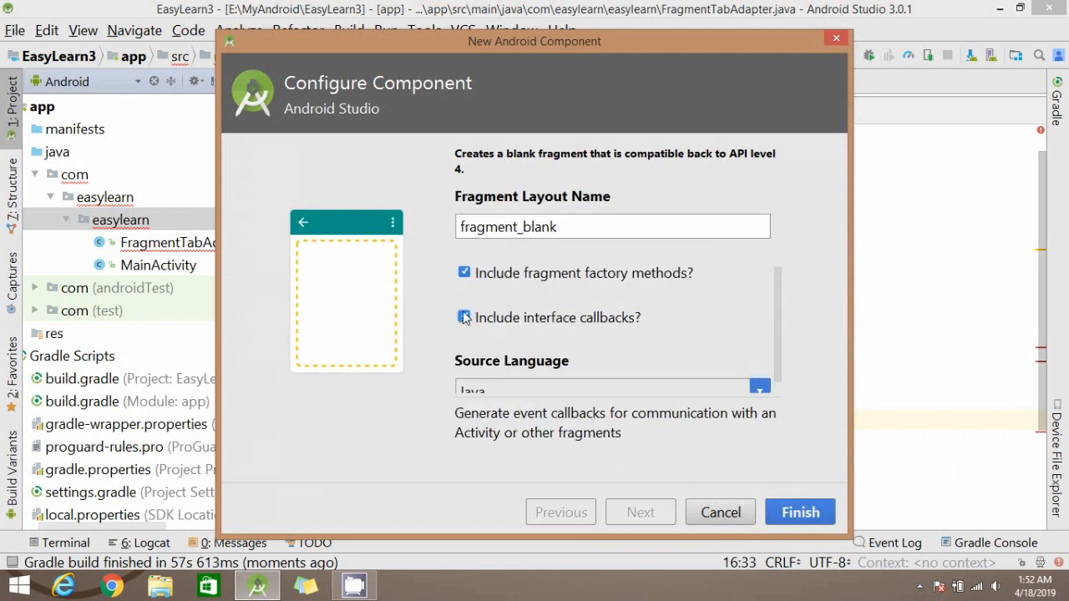
{"action": "left_click", "coordinate": [464, 317]}
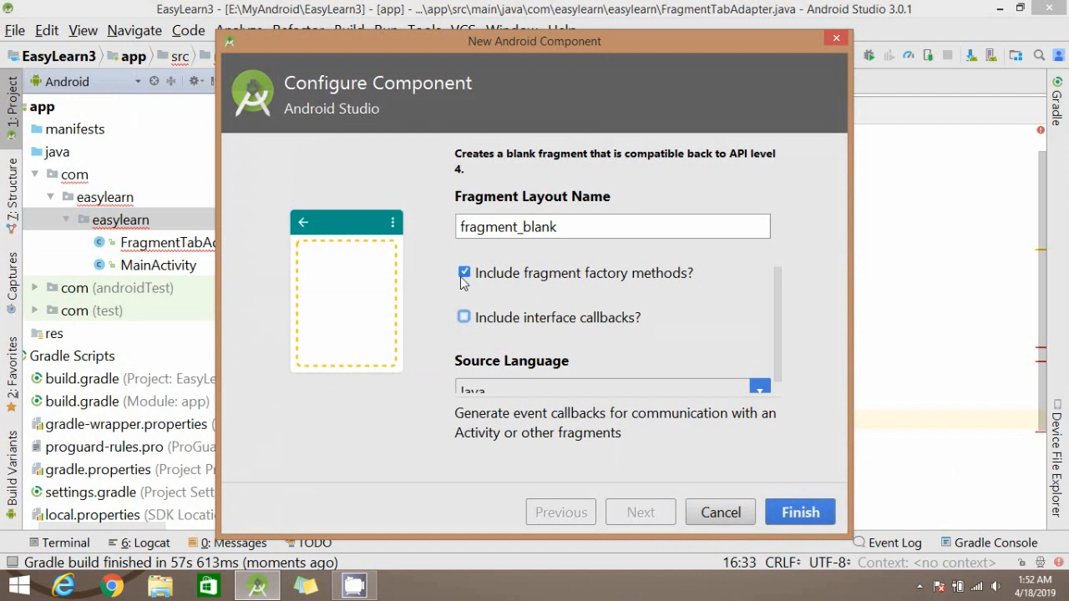
{"action": "left_click", "coordinate": [464, 272]}
{"action": "type", "text": "FoodFragment"}
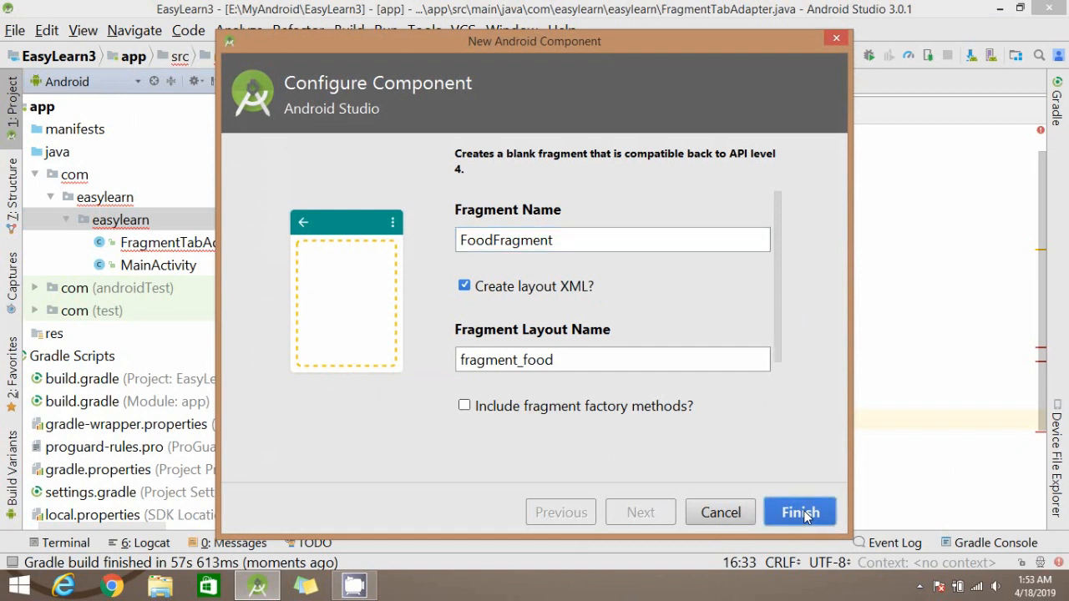
{"action": "left_click", "coordinate": [799, 511]}
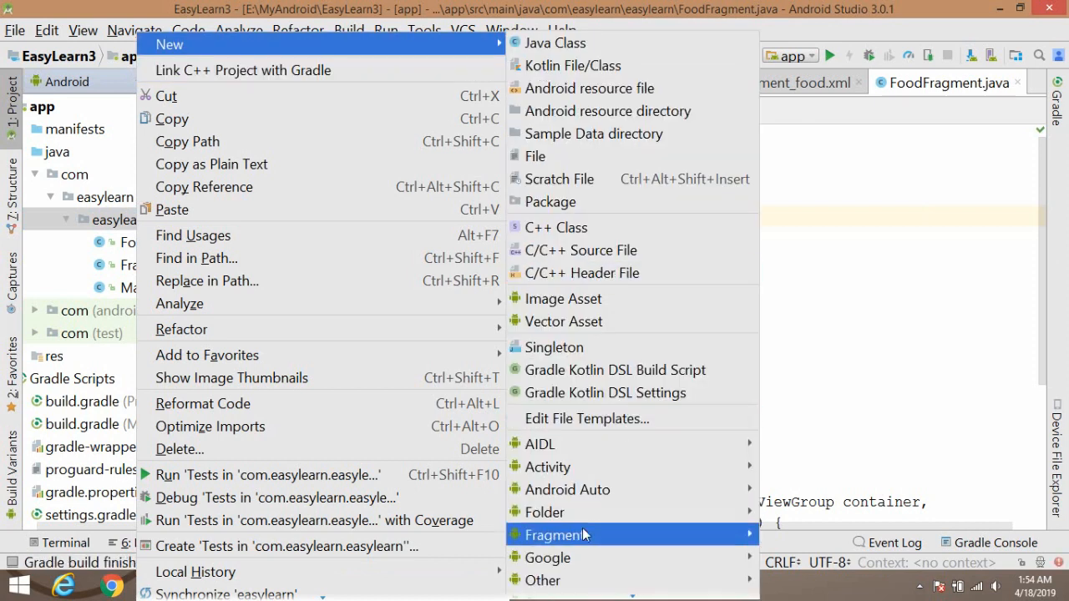
{"action": "mouse_move", "coordinate": [558, 535]}
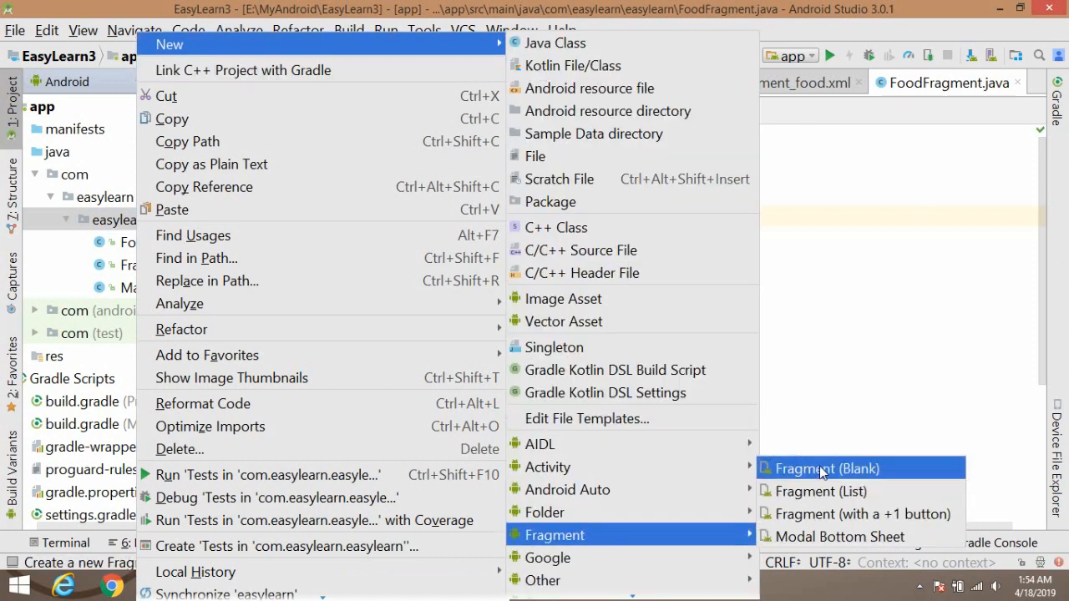
Create a blank ClothingFragment with its fragment_clothing layout.
{"action": "left_click", "coordinate": [828, 468]}
{"action": "type", "text": "ClothingFragment"}
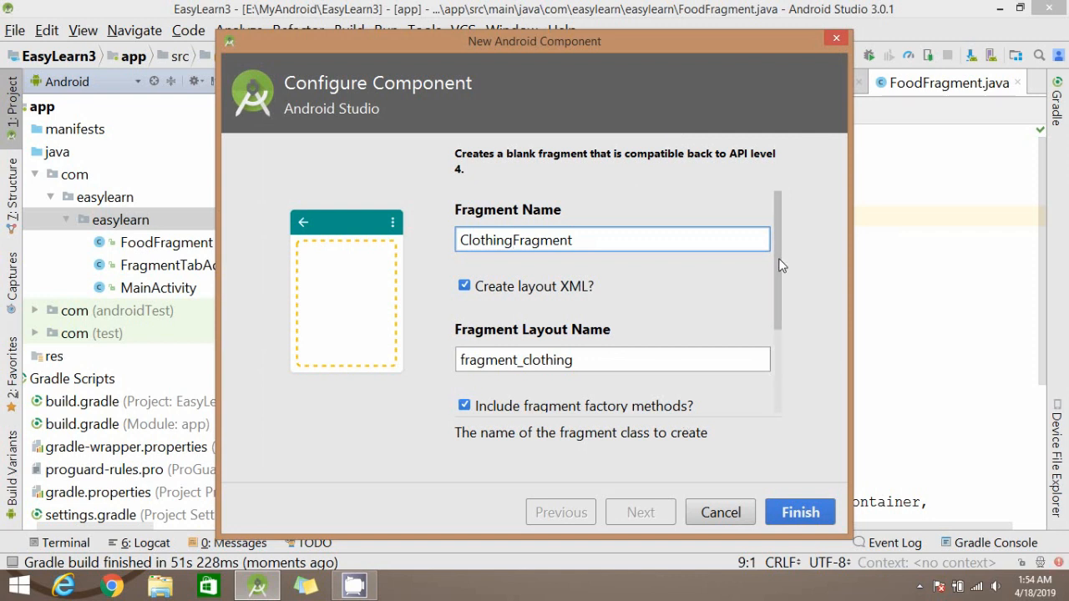
{"action": "scroll", "scroll_direction": "down", "scroll_amount": 3}
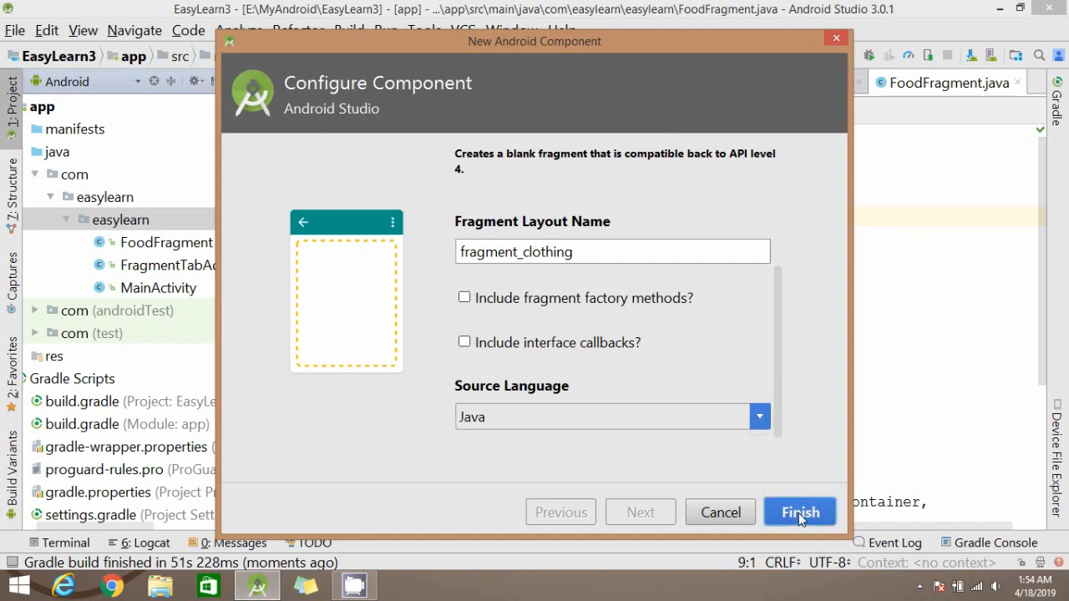
{"action": "left_click", "coordinate": [800, 511]}
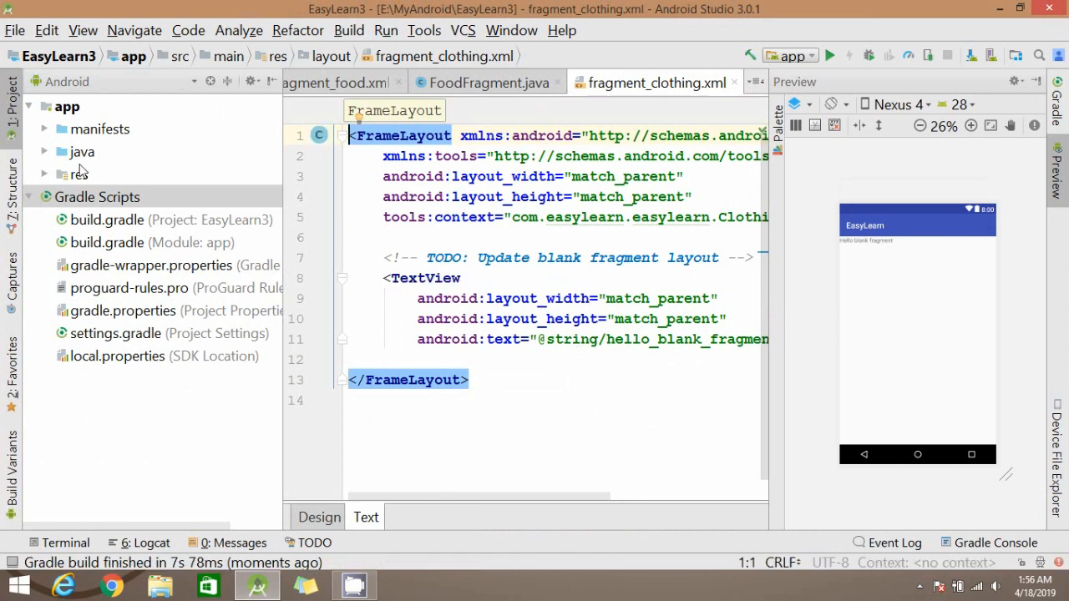
Create a blank GiftFragment with its fragment_gift layout, correcting the name first.
{"action": "left_click", "coordinate": [45, 150]}
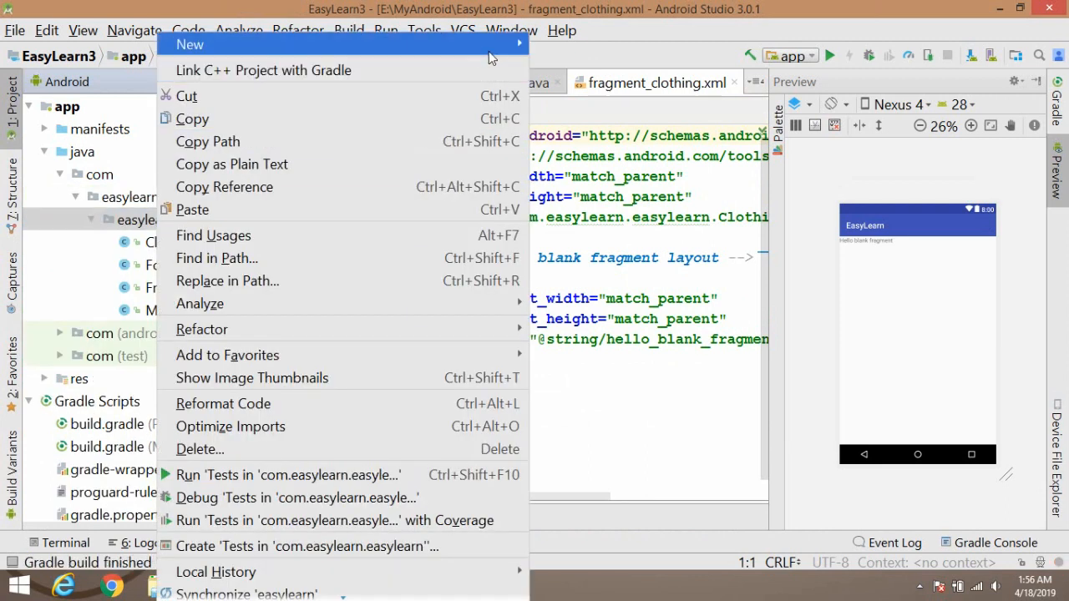
{"action": "mouse_move", "coordinate": [575, 535]}
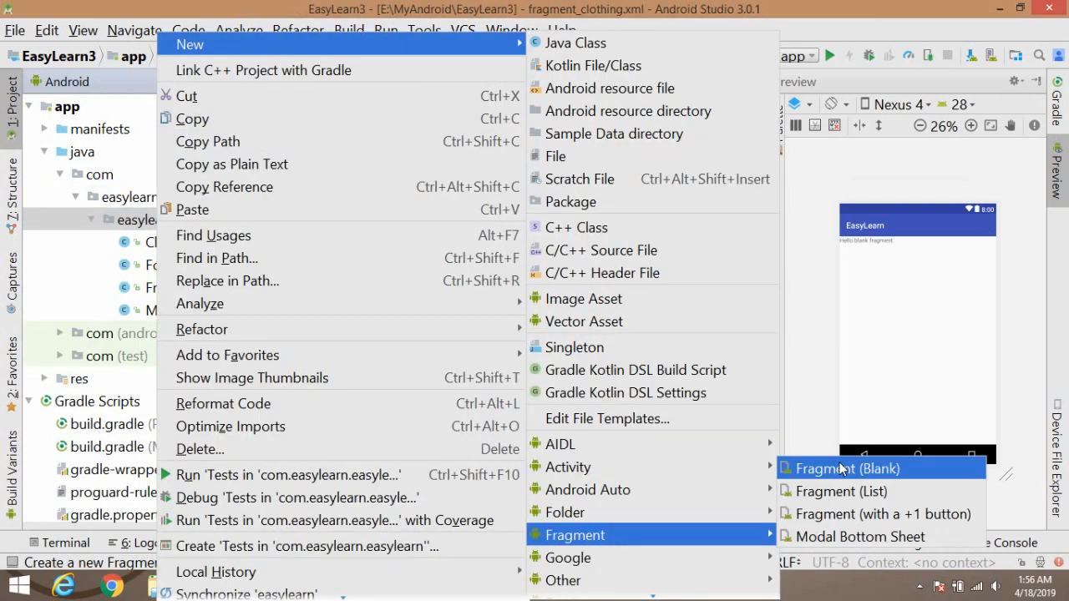
{"action": "left_click", "coordinate": [846, 468]}
{"action": "type", "text": "GiftFragment6"}
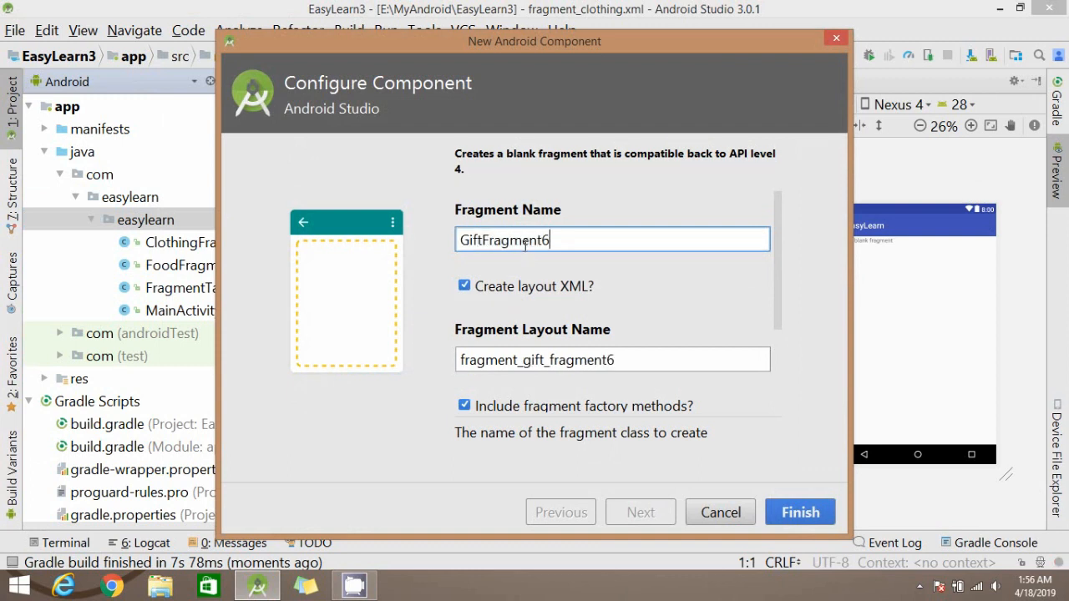
{"action": "key", "text": "Backspace"}
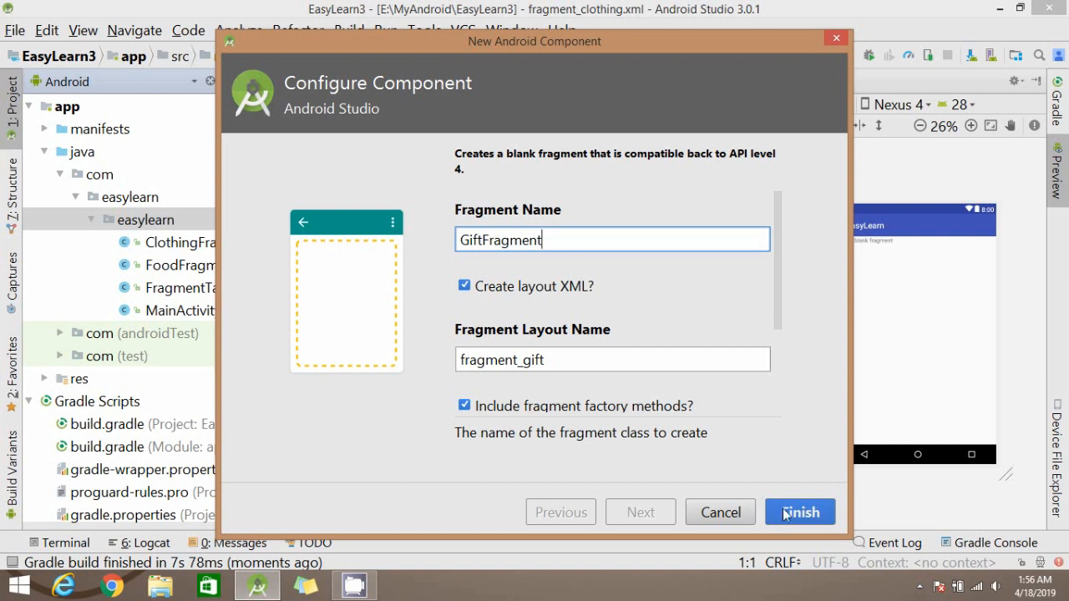
{"action": "scroll", "scroll_direction": "down", "scroll_amount": 3}
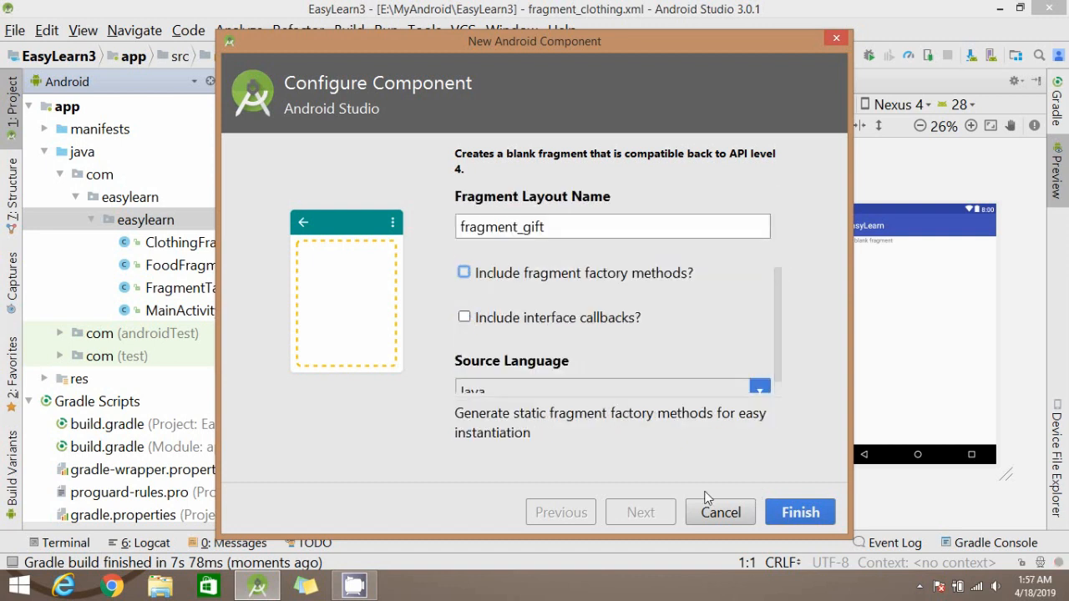
{"action": "left_click", "coordinate": [800, 512]}
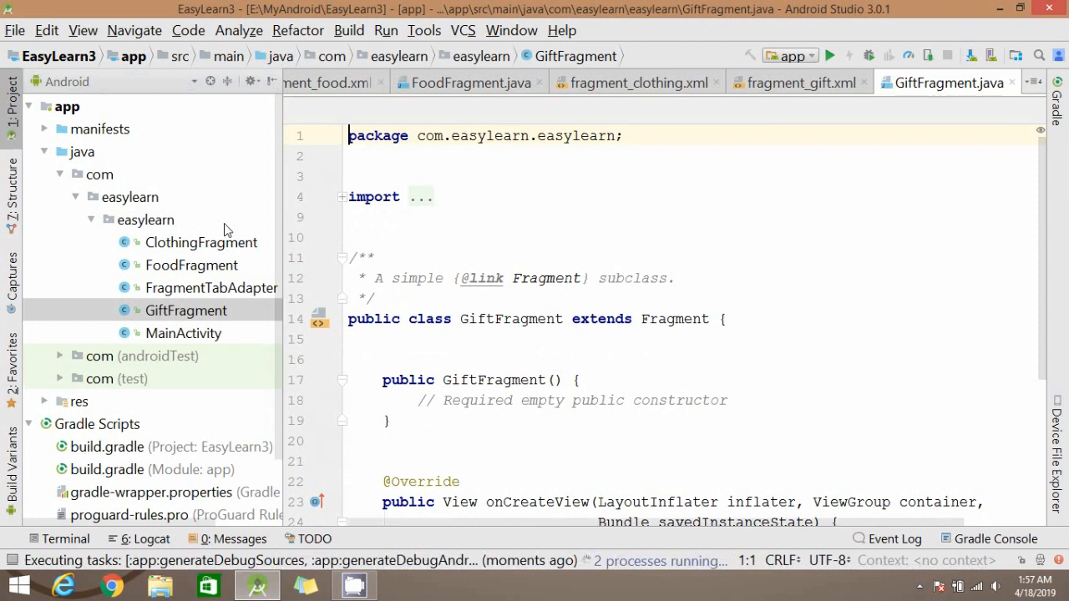
In FragmentTabAdapter.getItem, add an else-if branch returning new ClothingFragment().
{"action": "left_click", "coordinate": [190, 264]}
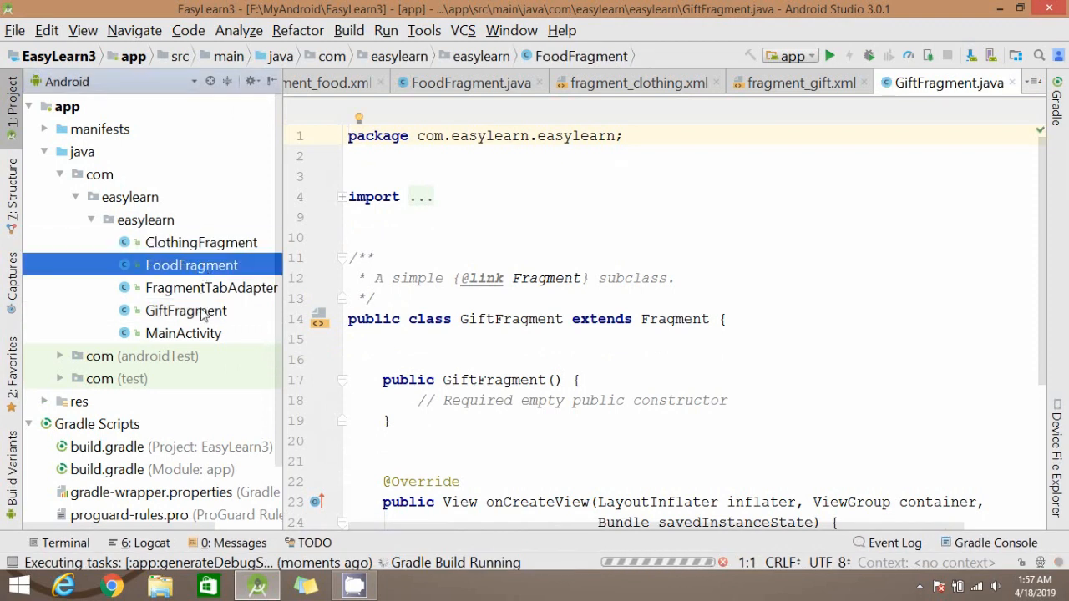
{"action": "left_click", "coordinate": [185, 310]}
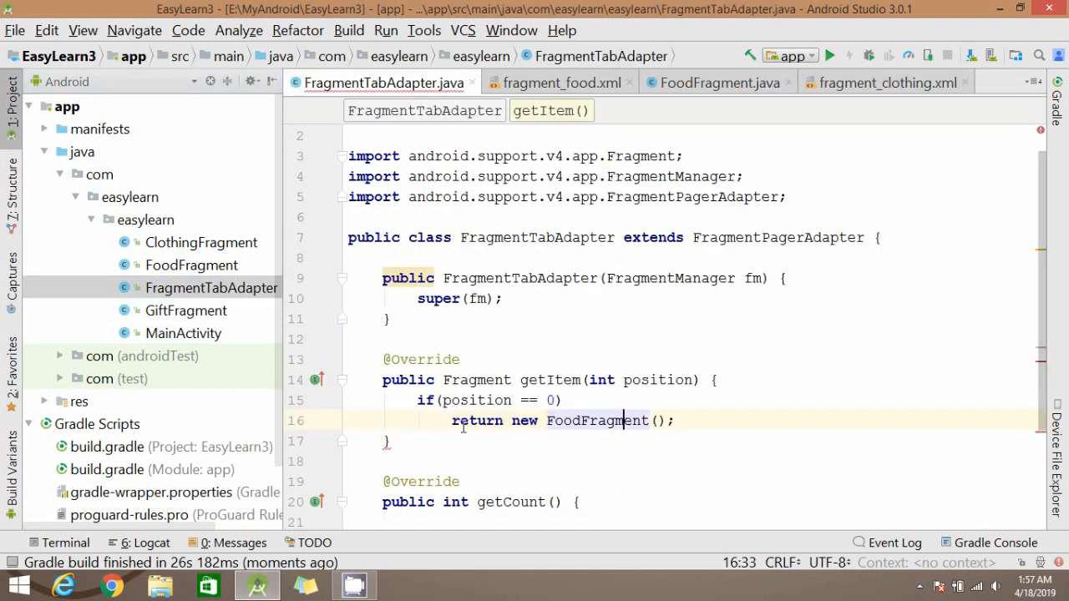
{"action": "left_click", "coordinate": [558, 401]}
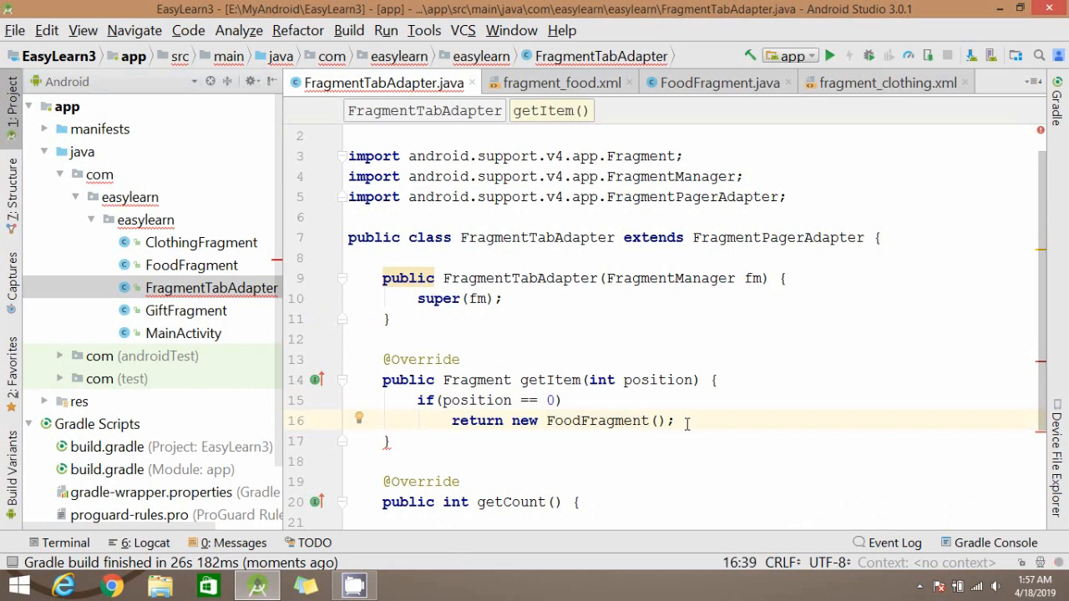
{"action": "left_click", "coordinate": [679, 421]}
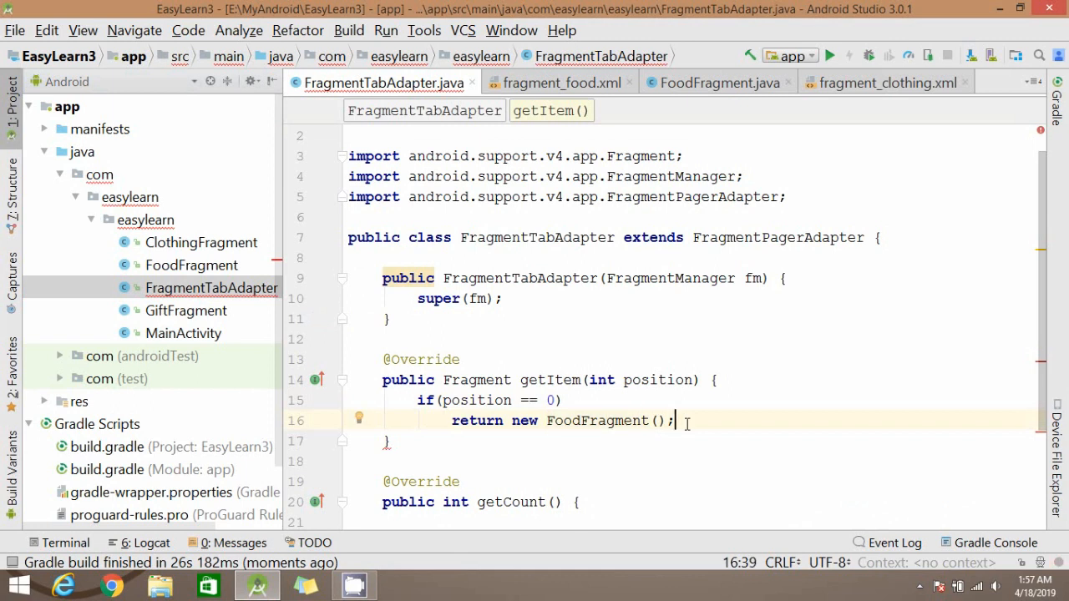
{"action": "type", "text": "else"}
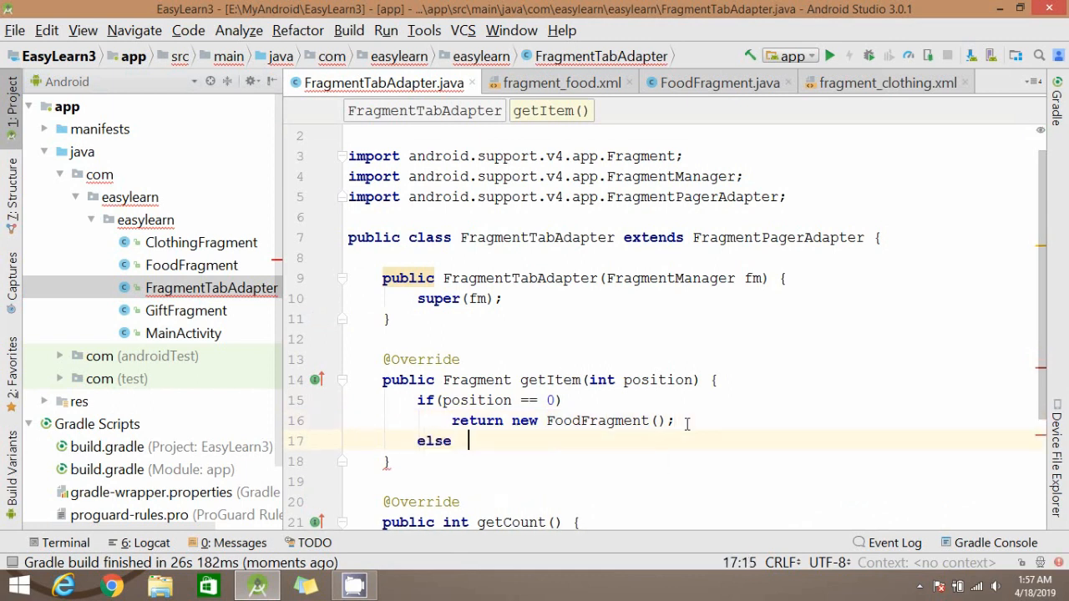
{"action": "type", "text": "if(position == 1"}
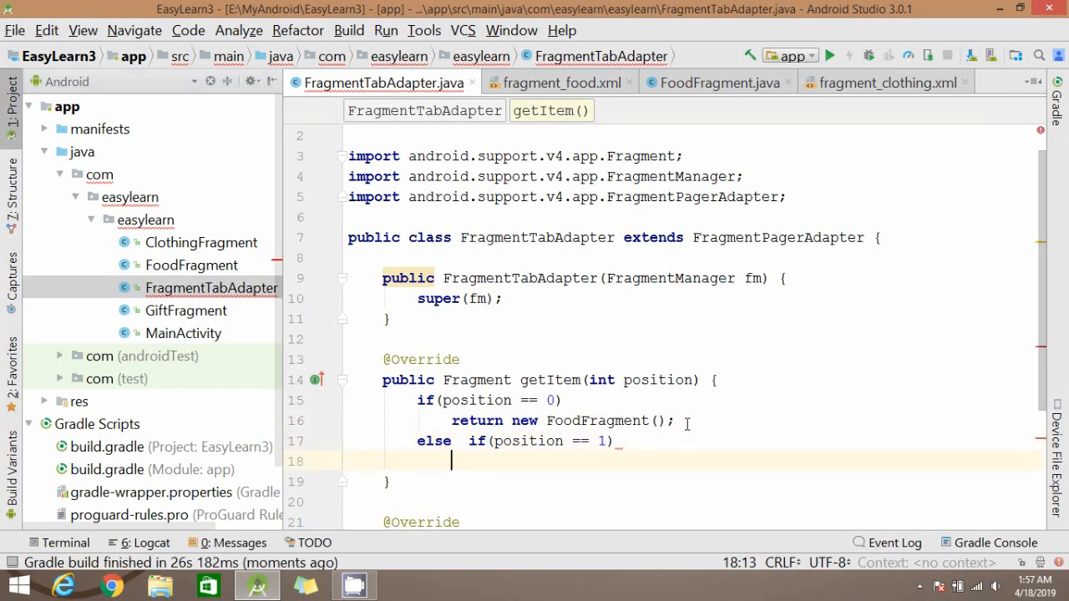
{"action": "type", "text": "return n"}
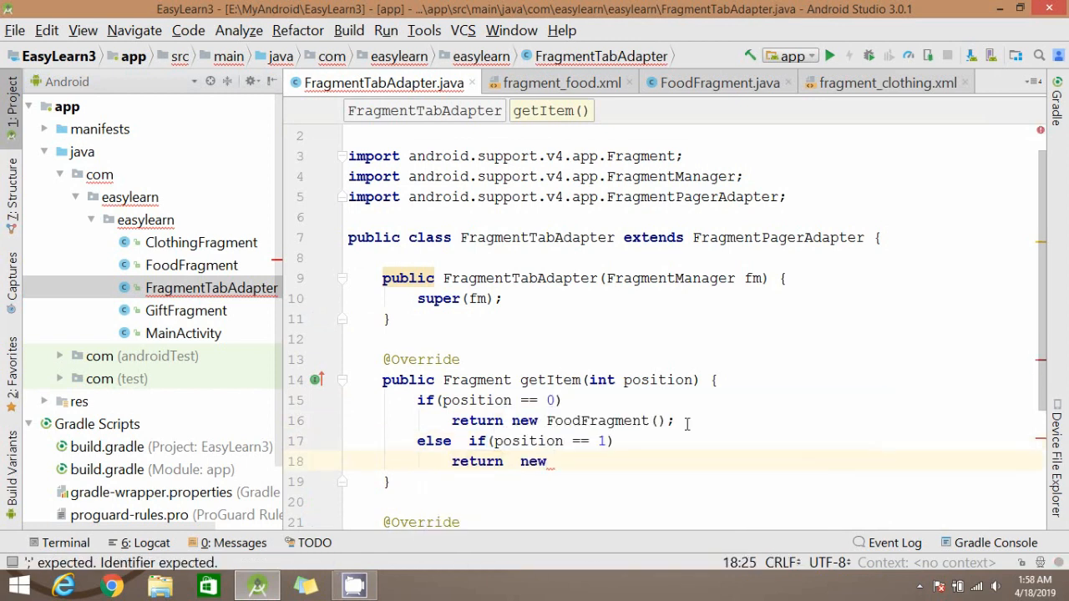
{"action": "type", "text": "ClothingFragment();"}
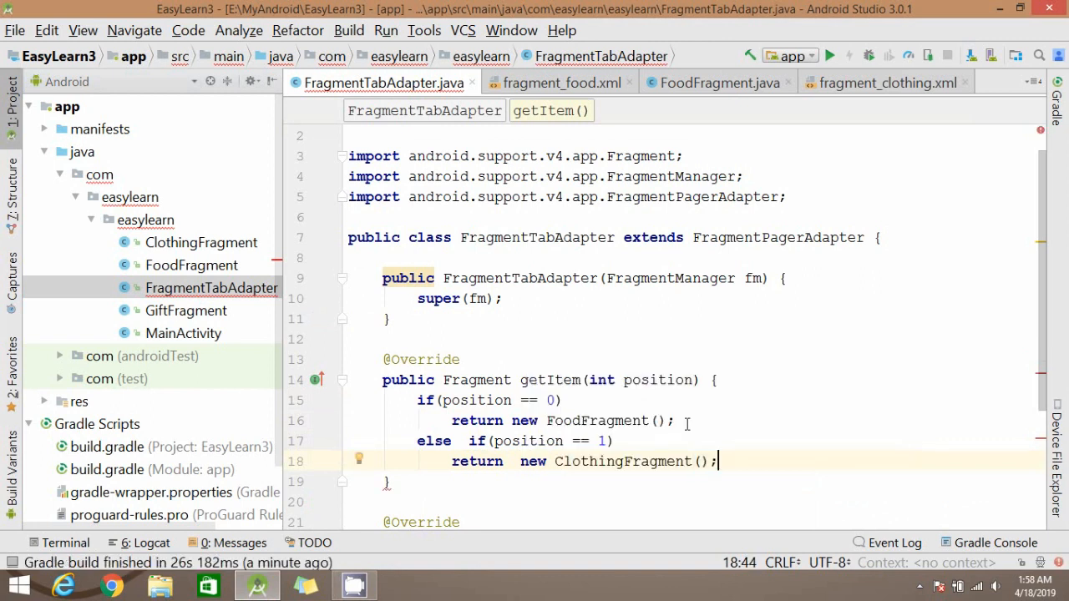
Add the final else branch returning new GiftFragment().
{"action": "type", "text": "else"}
{"action": "left_click", "coordinate": [694, 501]}
{"action": "type", "text": "return "}
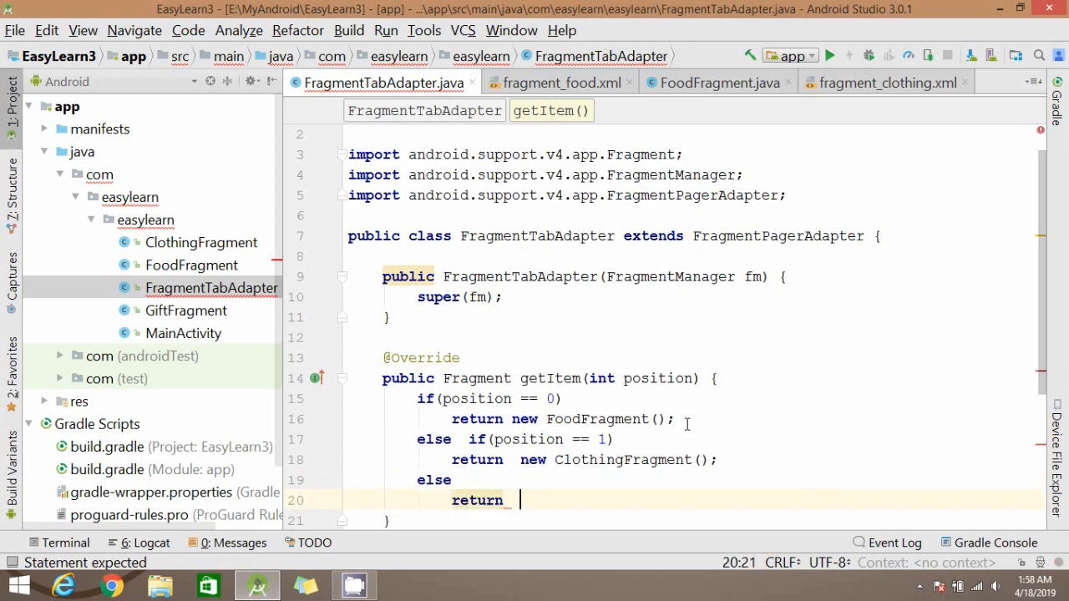
{"action": "type", "text": "new"}
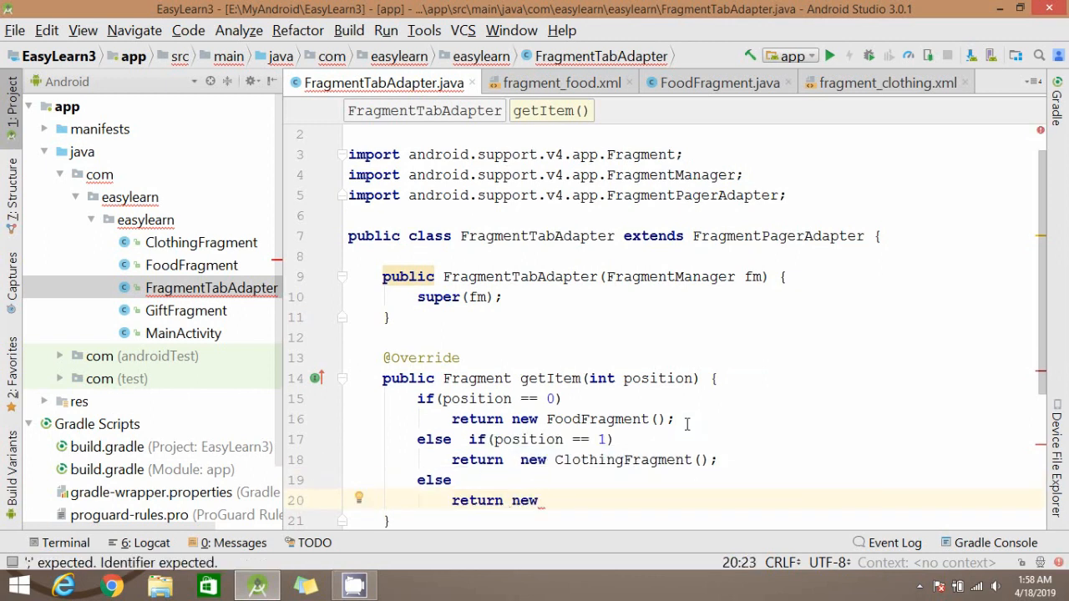
{"action": "type", "text": "GiftFragment()"}
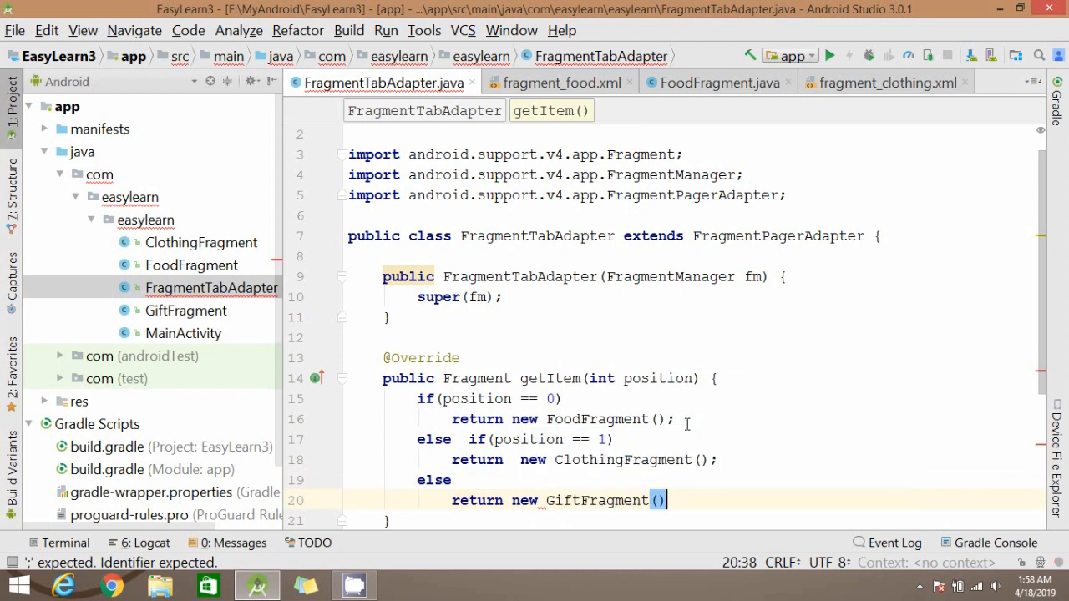
{"action": "type", "text": ";"}
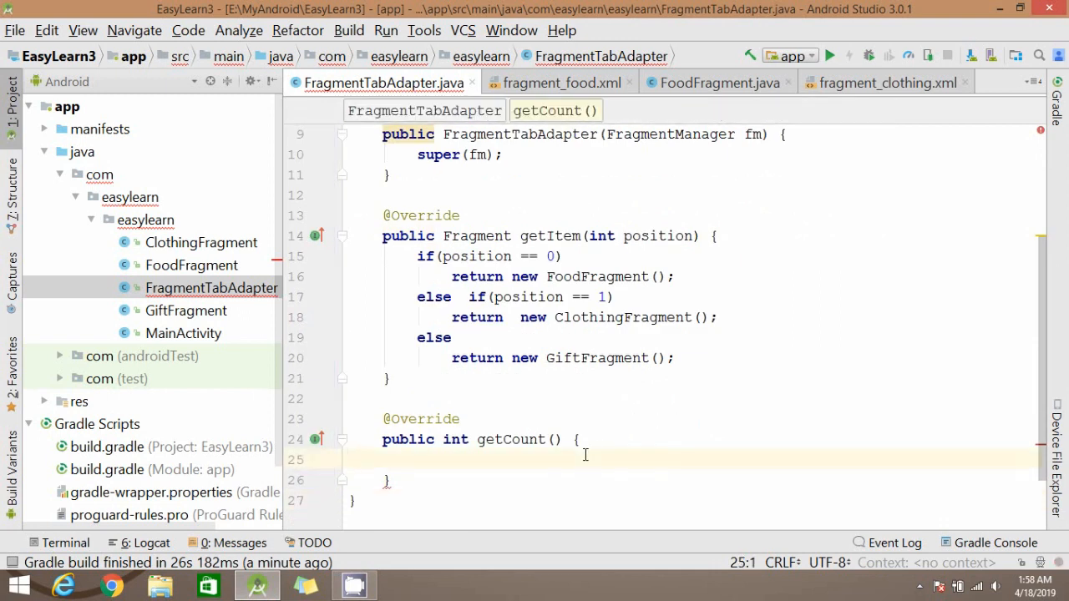
Write return 3; in getCount so the adapter reports three tabs.
{"action": "type", "text": "return"}
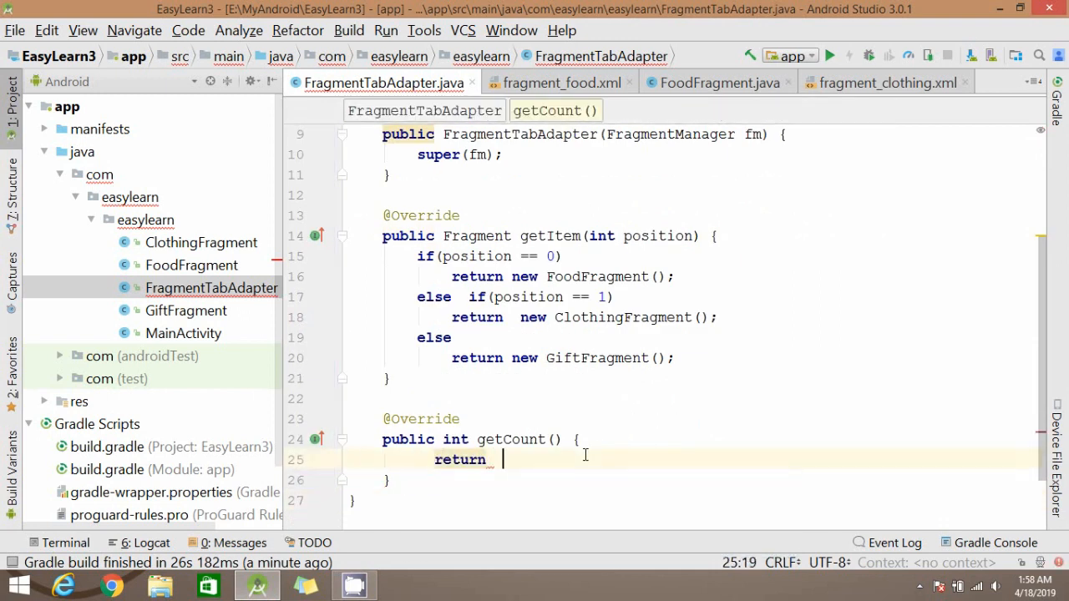
{"action": "type", "text": "3;"}
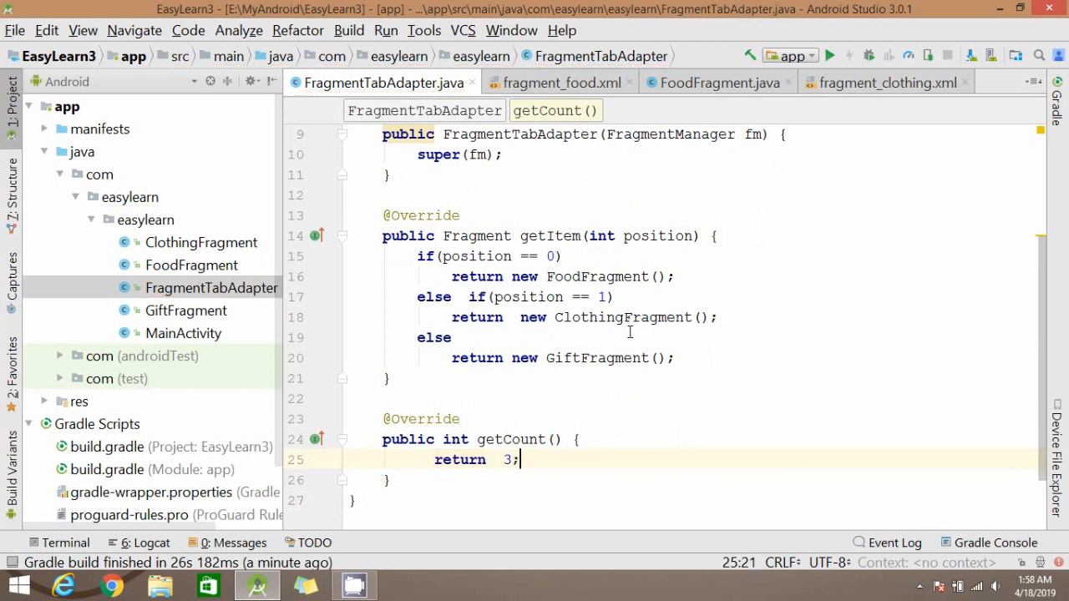
{"action": "mouse_move", "coordinate": [638, 458]}
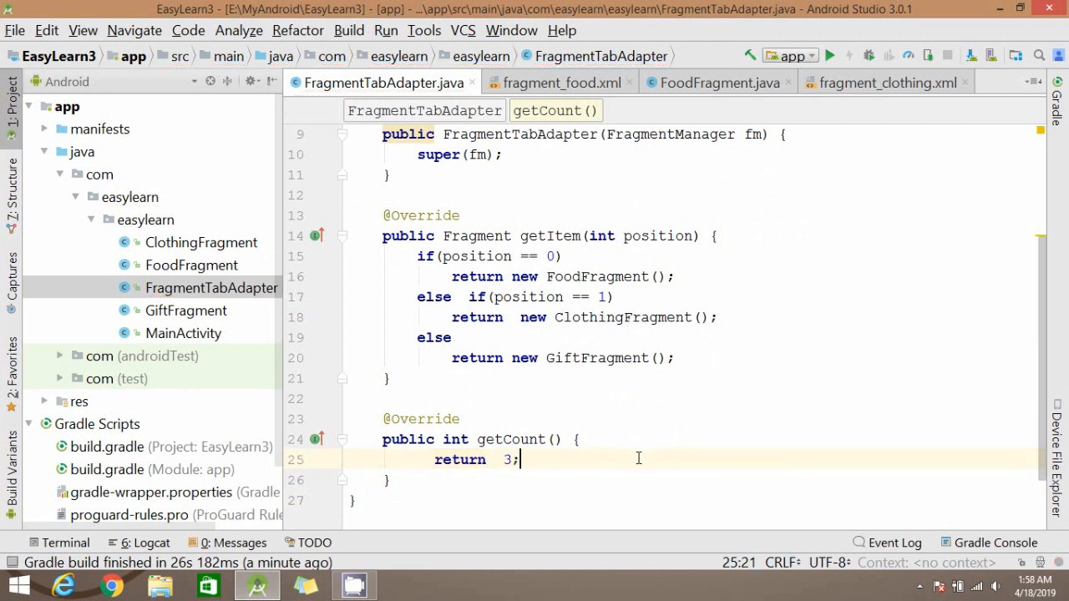
{"action": "mouse_move", "coordinate": [958, 278]}
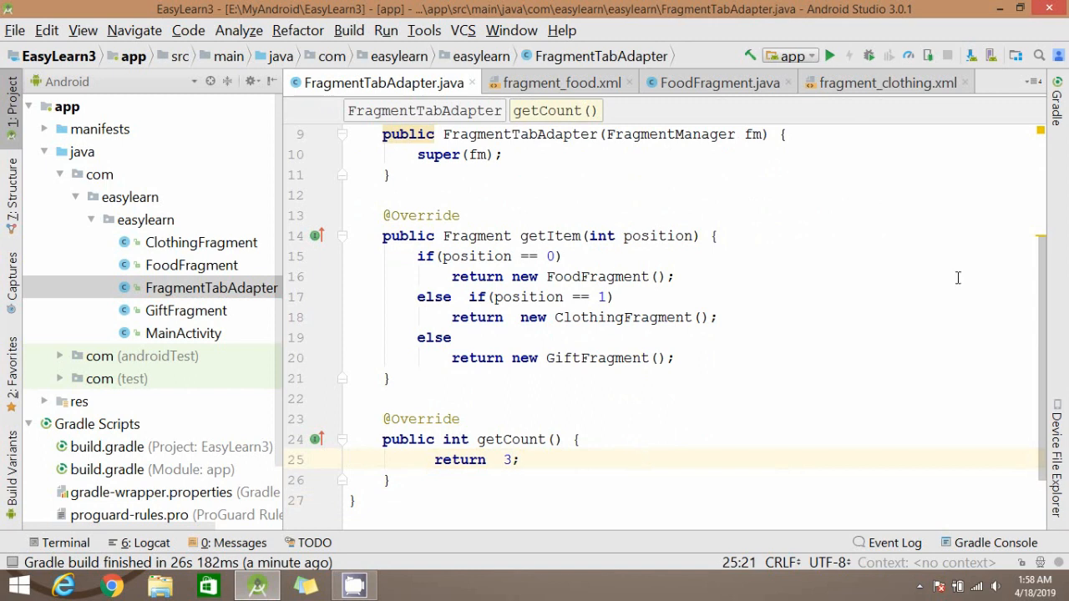
{"action": "scroll", "scroll_direction": "down", "scroll_amount": 3}
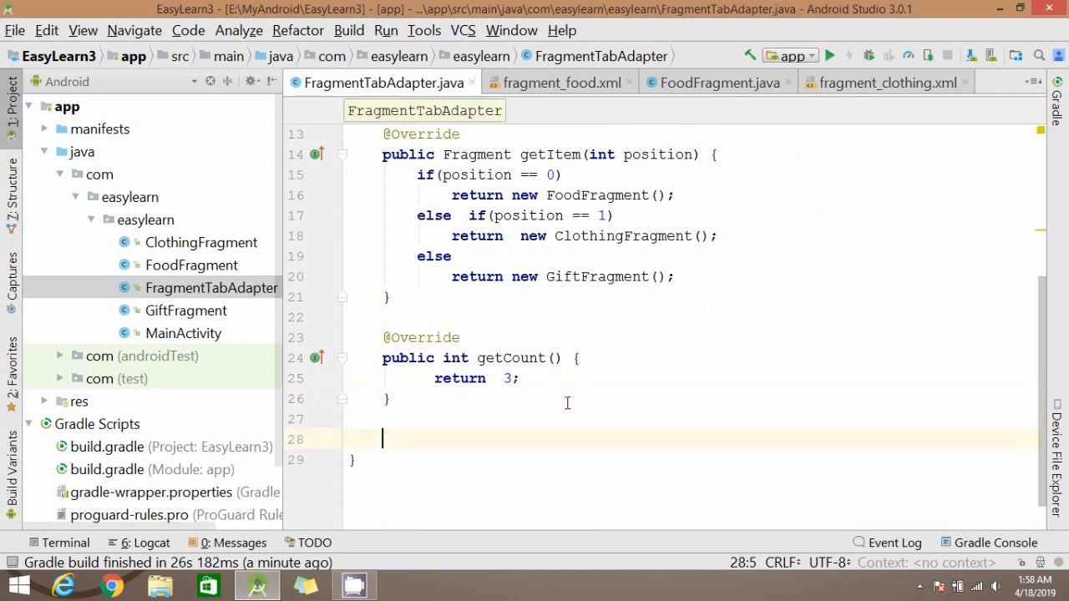
Override getPageTitle with a switch on position whose case 0 returns "food".
{"action": "type", "text": "getPageTitle(int position) {"}
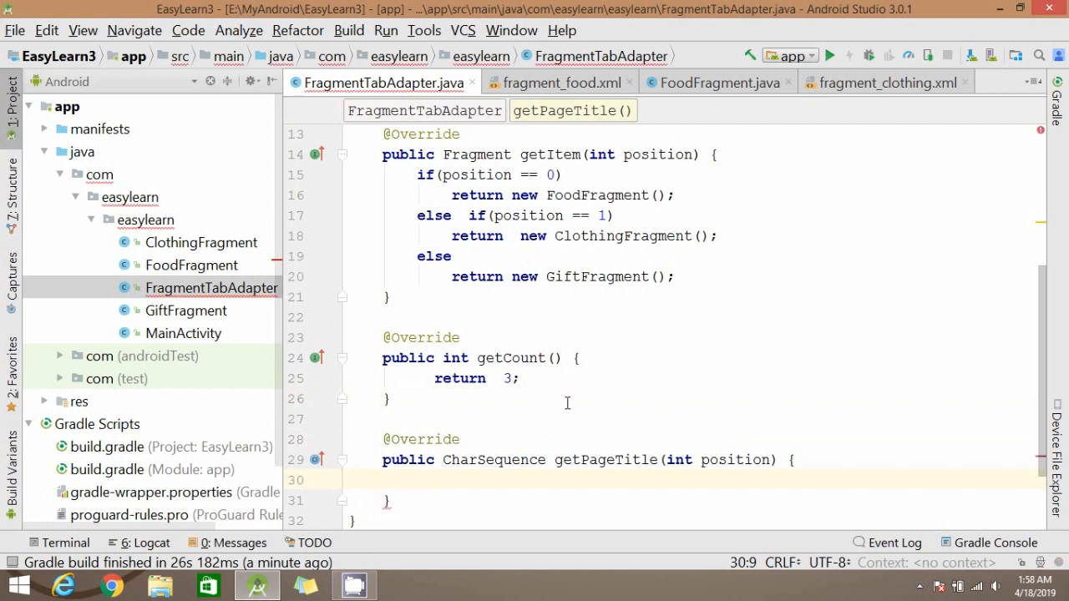
{"action": "type", "text": "switch ("}
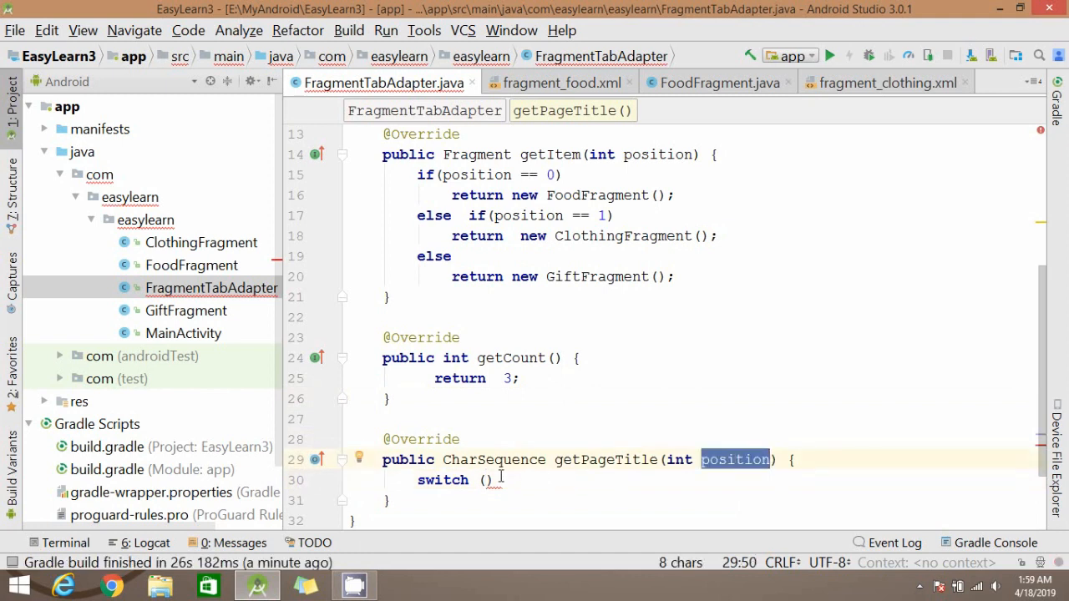
{"action": "type", "text": "position"}
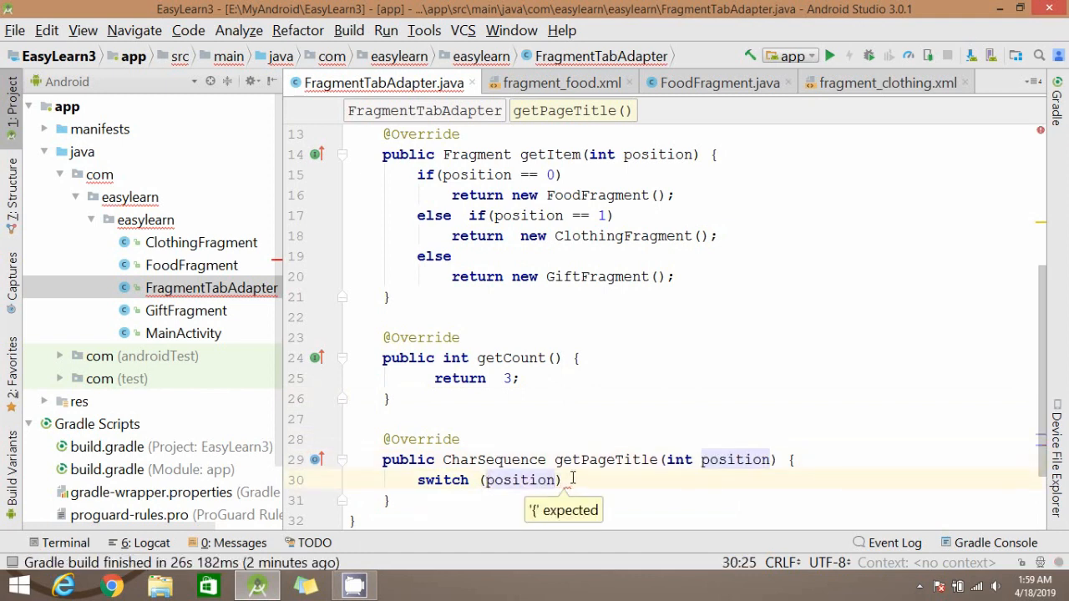
{"action": "type", "text": "{"}
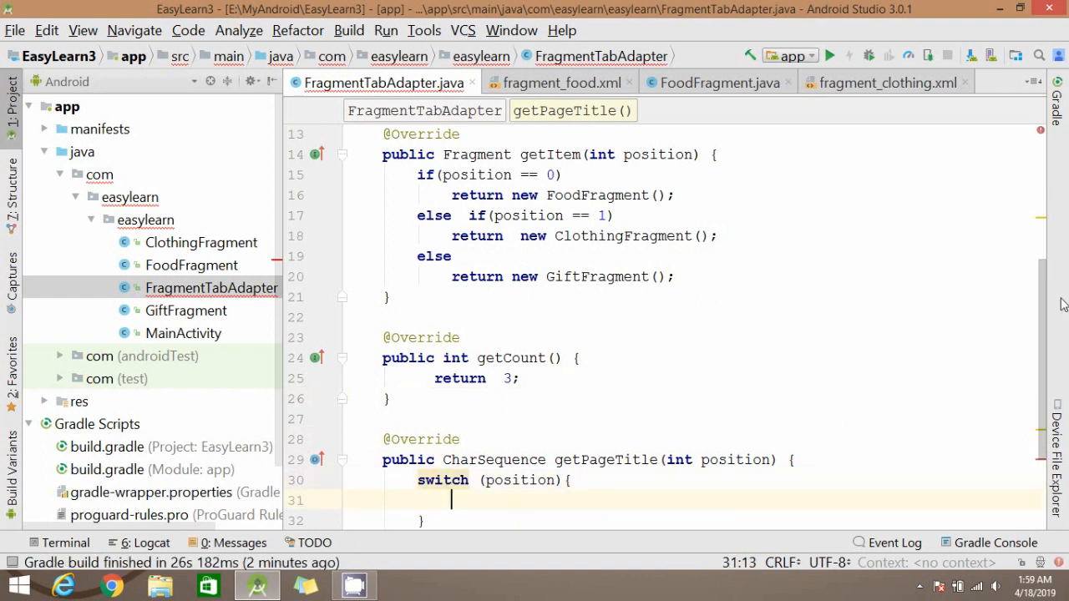
{"action": "type", "text": "case"}
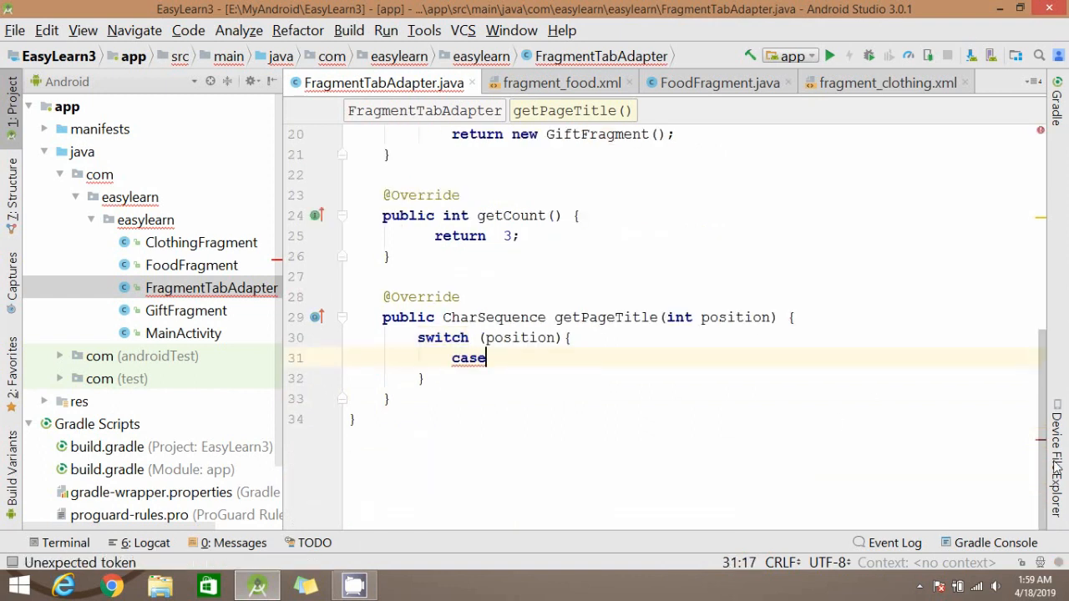
{"action": "type", "text": "0;"}
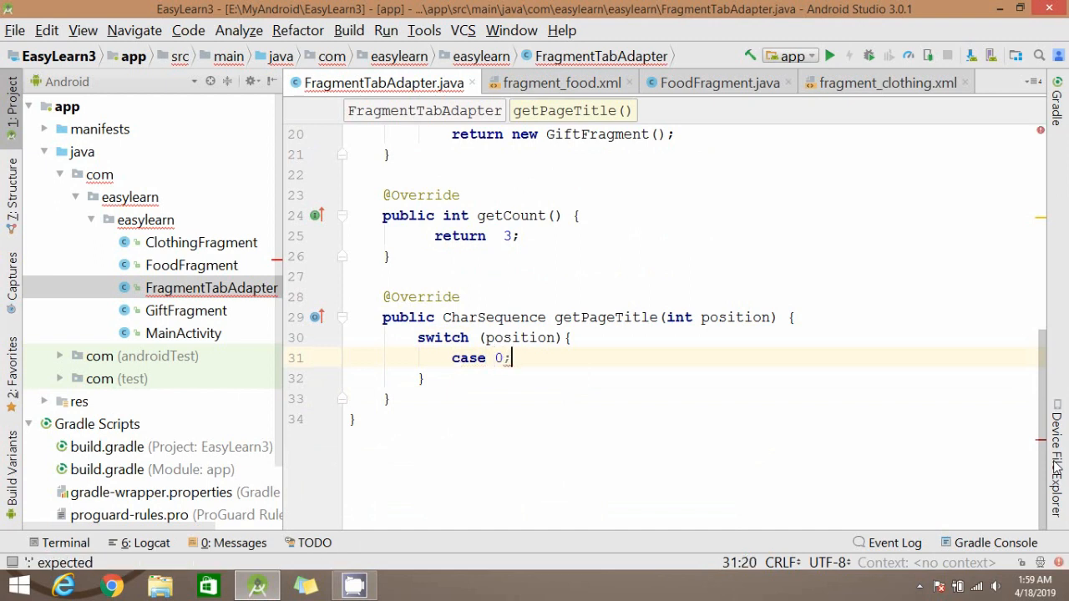
{"action": "type", "text": ": return"}
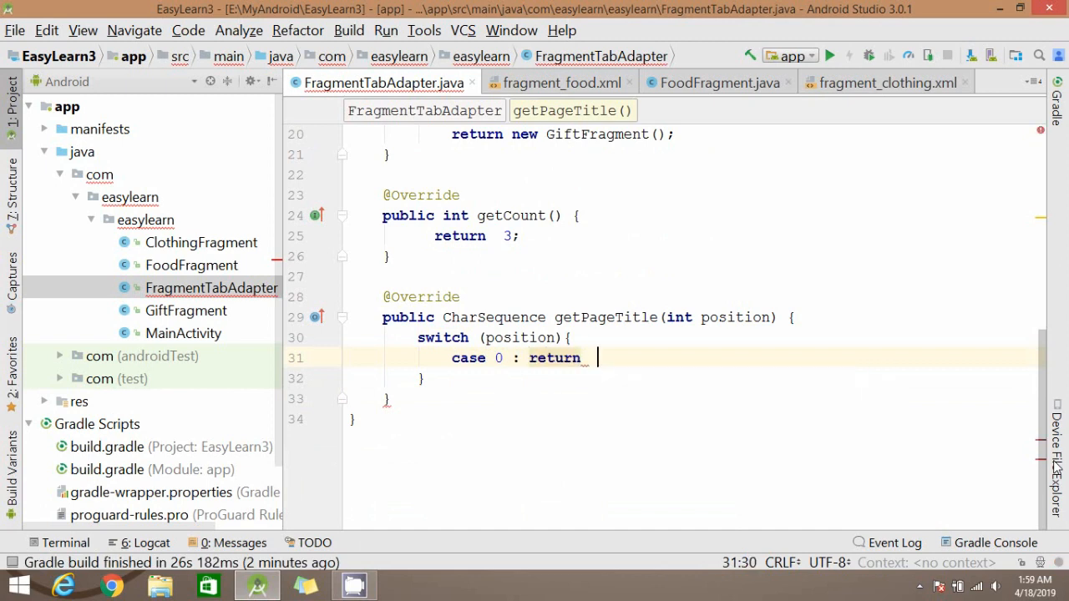
{"action": "type", "text": "\"fo\""}
{"action": "type", "text": "case 1 : return  \""}
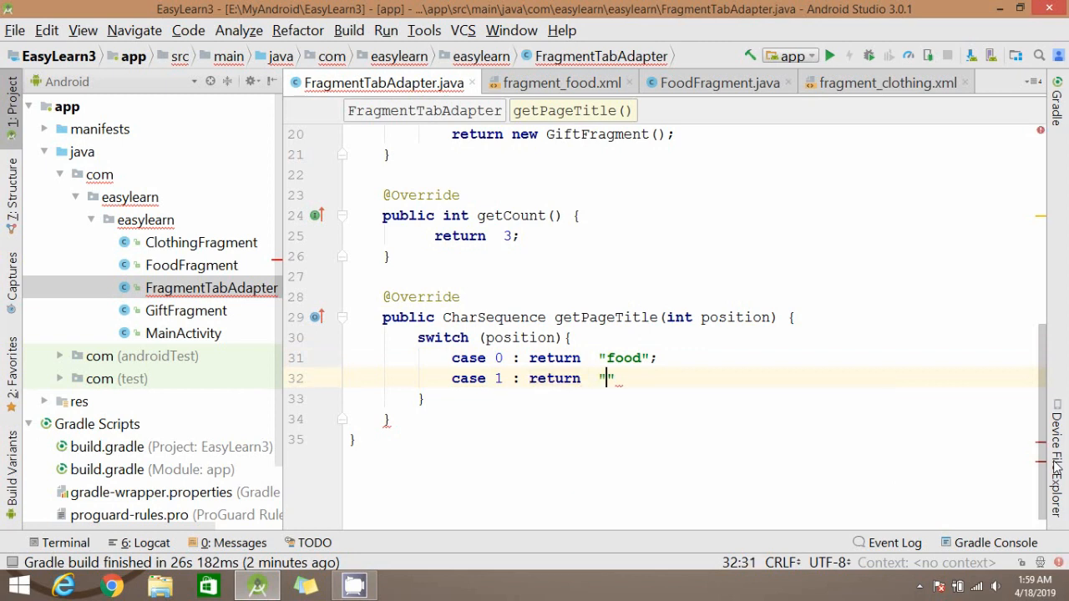
Add case 1 returning "clothing" and case 2 returning "gift".
{"action": "type", "text": "c;loth"}
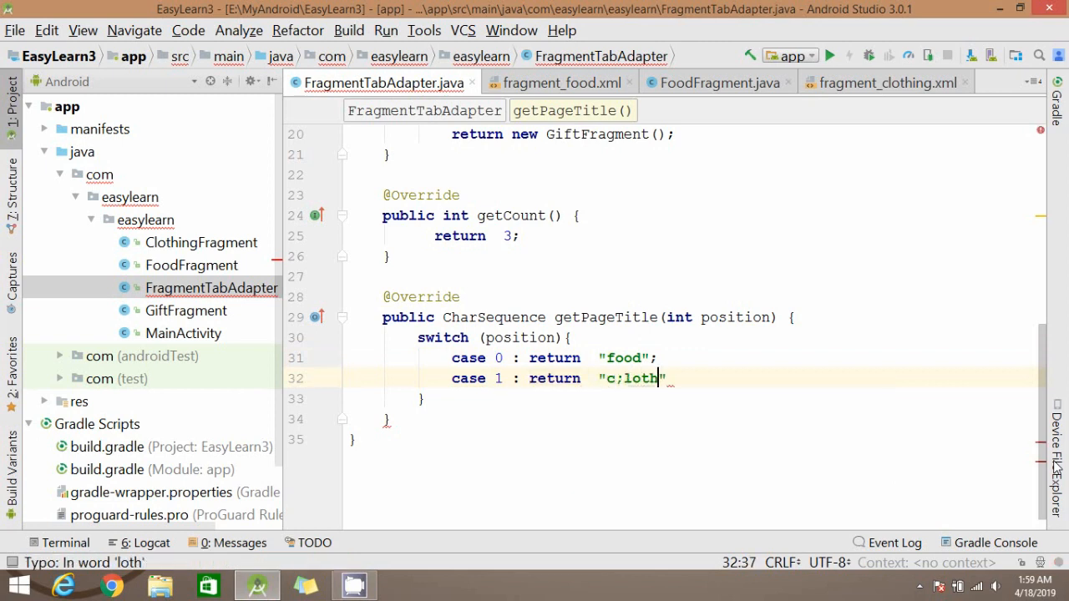
{"action": "type", "text": "clothi"}
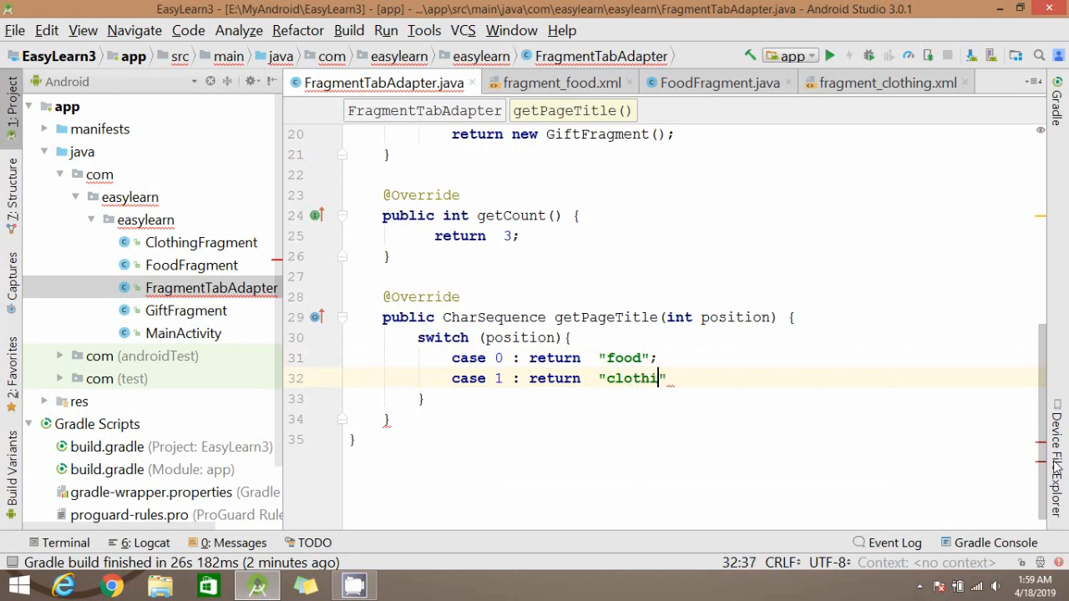
{"action": "type", "text": "ng"}
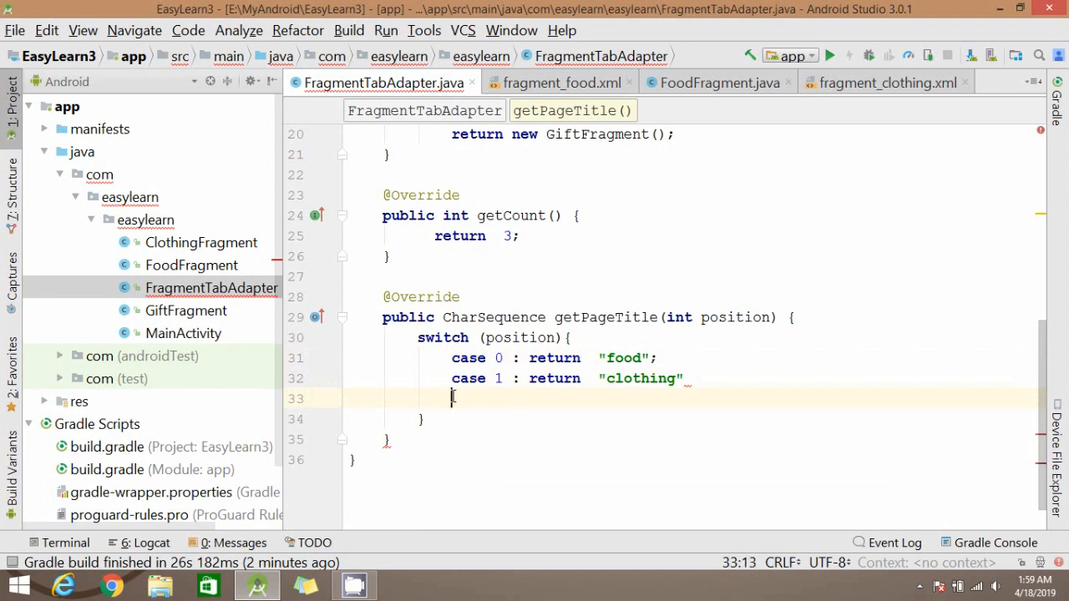
{"action": "type", "text": "case 2 : return \""}
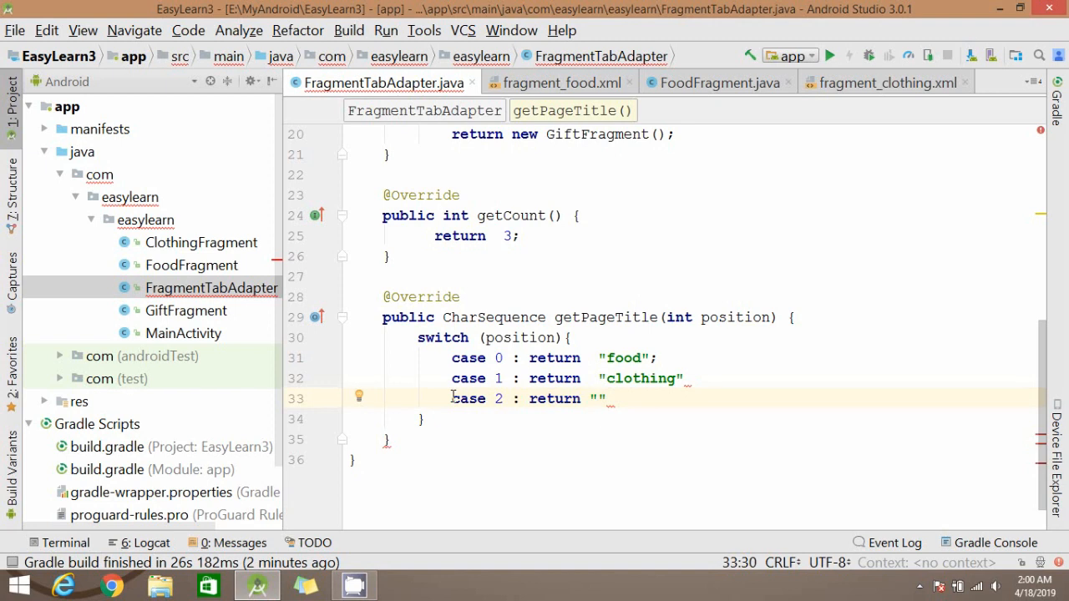
{"action": "type", "text": "gift"}
{"action": "type", "text": "d"}
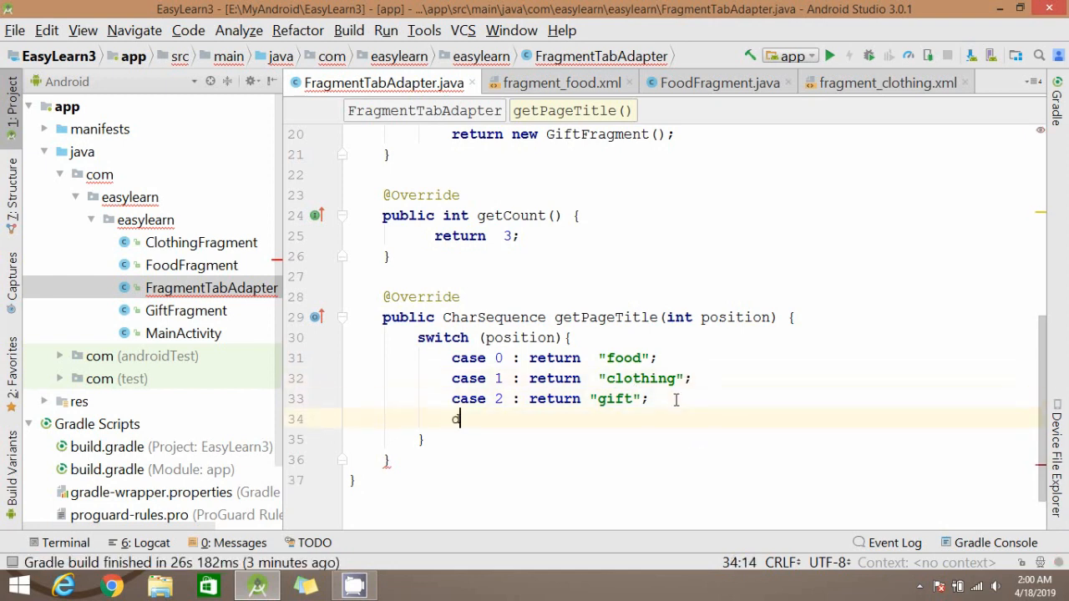
Add default: return null; to close the switch.
{"action": "type", "text": "efault:"}
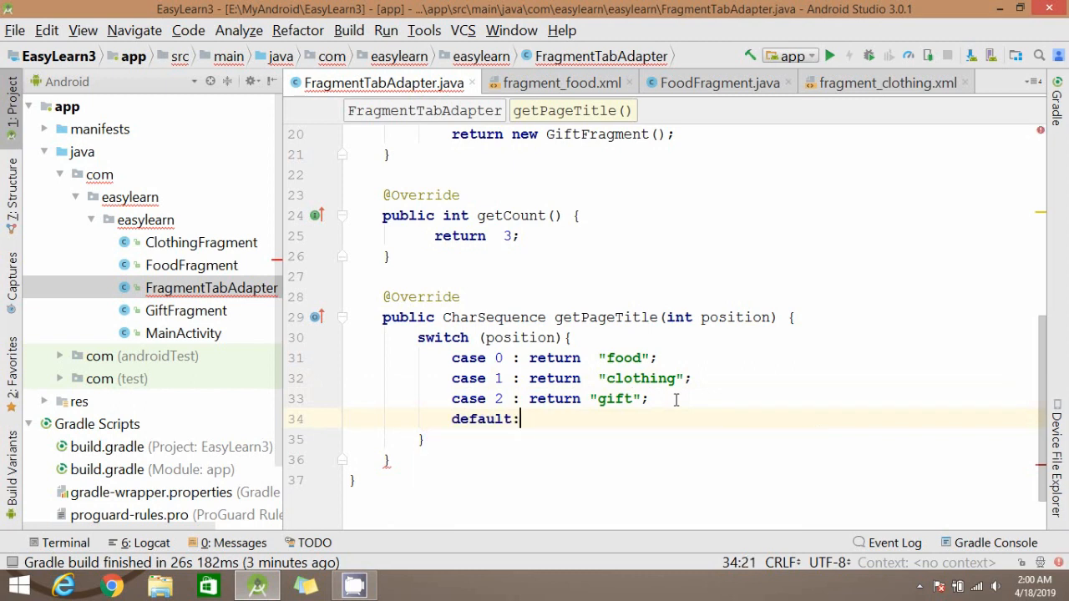
{"action": "type", "text": "return"}
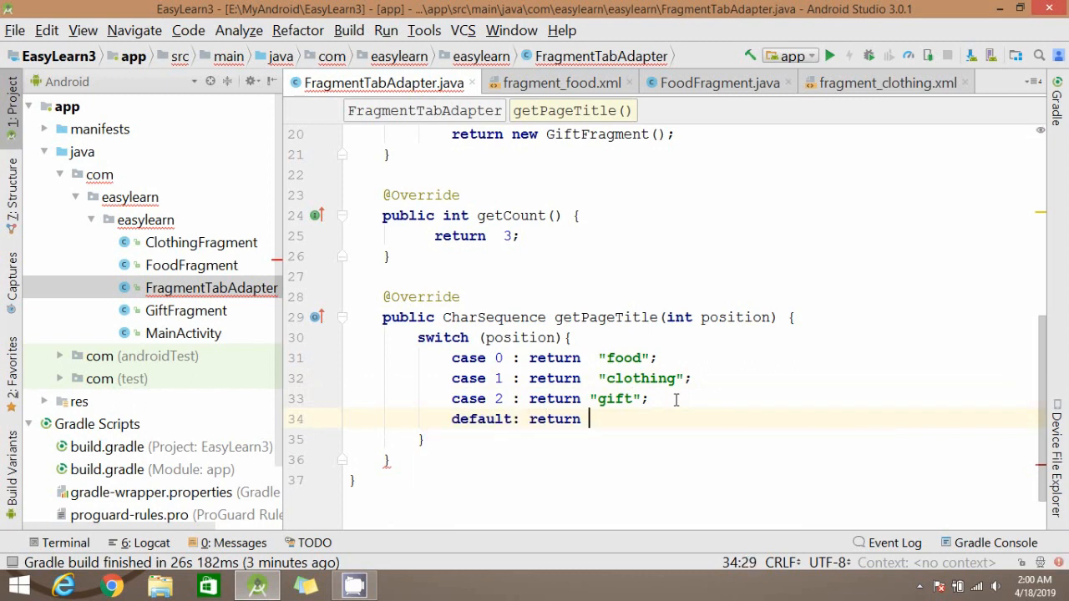
{"action": "type", "text": "null"}
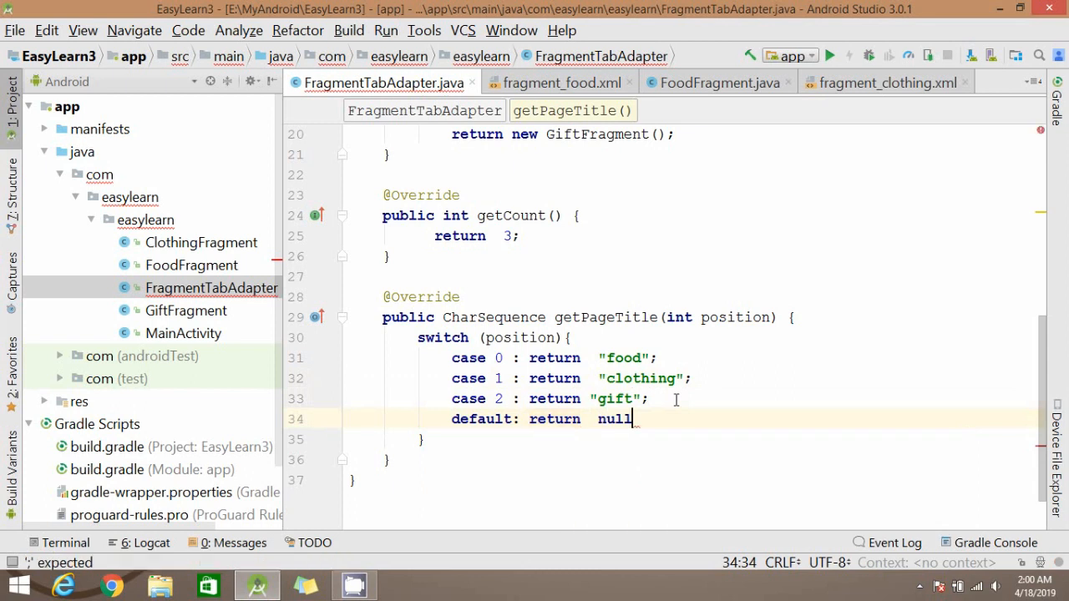
{"action": "type", "text": ";"}
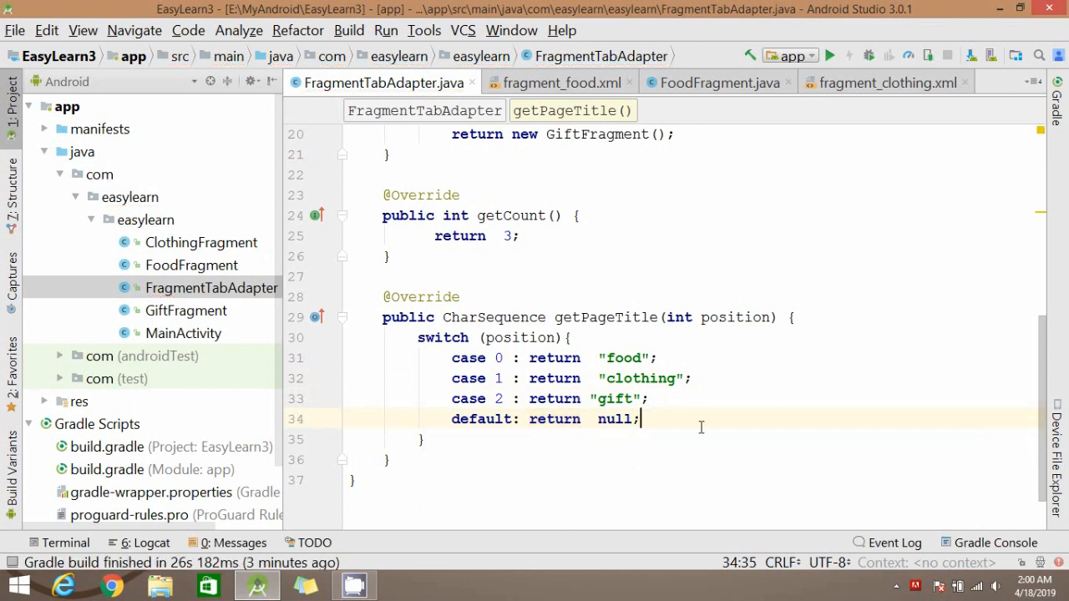
{"action": "mouse_move", "coordinate": [720, 448]}
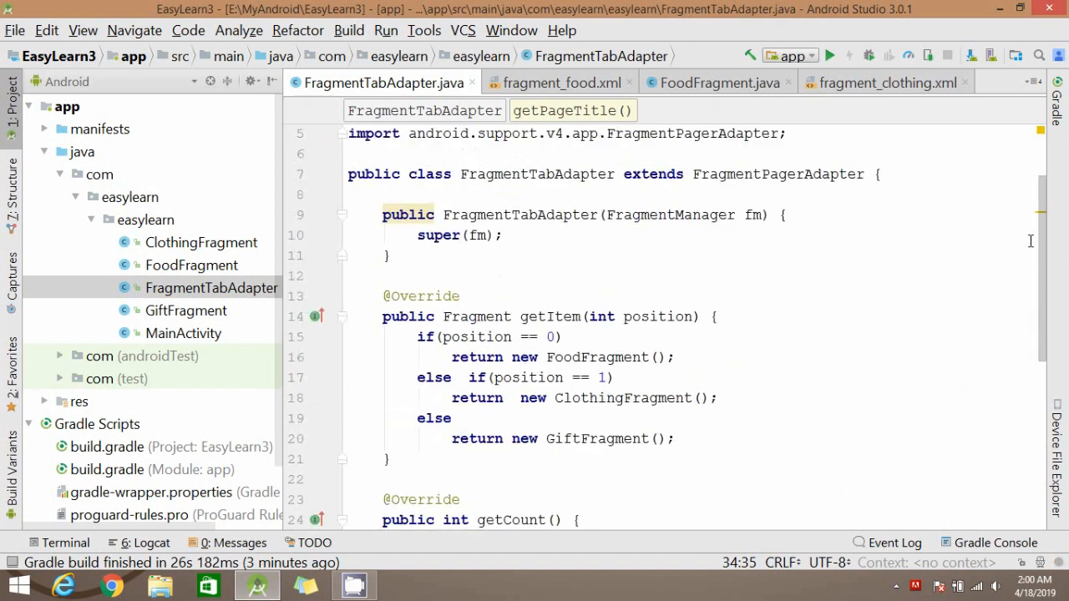
Navigate from FoodFragment to its fragment_food.xml layout file.
{"action": "scroll", "scroll_direction": "down", "scroll_amount": 3}
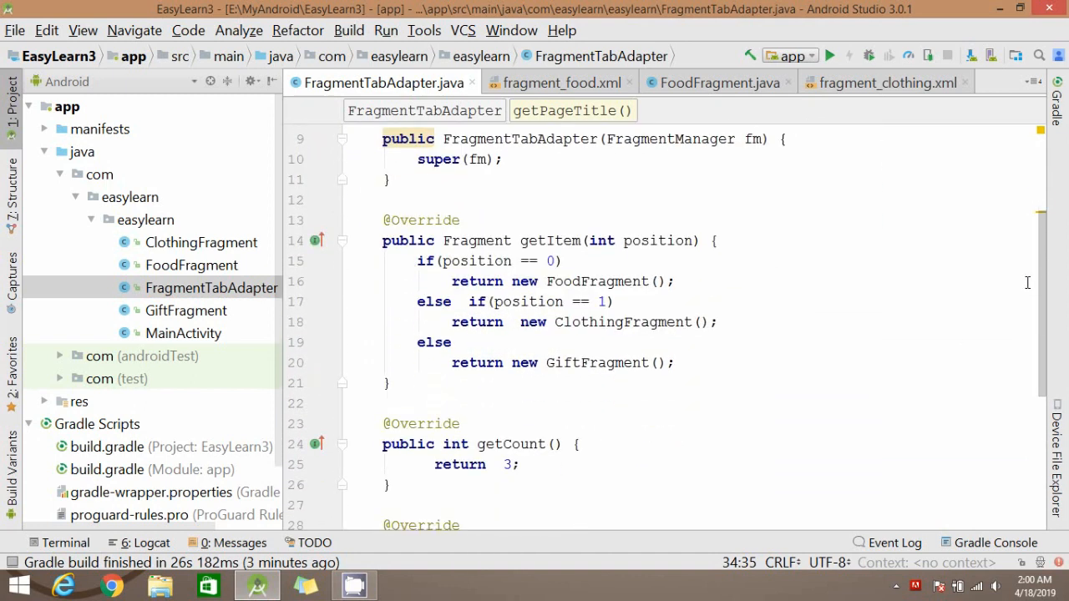
{"action": "mouse_move", "coordinate": [746, 267]}
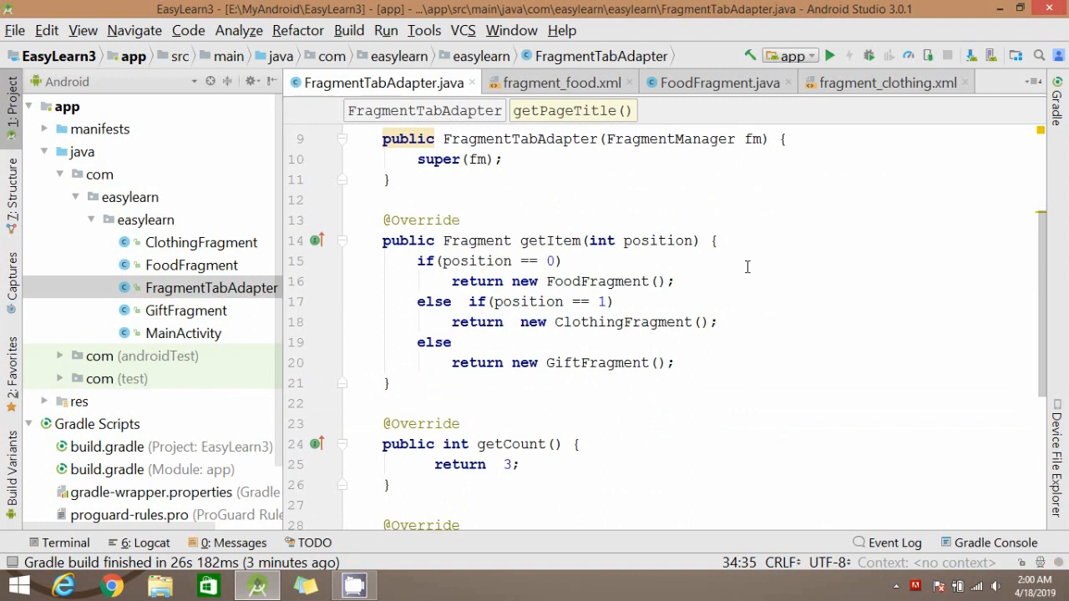
{"action": "double_click", "coordinate": [596, 281]}
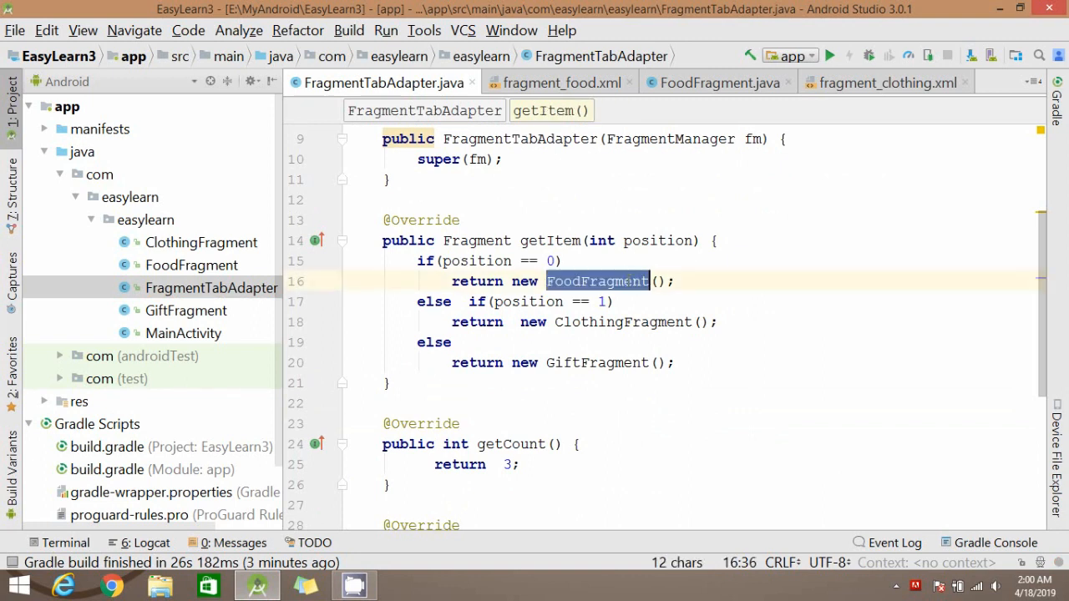
{"action": "left_click", "coordinate": [598, 281]}
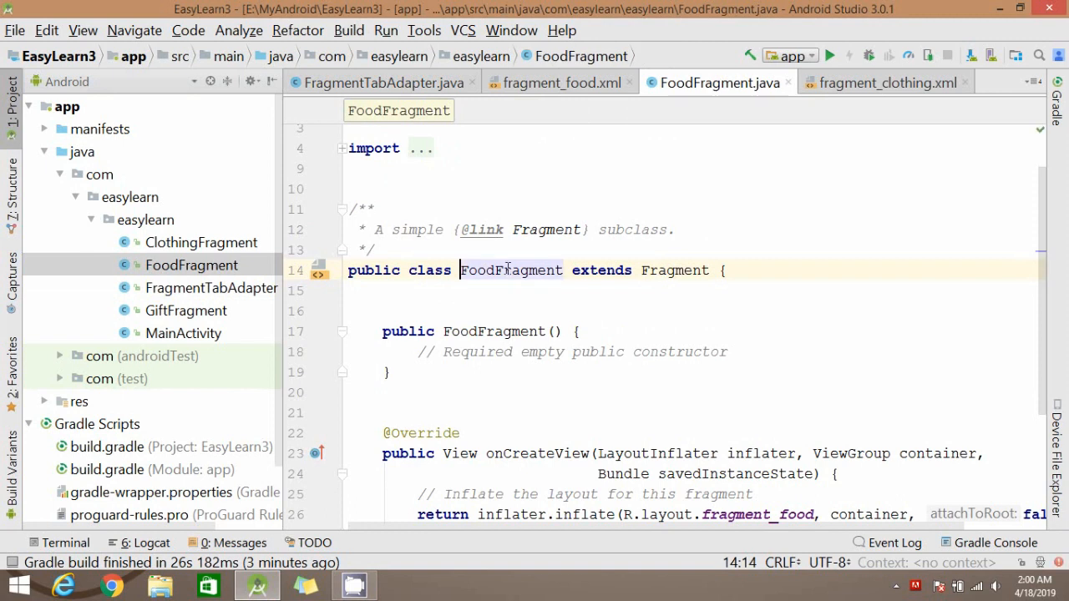
{"action": "double_click", "coordinate": [511, 271]}
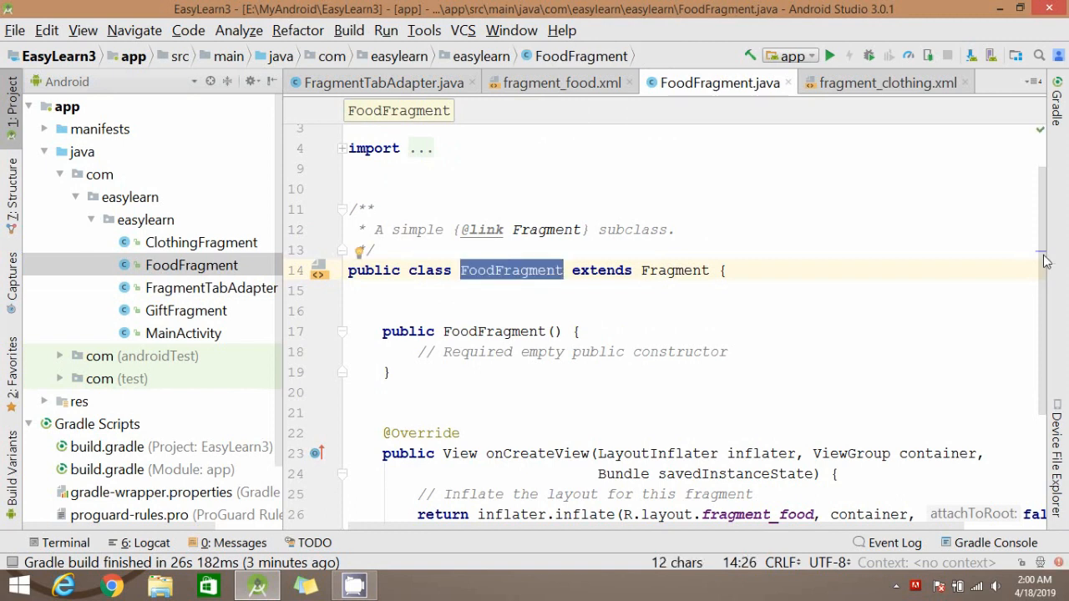
{"action": "scroll", "scroll_direction": "down", "scroll_amount": 3}
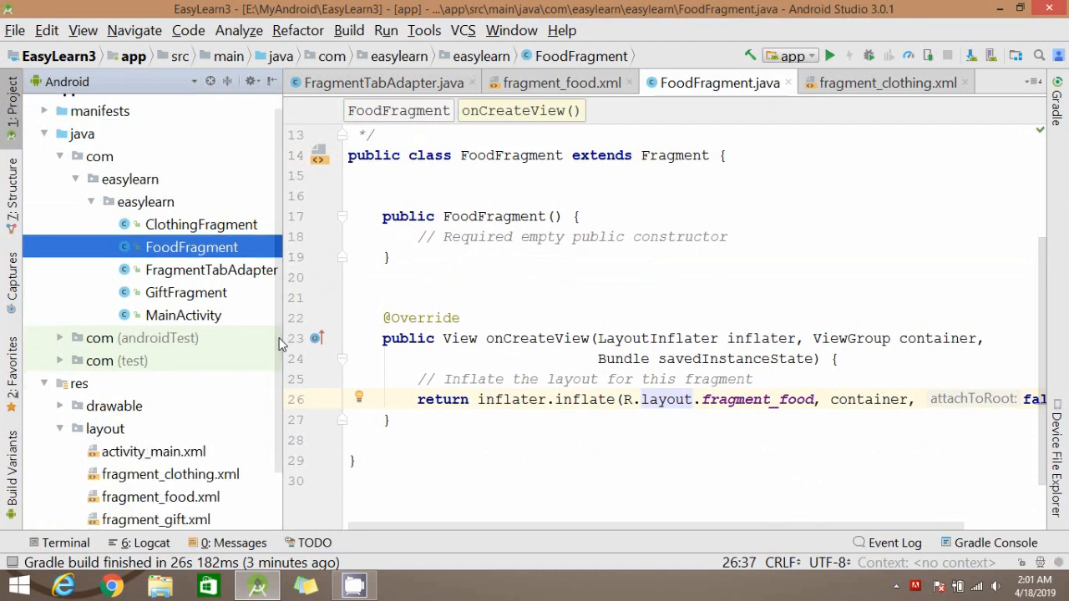
{"action": "left_click", "coordinate": [161, 428]}
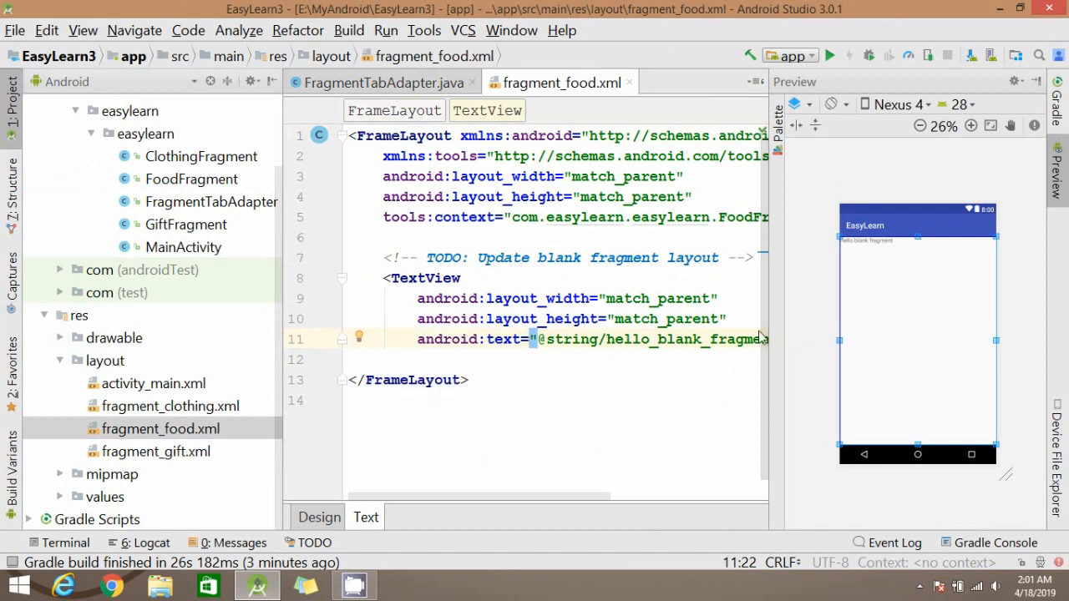
{"action": "left_click_drag", "start_coordinate": [779, 326], "coordinate": [816, 325]}
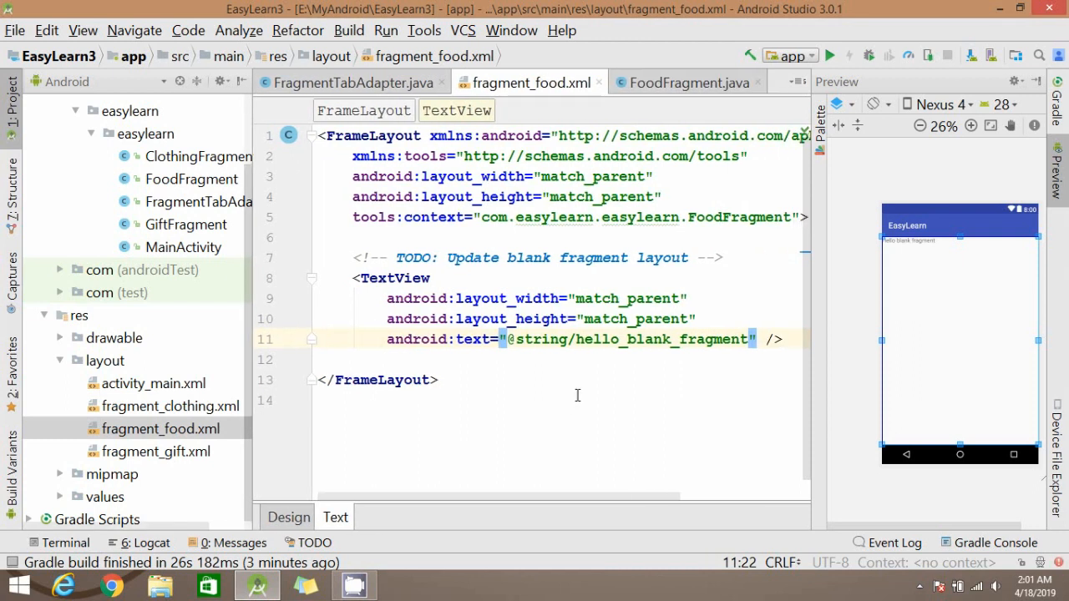
Delete the placeholder TextView, make the root a vertical LinearLayout and start a match_parent-wide, wrap_content-high ImageView.
{"action": "left_click_drag", "start_coordinate": [355, 257], "coordinate": [782, 339]}
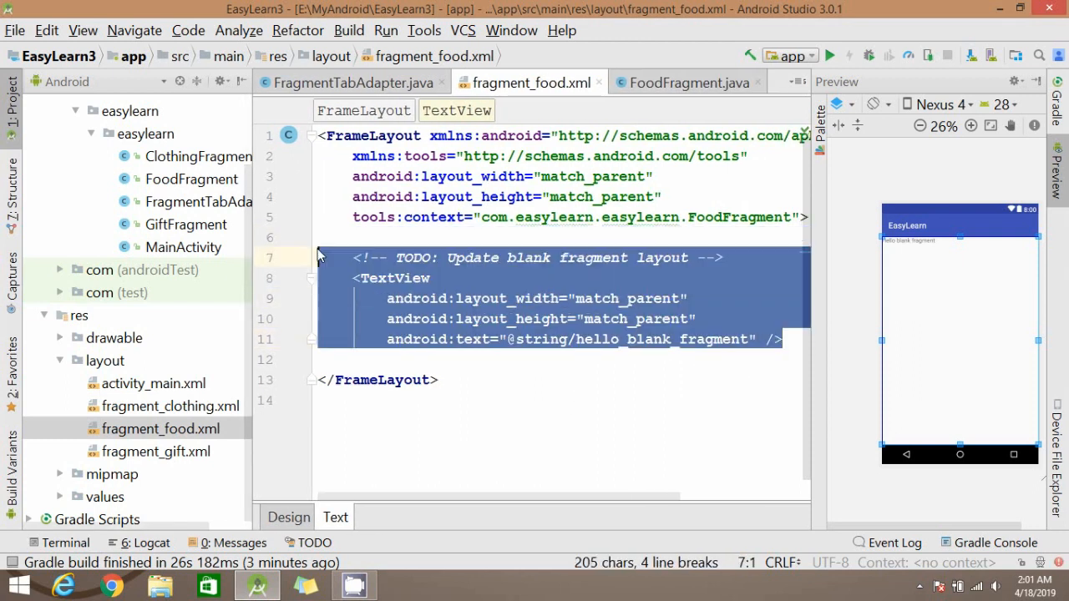
{"action": "key", "text": "Delete"}
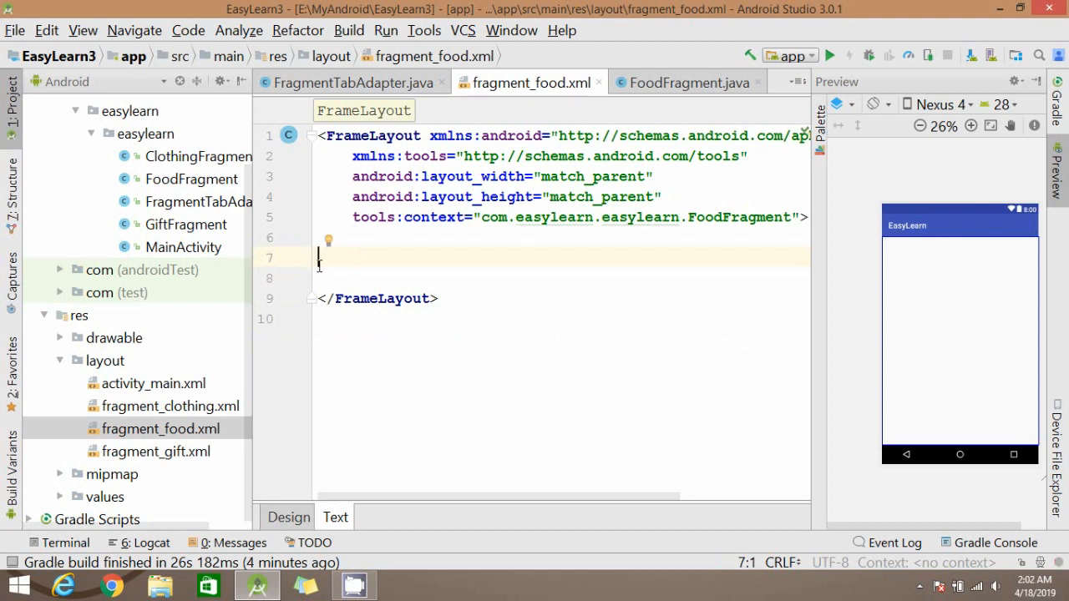
{"action": "type", "text": "Lin"}
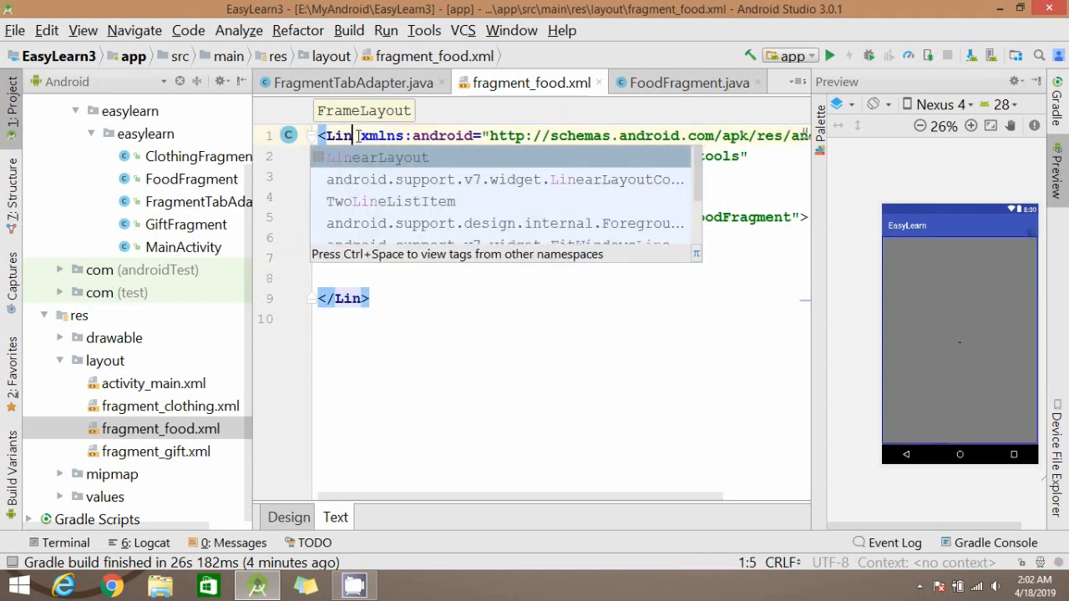
{"action": "left_click", "coordinate": [377, 157]}
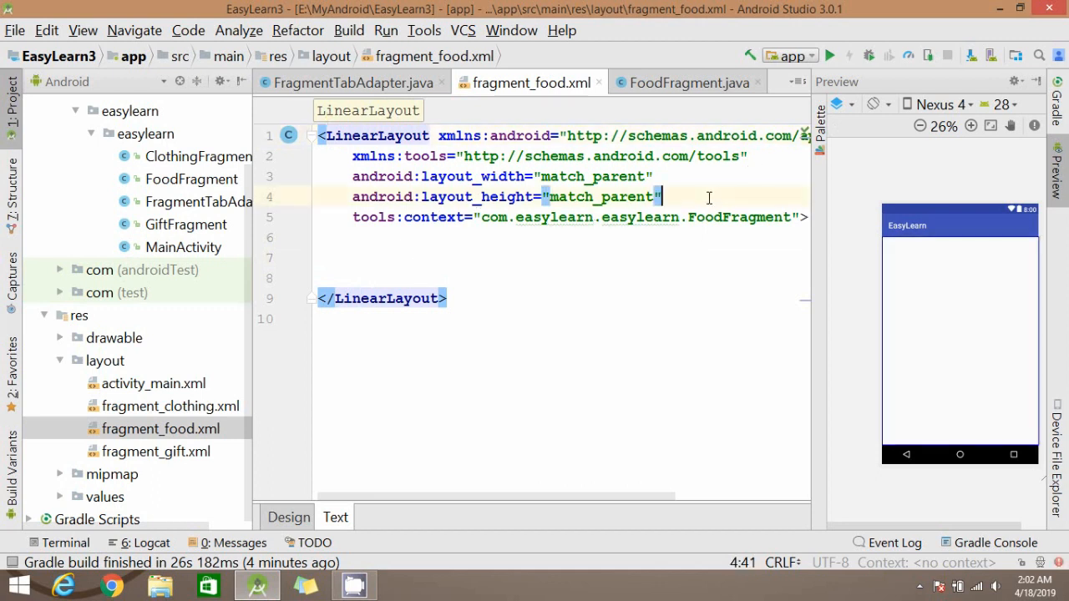
{"action": "type", "text": "android:orientation=\"\""}
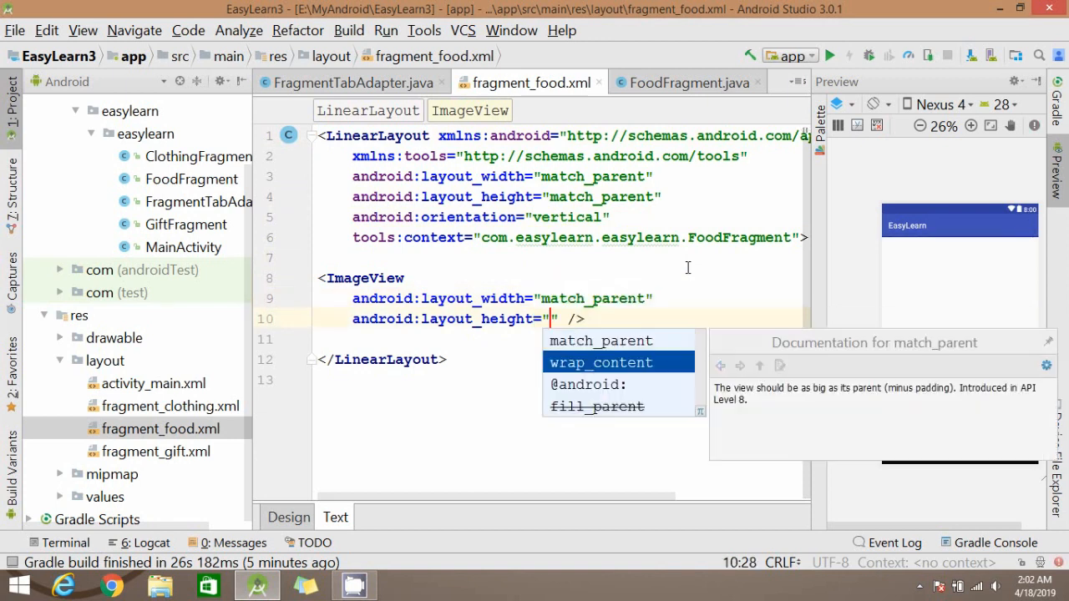
{"action": "left_click", "coordinate": [601, 362]}
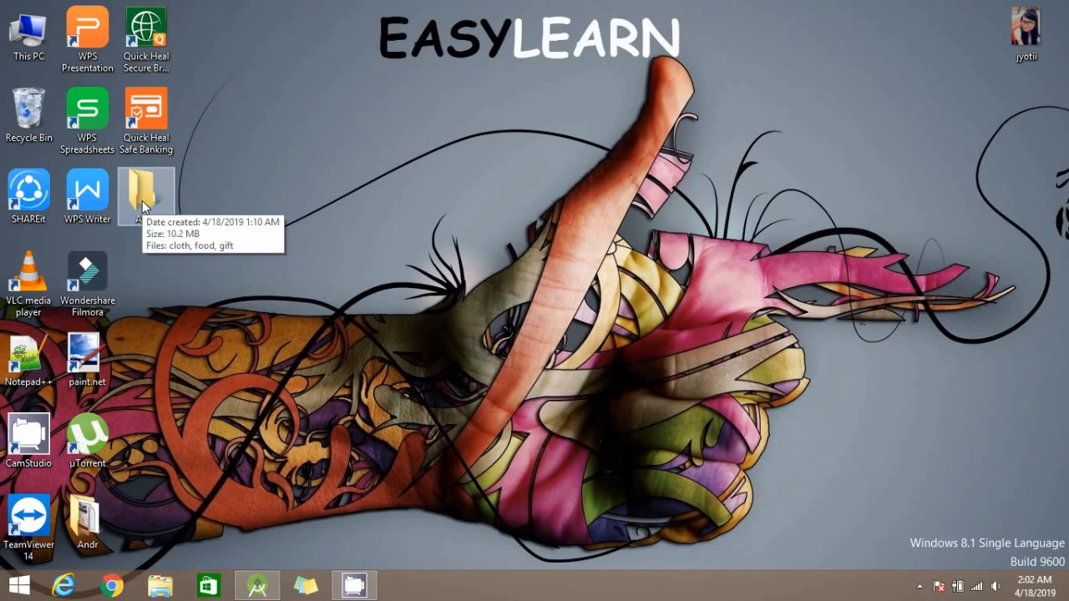
Open the desktop Asset folder holding the cloth, food and gift images.
{"action": "double_click", "coordinate": [145, 191]}
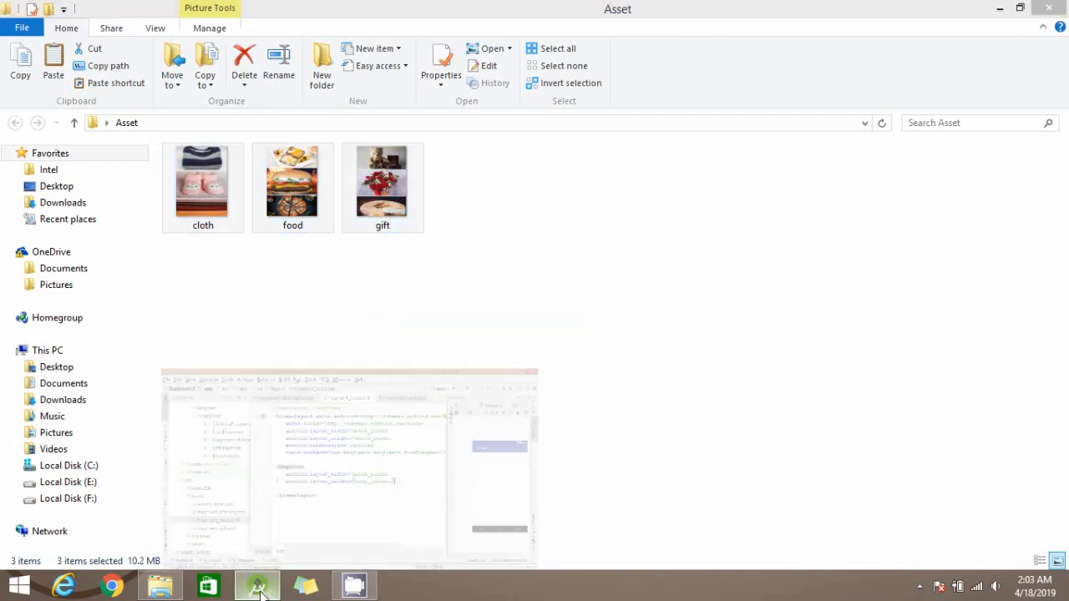
Paste the cloth, food and gift images into the drawable resource folder.
{"action": "left_click", "coordinate": [257, 585]}
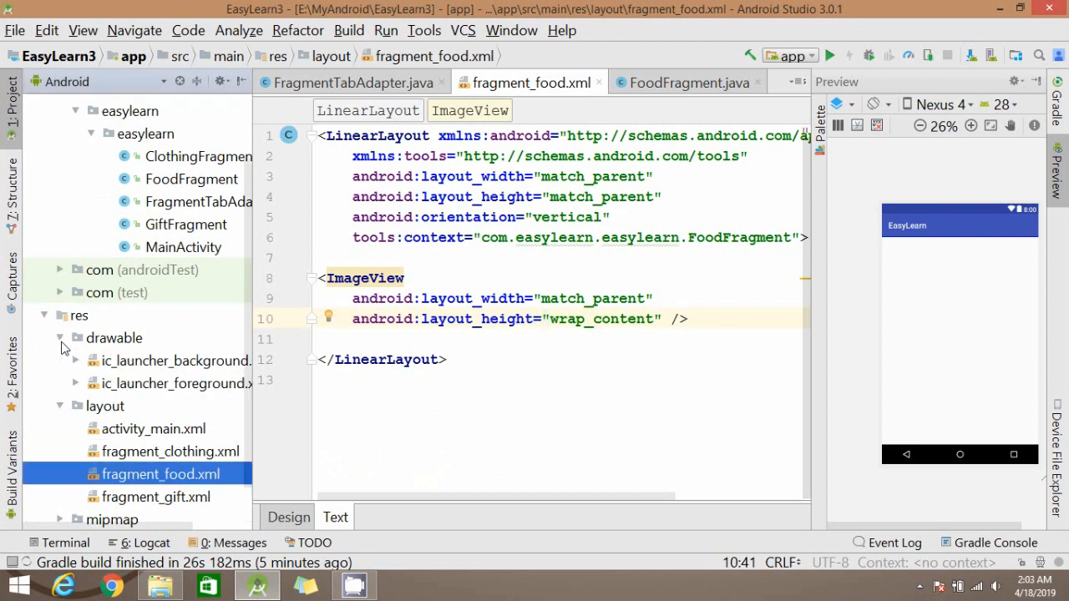
{"action": "right_click", "coordinate": [114, 338]}
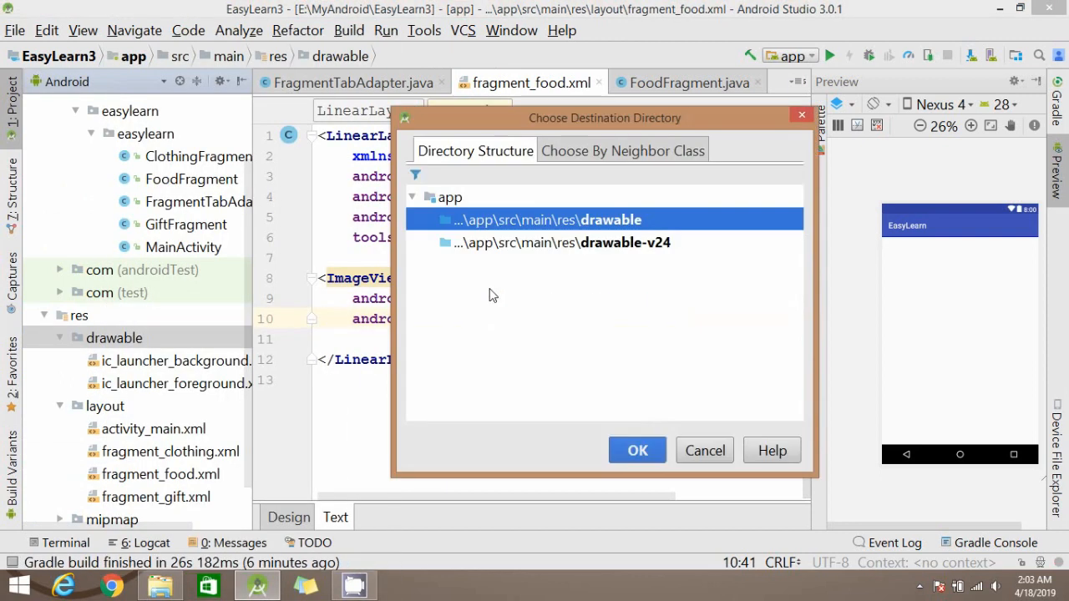
{"action": "left_click", "coordinate": [637, 450]}
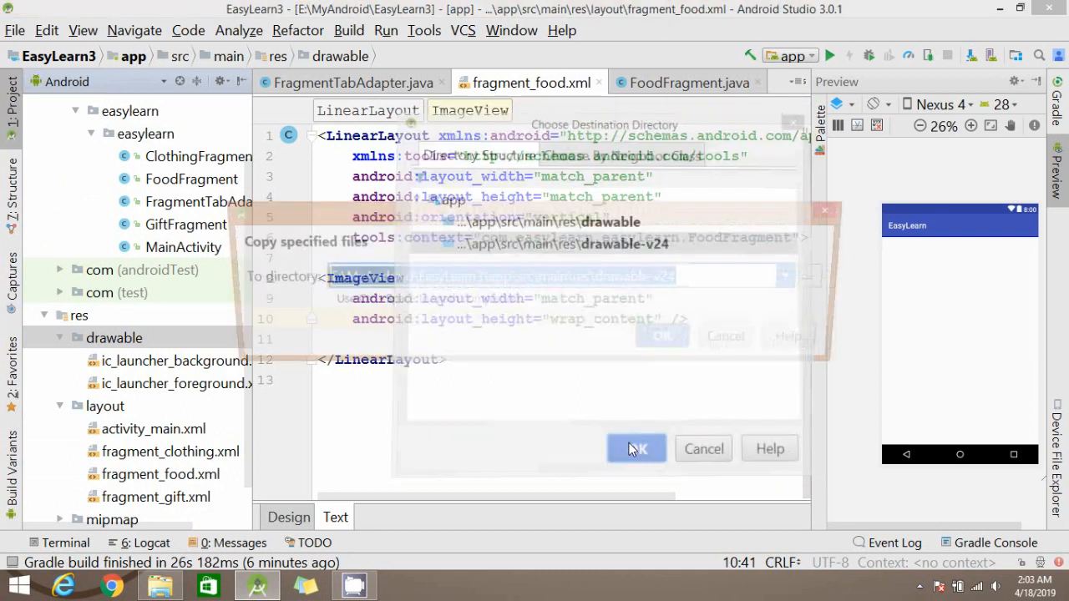
{"action": "left_click", "coordinate": [636, 447]}
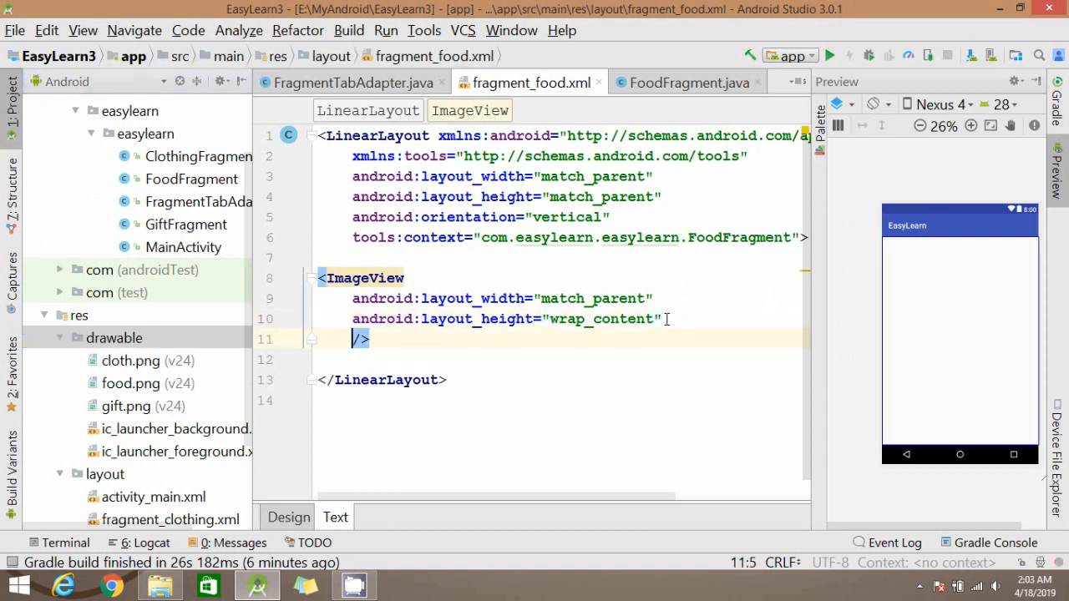
{"action": "type", "text": "android:src=\""}
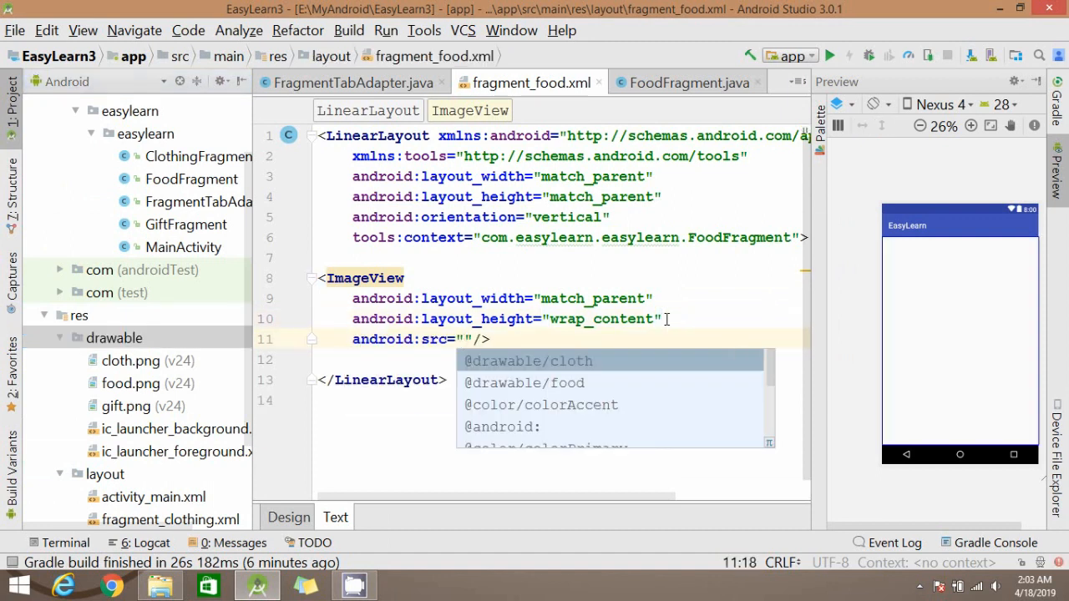
{"action": "mouse_move", "coordinate": [632, 383]}
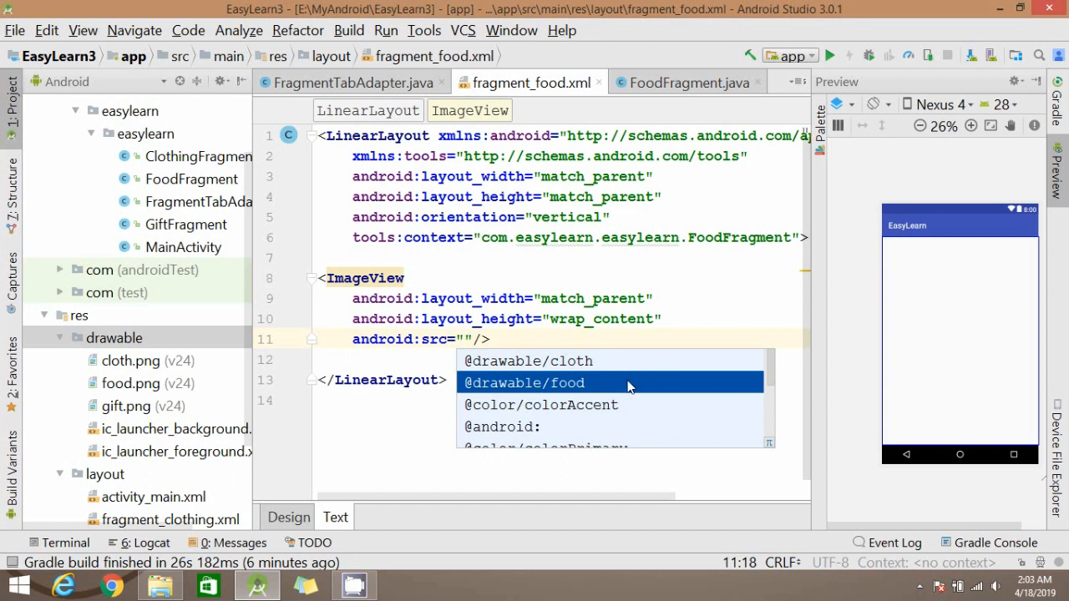
{"action": "left_click", "coordinate": [525, 383]}
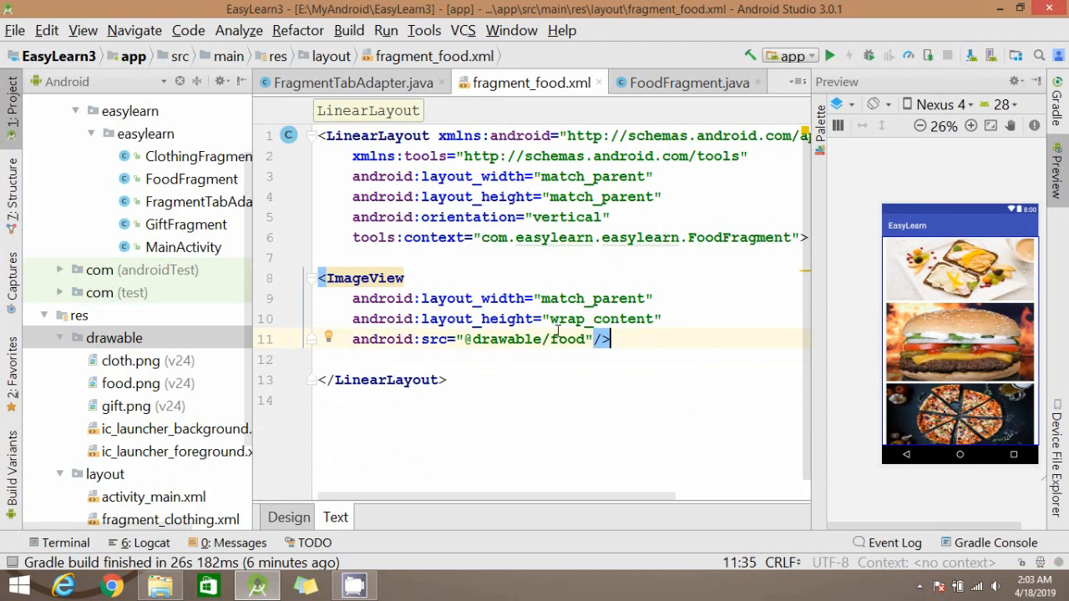
{"action": "left_click_drag", "start_coordinate": [547, 317], "coordinate": [611, 338]}
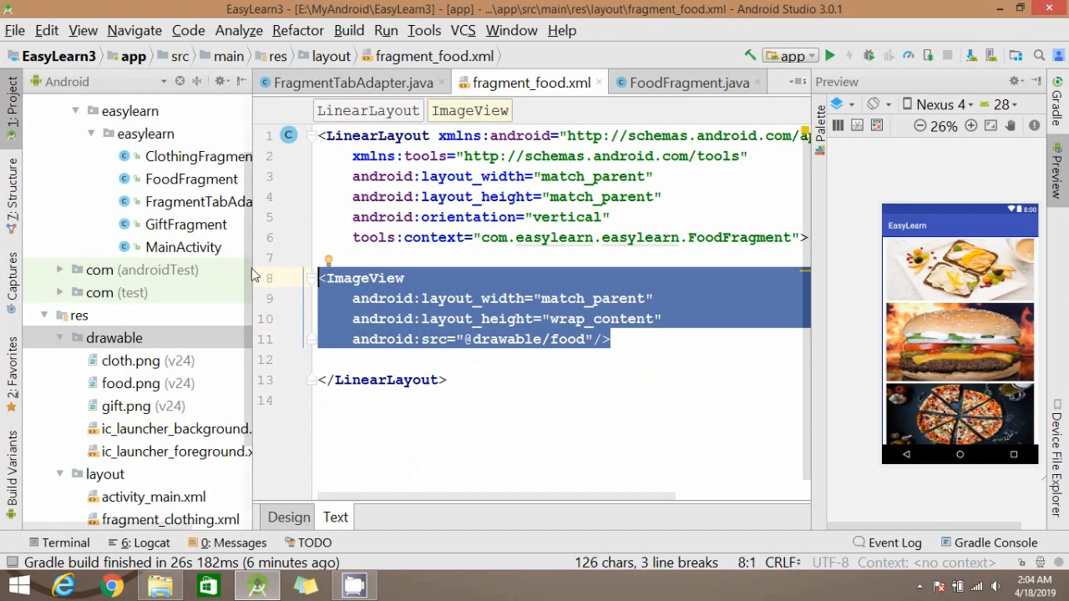
{"action": "scroll", "scroll_direction": "down", "scroll_amount": 3}
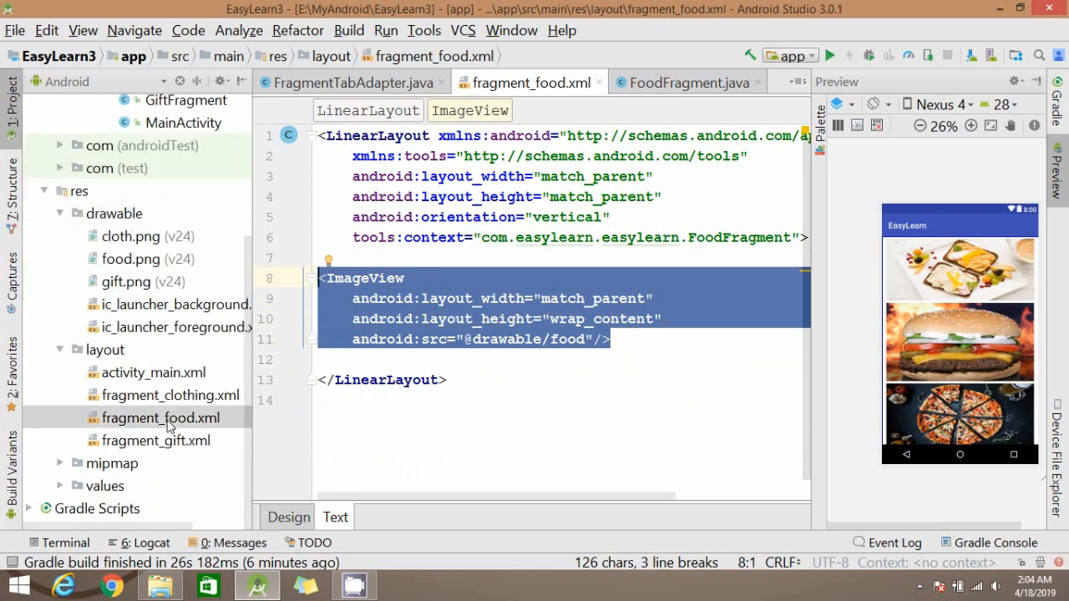
{"action": "double_click", "coordinate": [170, 394]}
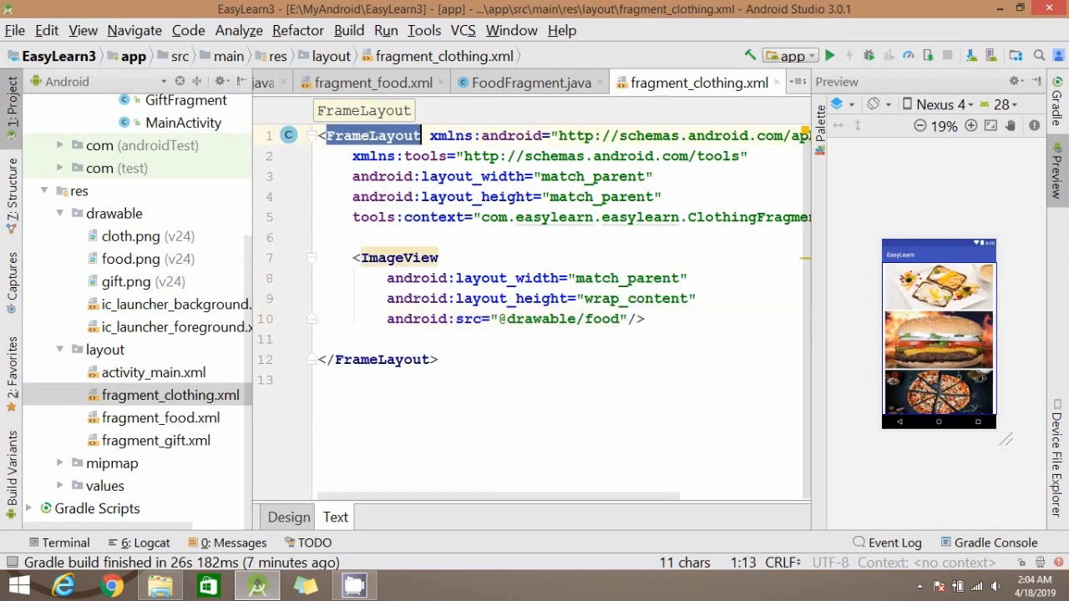
{"action": "type", "text": "LinearLayout"}
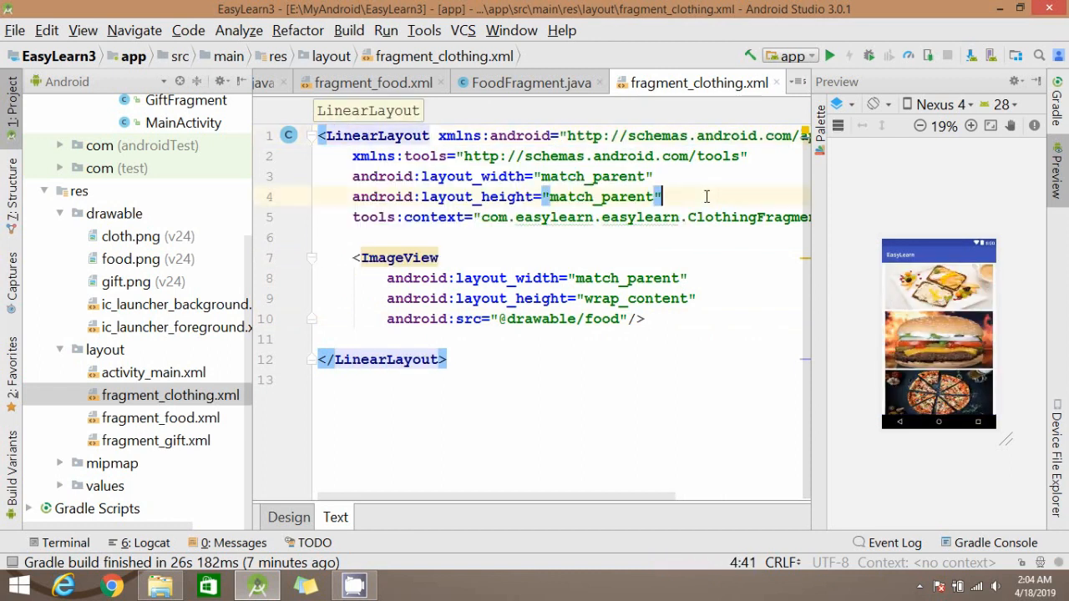
{"action": "type", "text": "android:orientation=\"vertical"}
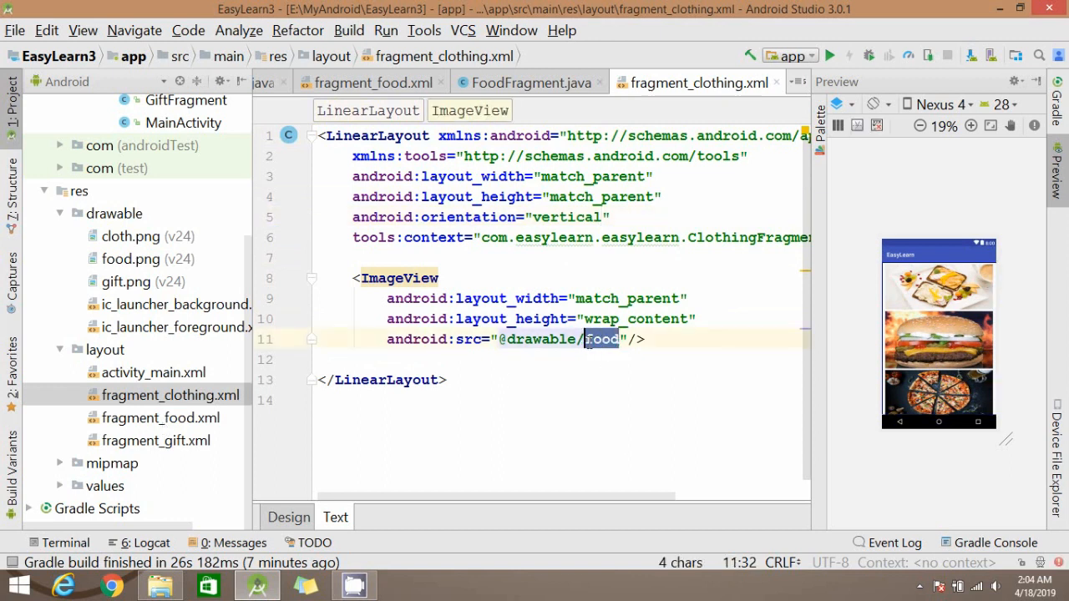
{"action": "type", "text": "cloth"}
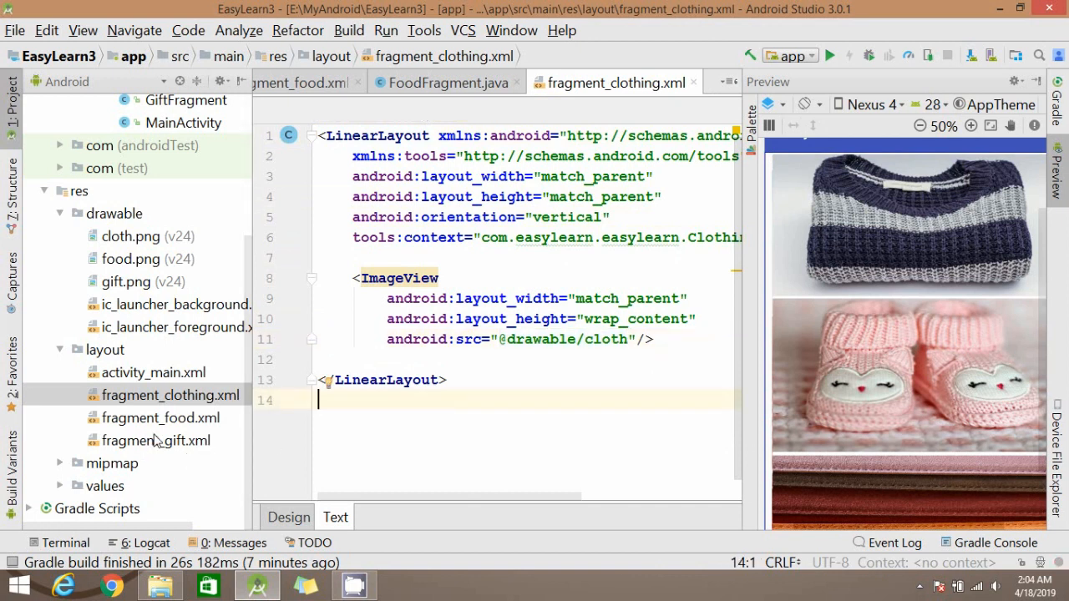
{"action": "mouse_move", "coordinate": [163, 446]}
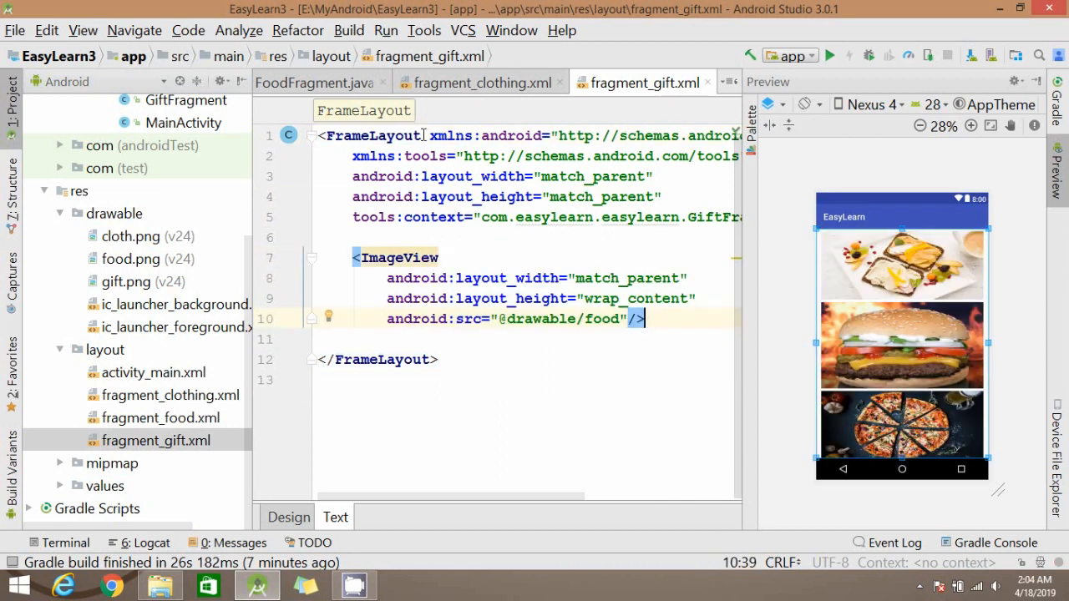
{"action": "type", "text": "LinearLayout"}
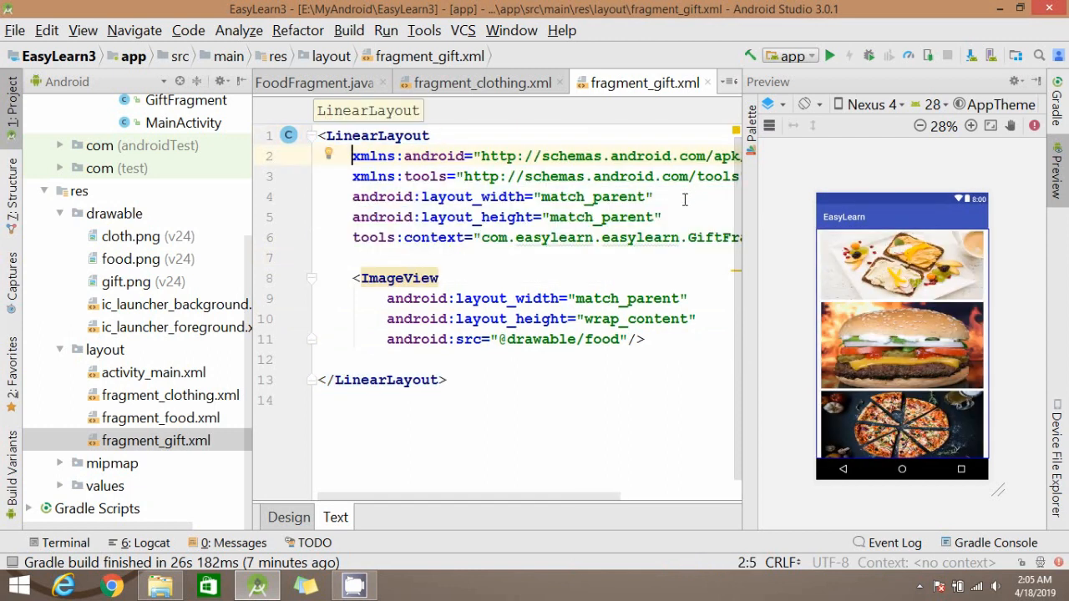
{"action": "type", "text": "android:orientation=\"\""}
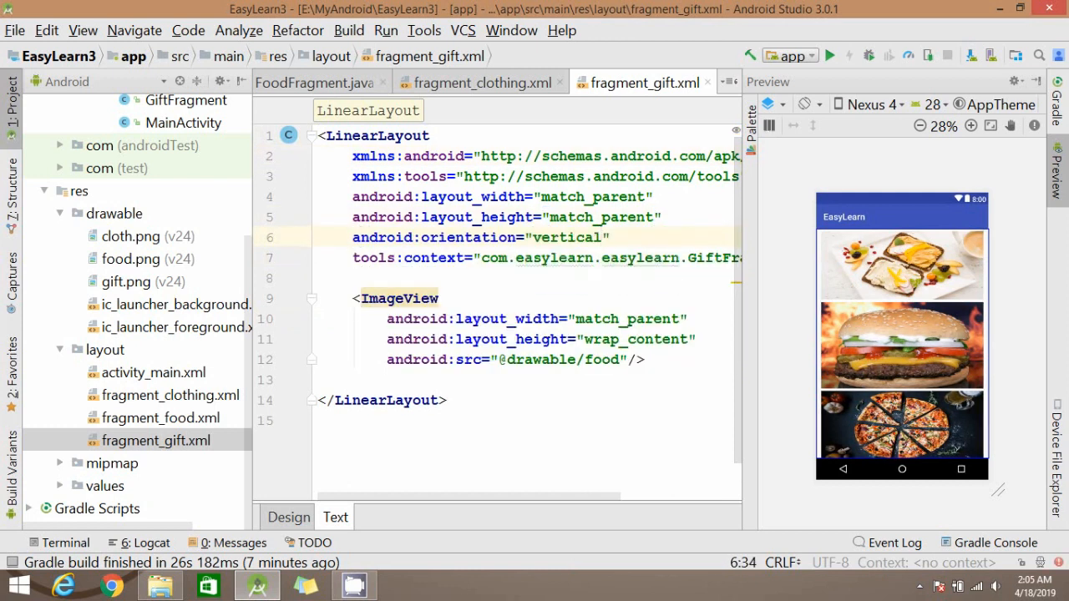
{"action": "double_click", "coordinate": [601, 360]}
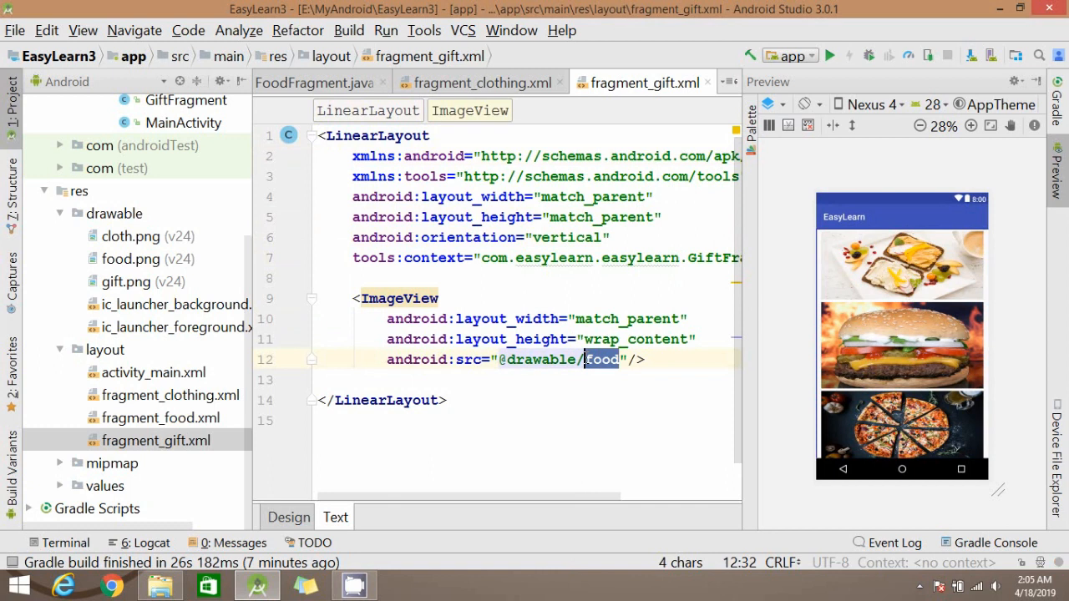
{"action": "type", "text": "gift"}
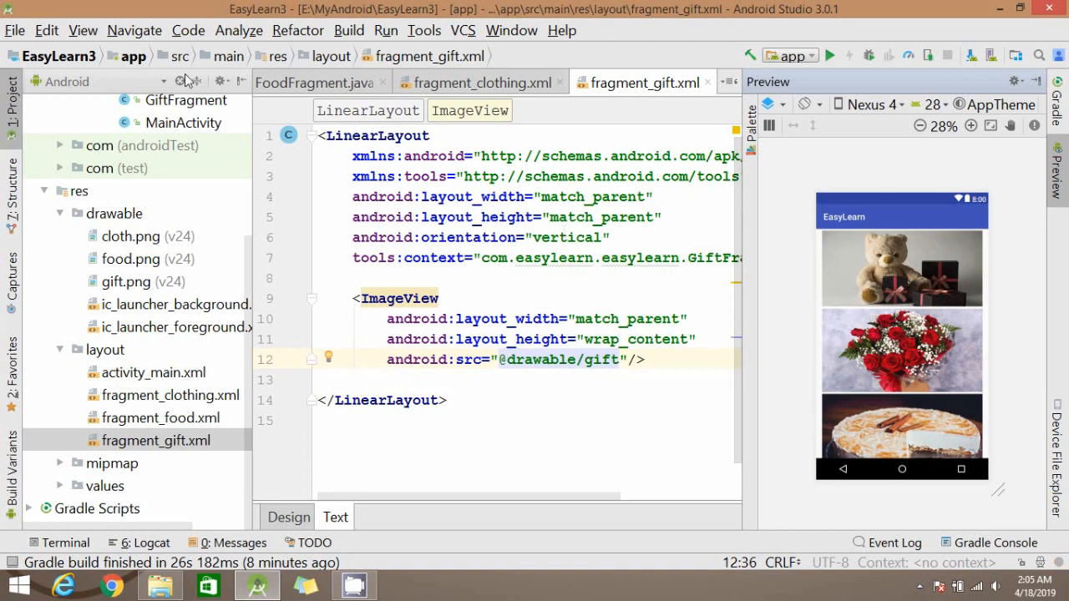
{"action": "left_click", "coordinate": [386, 30]}
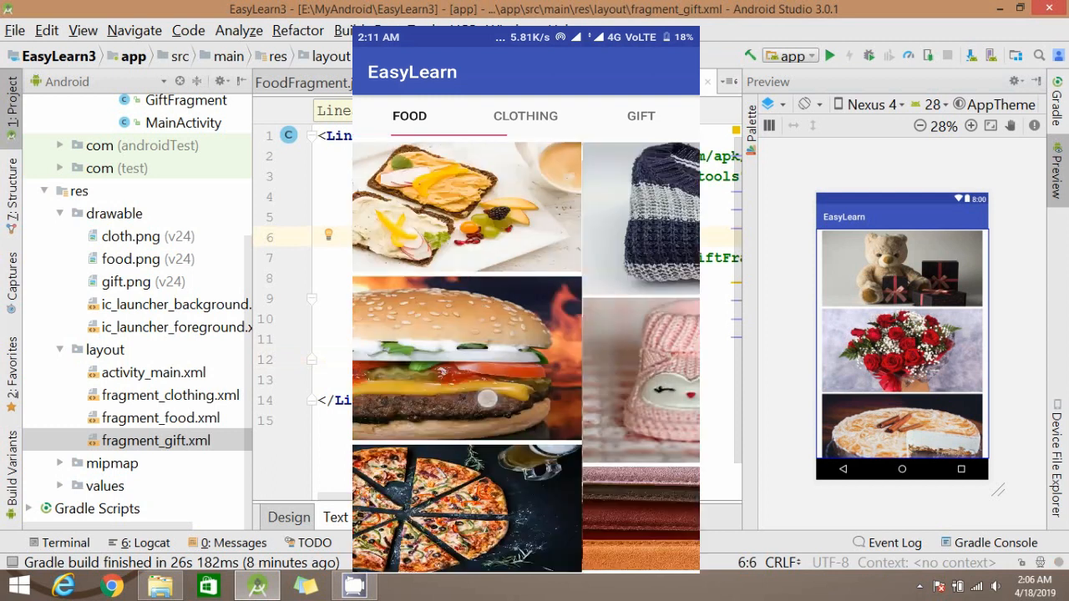
Switch repeatedly between the Clothing and Gift tabs on the device to verify each shows its images.
{"action": "left_click", "coordinate": [641, 115]}
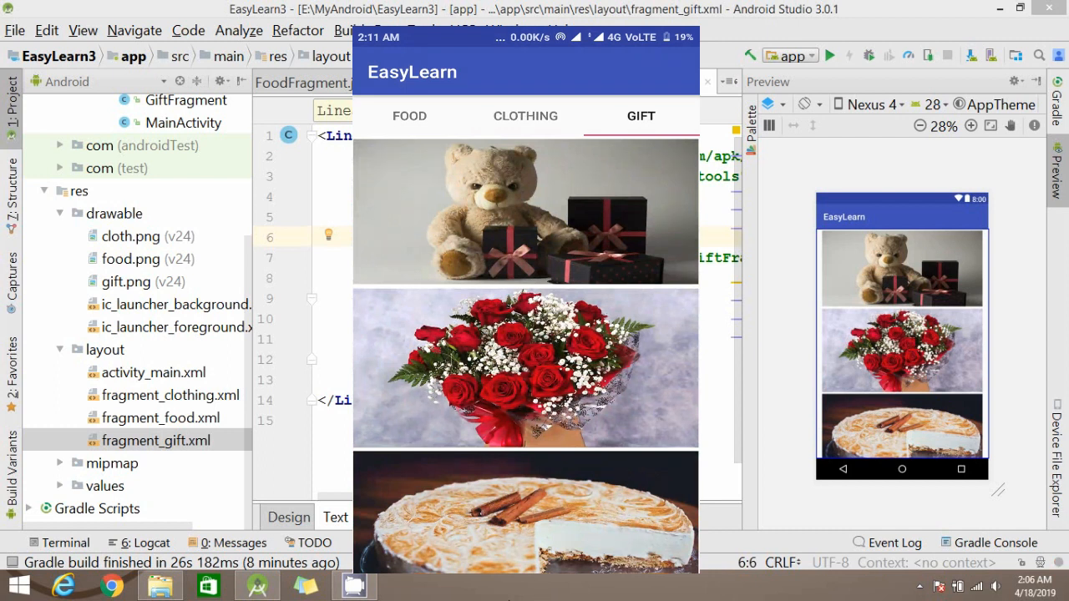
{"action": "left_click", "coordinate": [524, 116]}
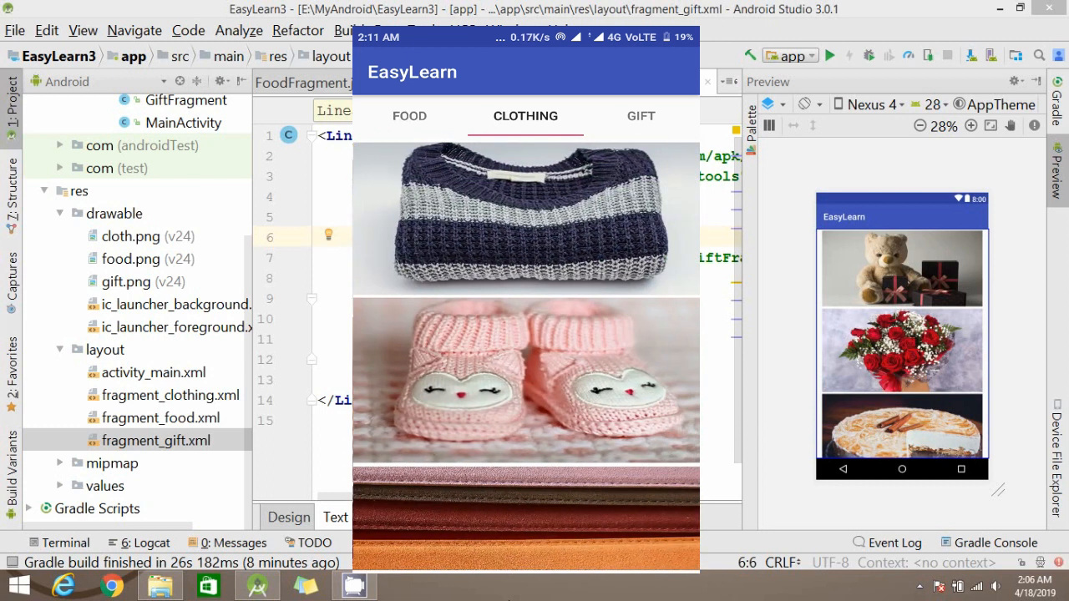
{"action": "left_click", "coordinate": [642, 117]}
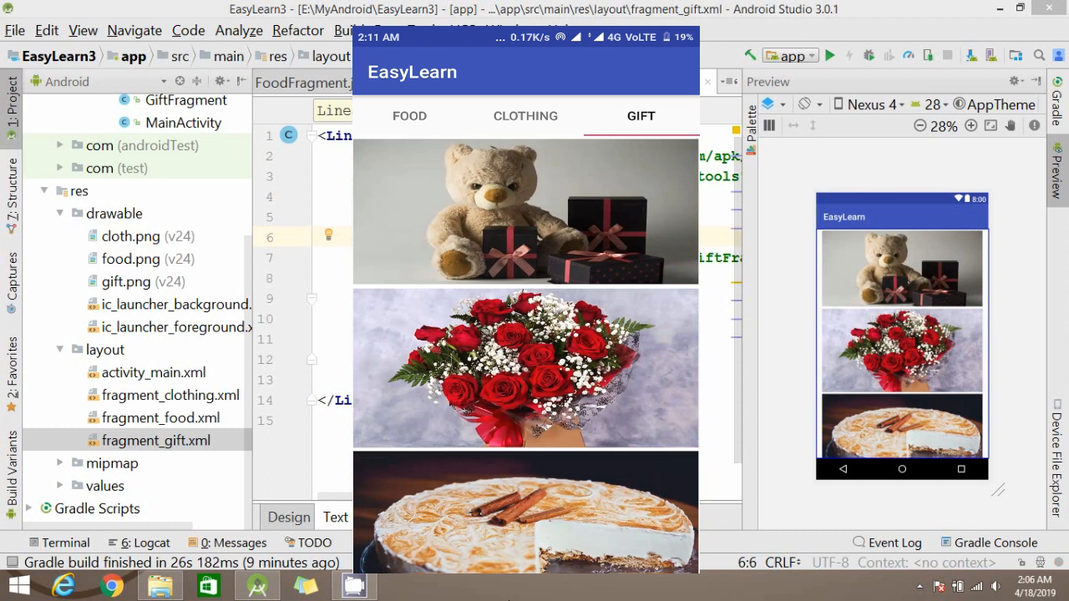
{"action": "left_click", "coordinate": [525, 117]}
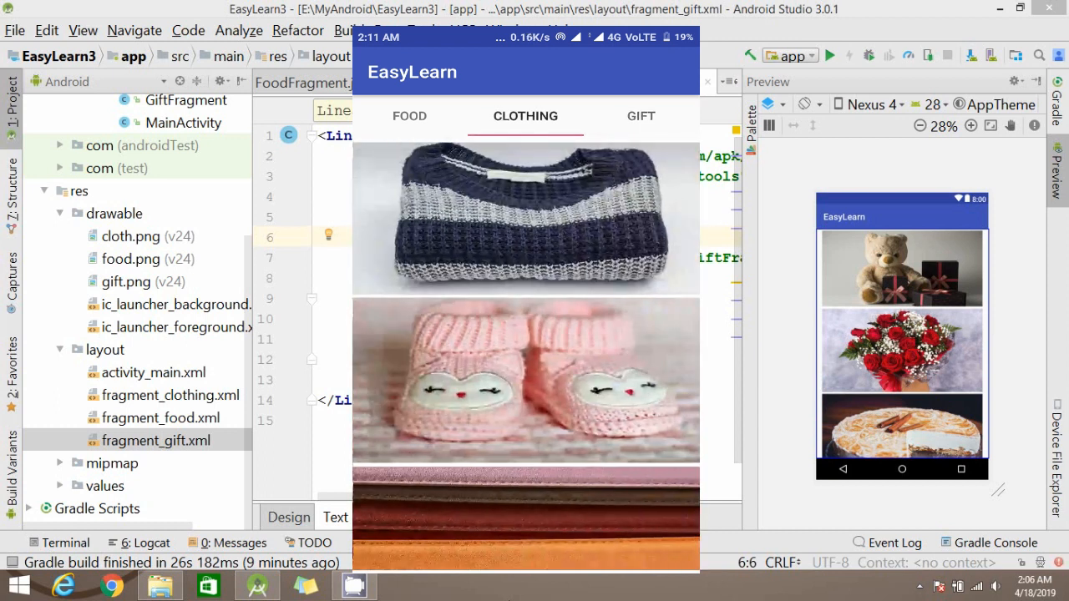
{"action": "left_click", "coordinate": [641, 115]}
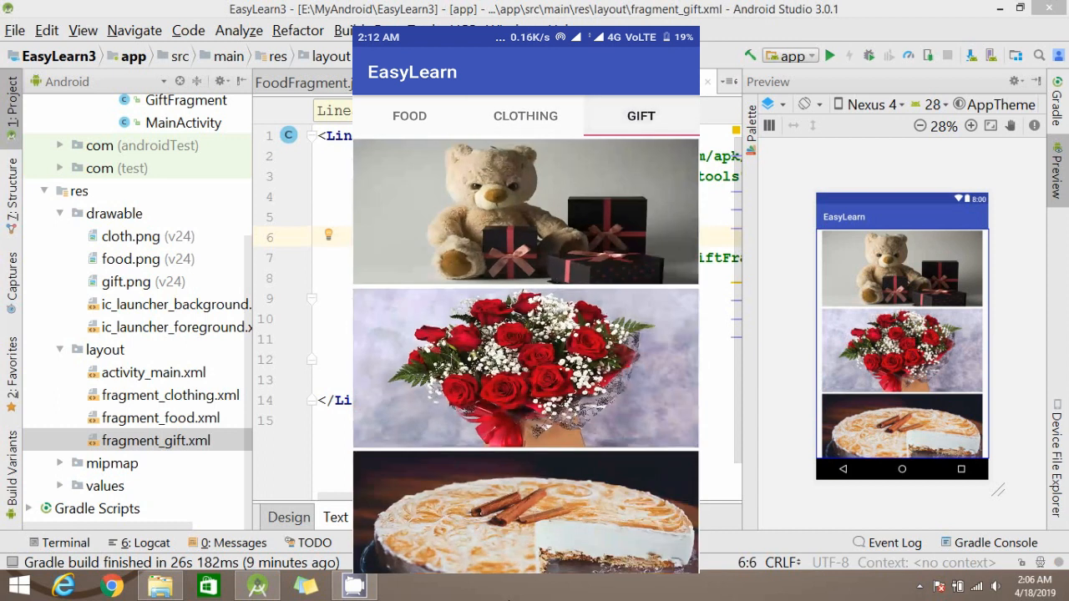
{"action": "left_click", "coordinate": [524, 116]}
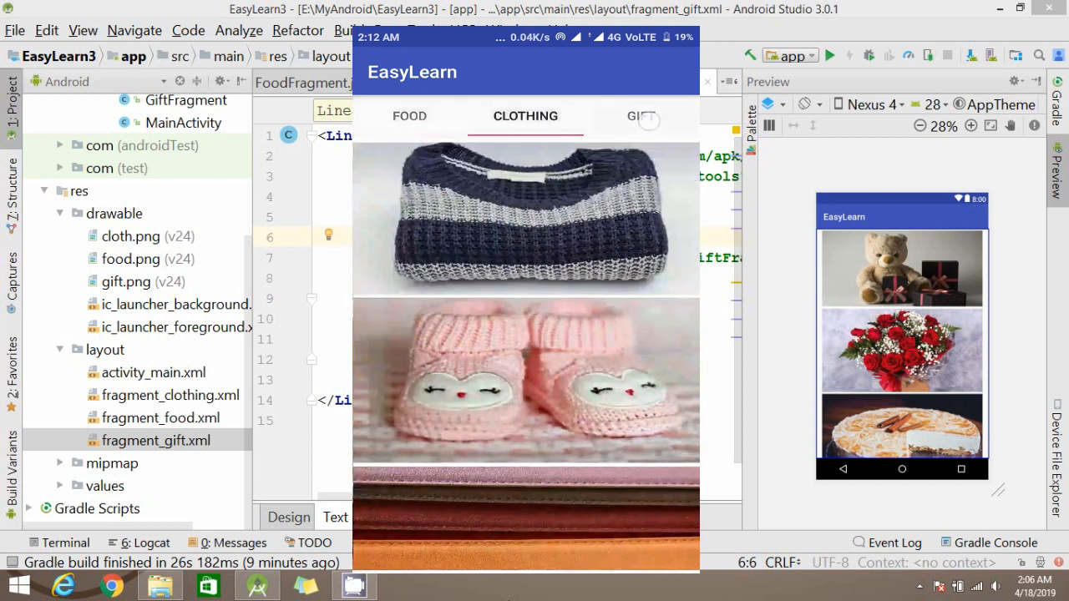
{"action": "left_click", "coordinate": [642, 116]}
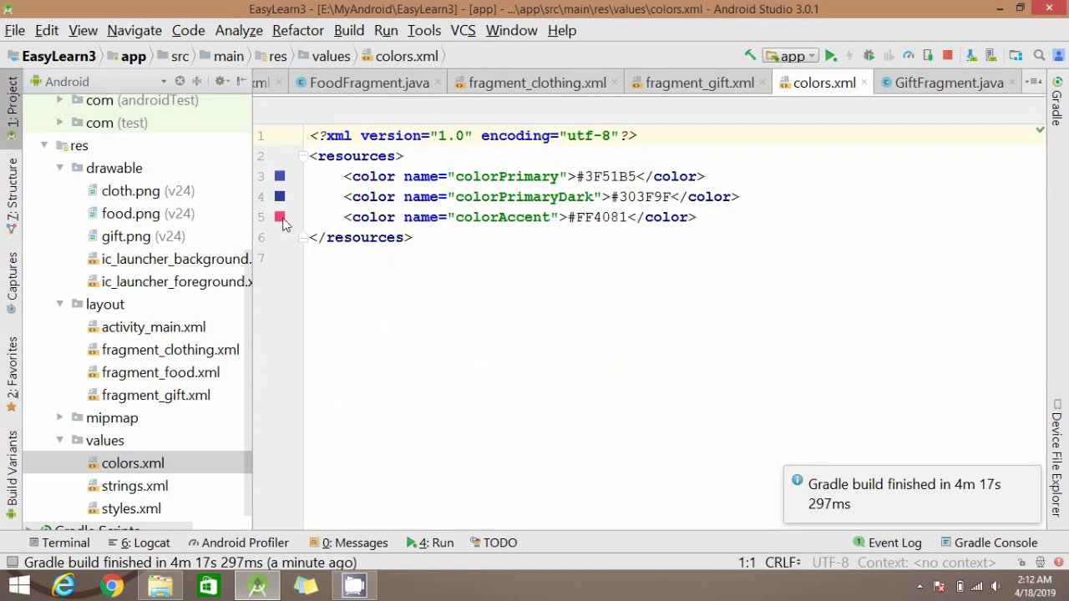
Pick a dark blue (#3735be) for colorAccent in colors.xml via the Choose Color dialog and relaunch the app.
{"action": "left_click", "coordinate": [280, 218]}
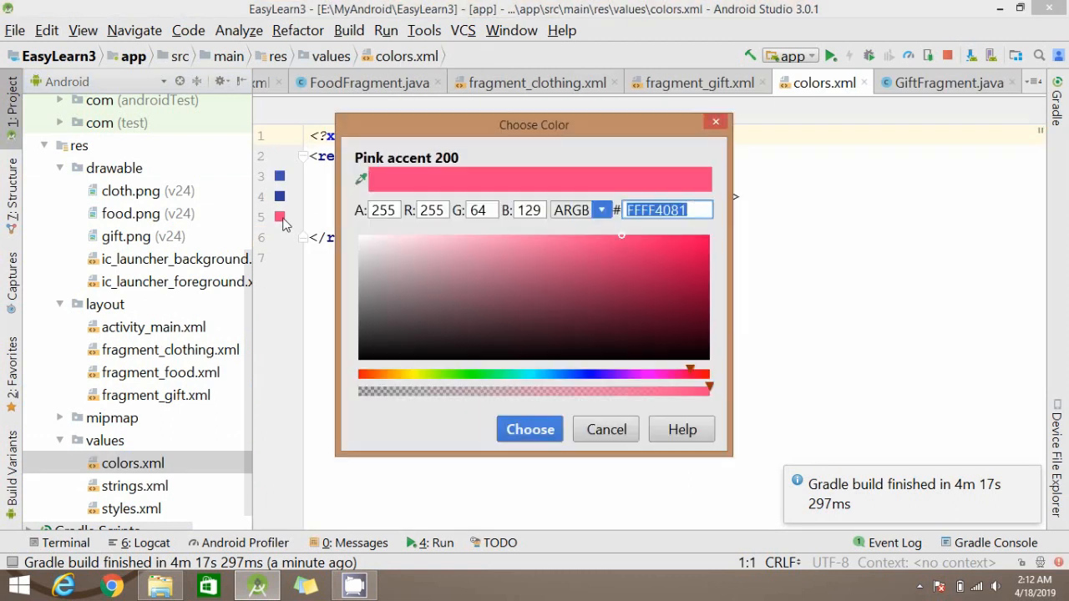
{"action": "mouse_move", "coordinate": [595, 378]}
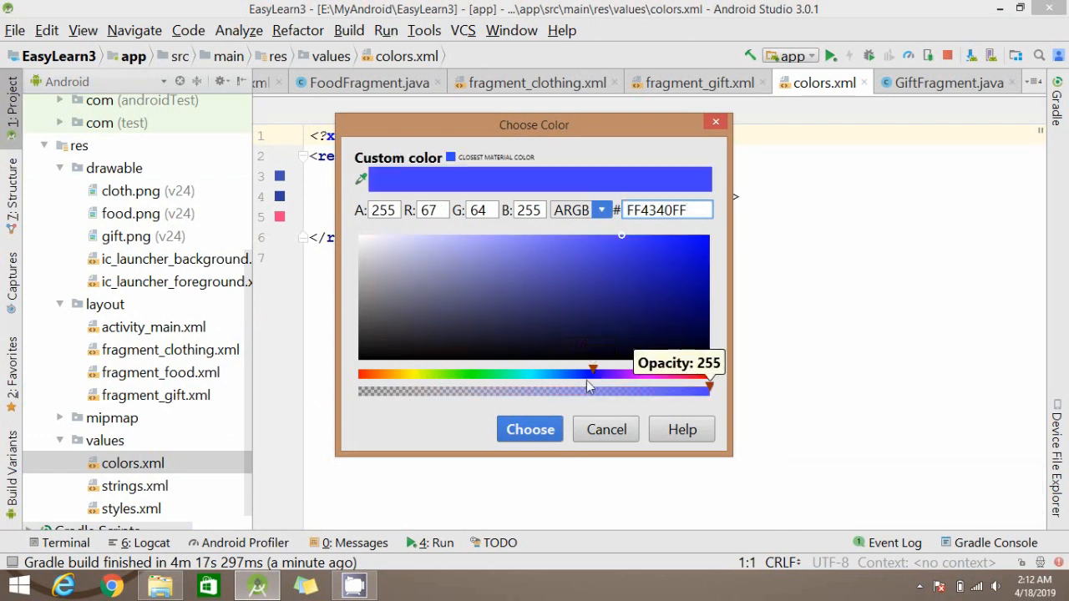
{"action": "left_click", "coordinate": [620, 241]}
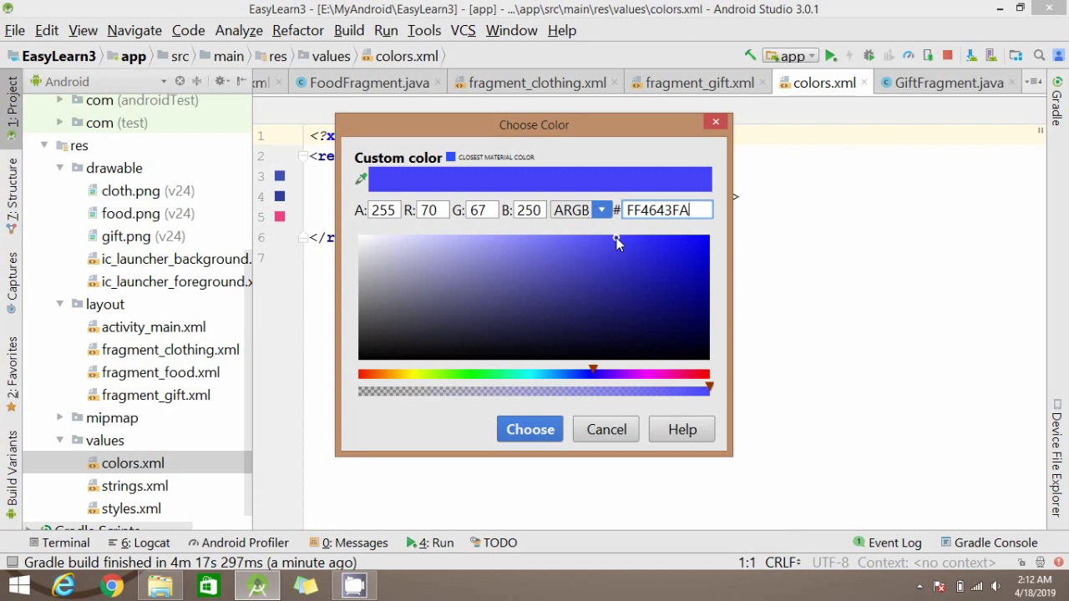
{"action": "left_click", "coordinate": [628, 254]}
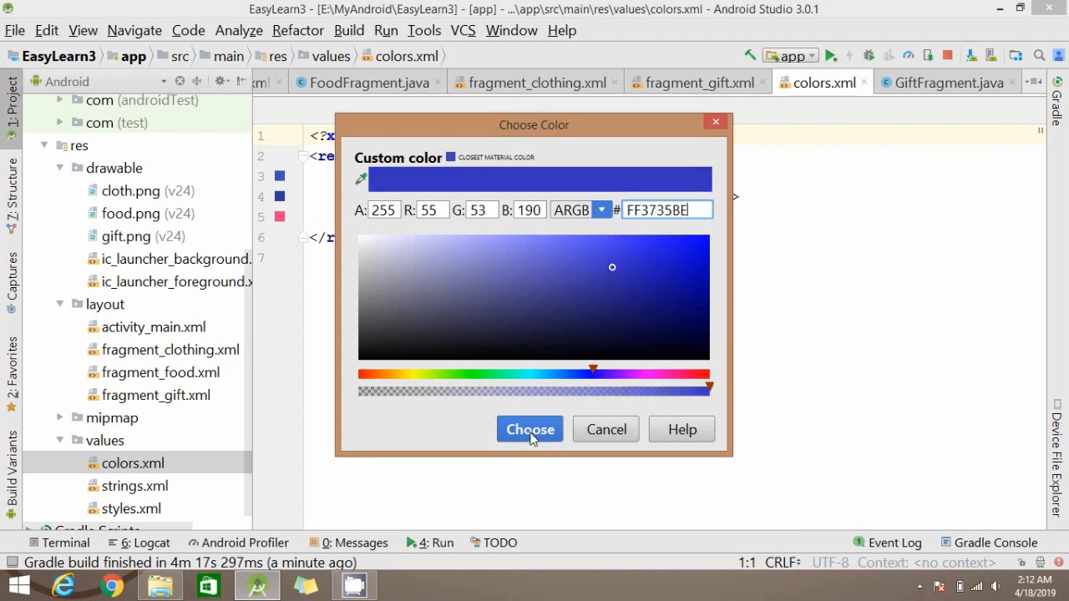
{"action": "left_click", "coordinate": [529, 429]}
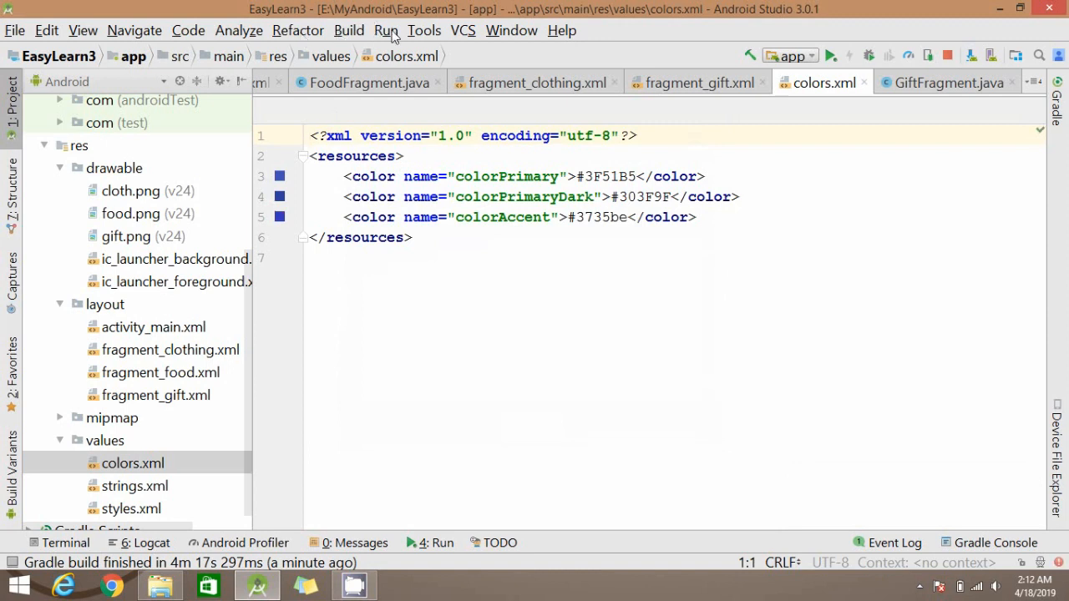
{"action": "left_click", "coordinate": [388, 30]}
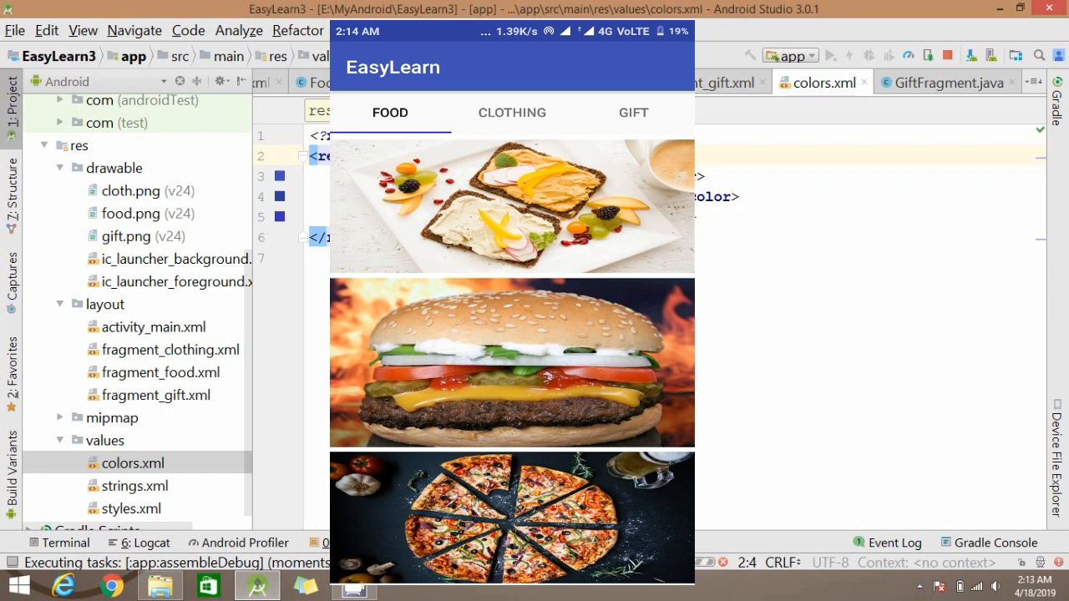
Switch through the Food, Clothing and Gift tabs to confirm the blue tab indicator.
{"action": "left_click", "coordinate": [511, 112]}
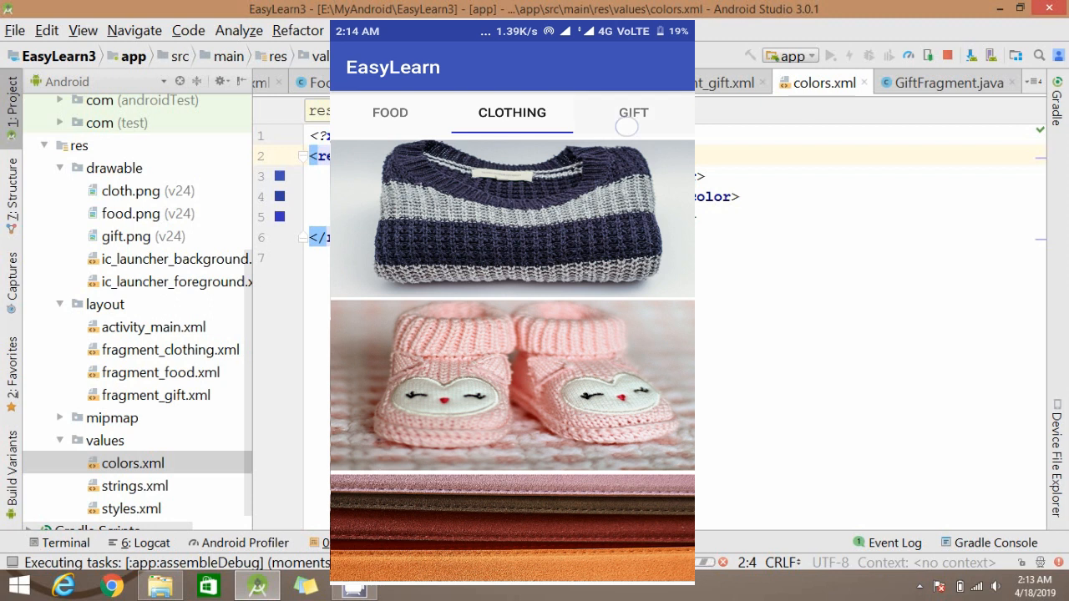
{"action": "left_click", "coordinate": [391, 113]}
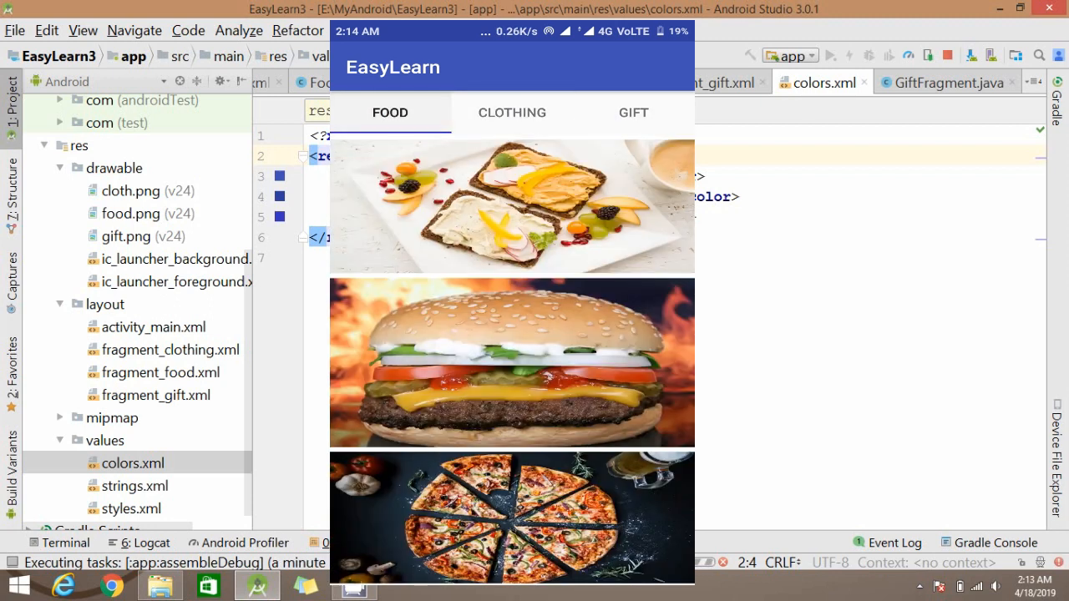
{"action": "left_click", "coordinate": [512, 114]}
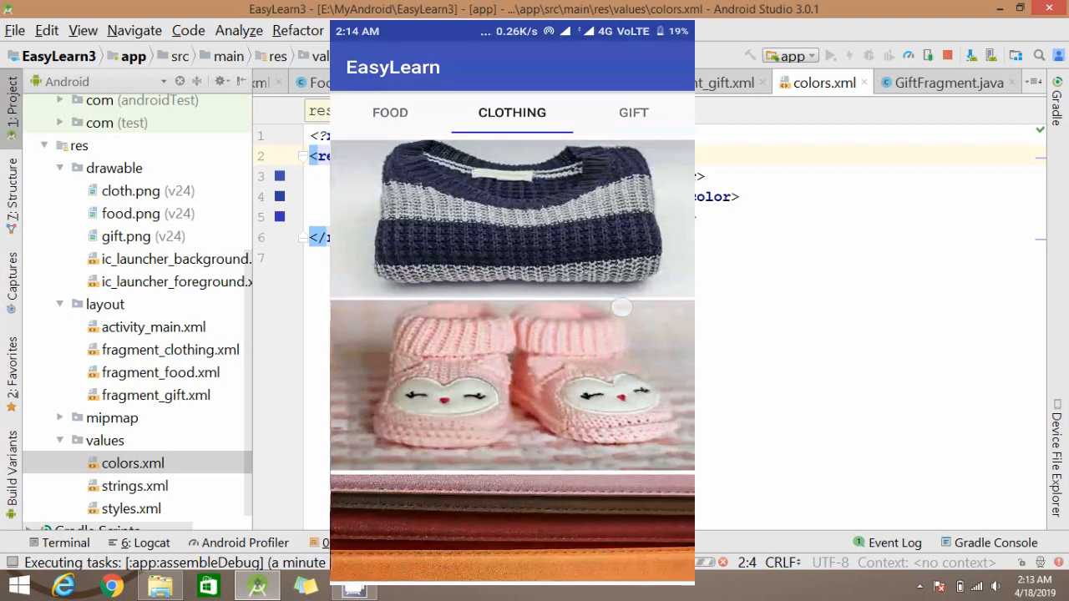
{"action": "left_click", "coordinate": [634, 113]}
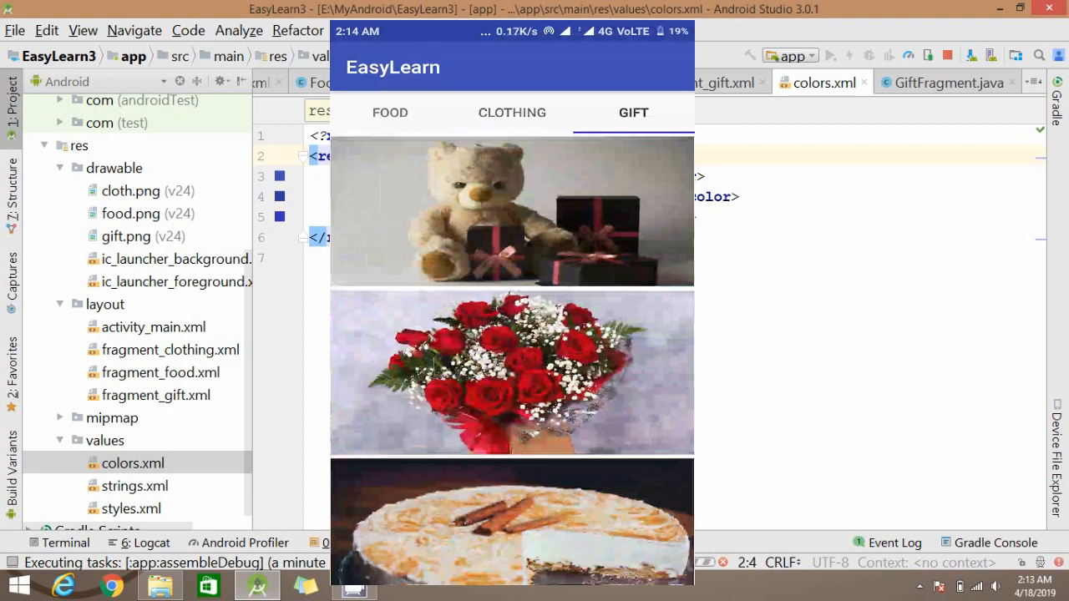